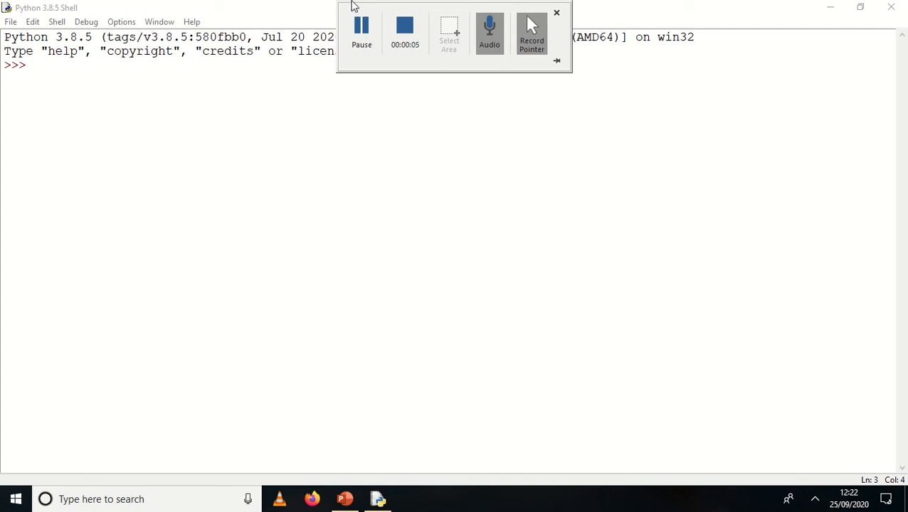
# - Open a new blank untitled script editor from the IDLE Shell's File menu
pyautogui.click(556, 12)
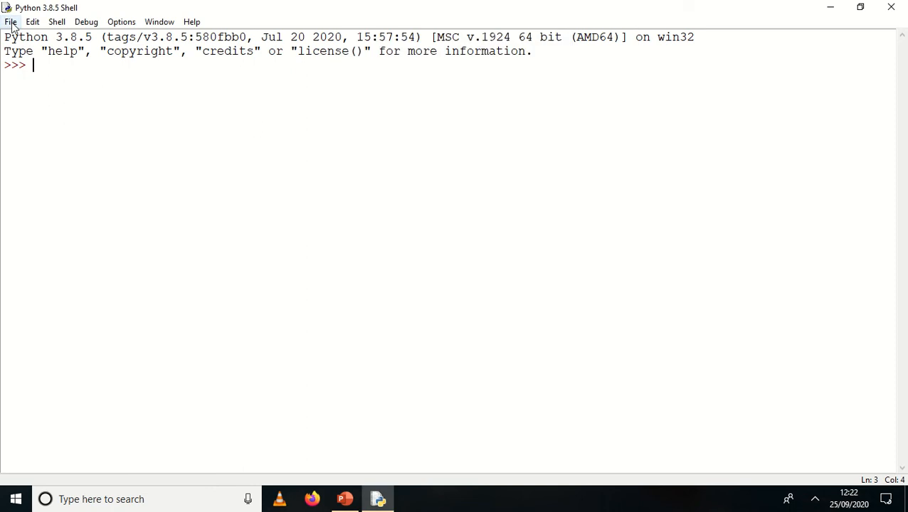
pyautogui.click(11, 21)
pyautogui.write('from')
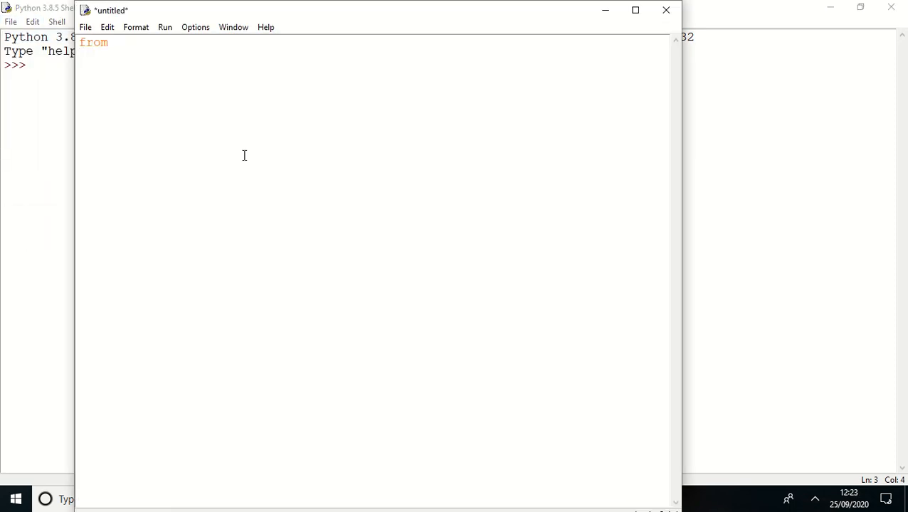
# - Import numpy as np and pyplot from matplotlib as plt
pyautogui.write('i')
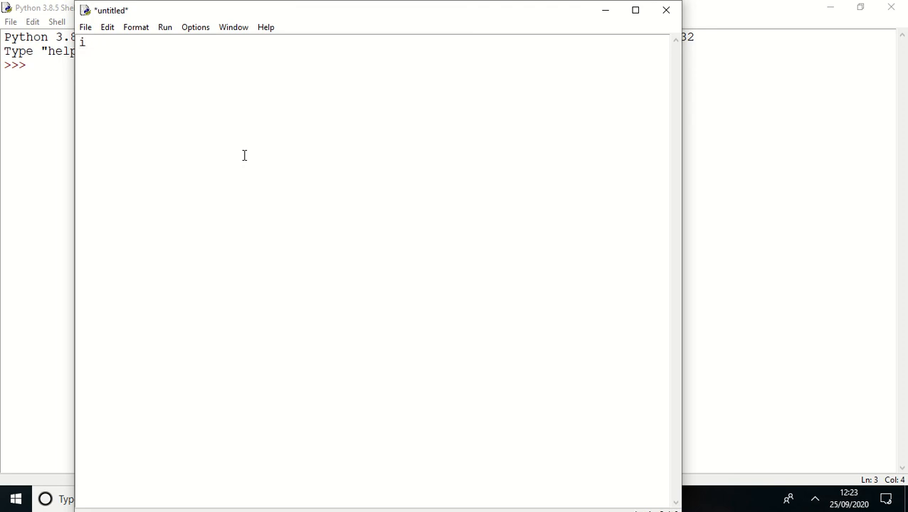
pyautogui.write('import numpy as np')
pyautogui.write('fo')
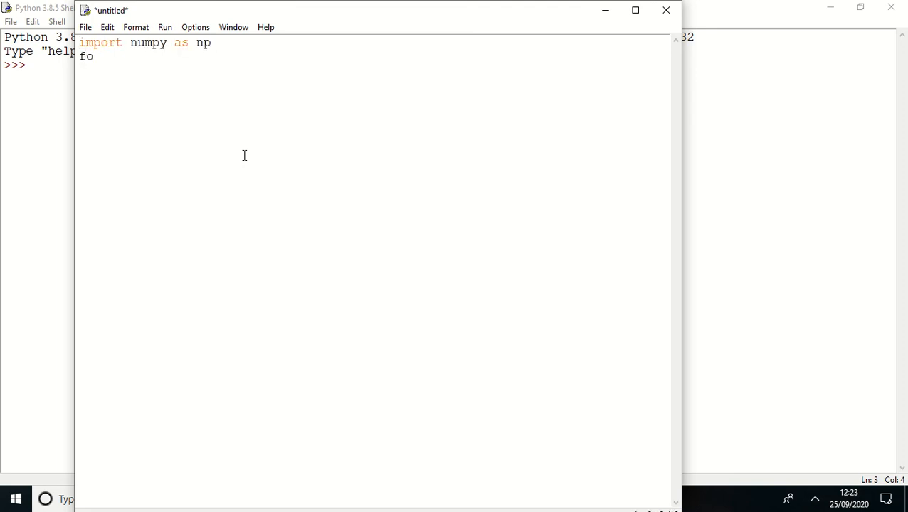
pyautogui.write('rom ma')
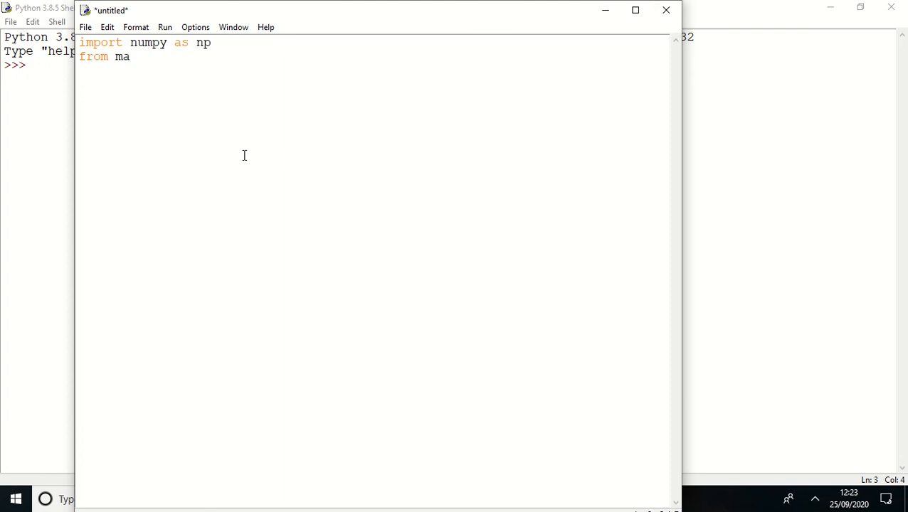
pyautogui.write('tplotlib impo')
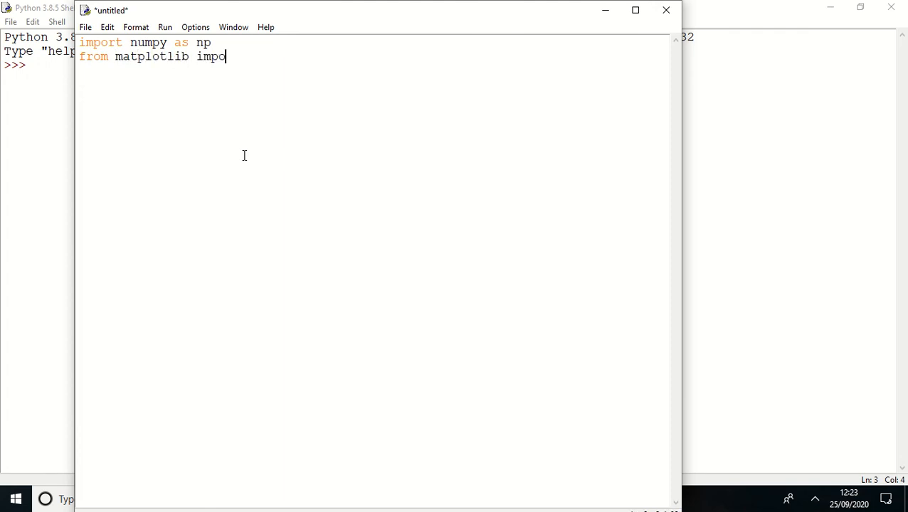
pyautogui.write('rt pyplot as p')
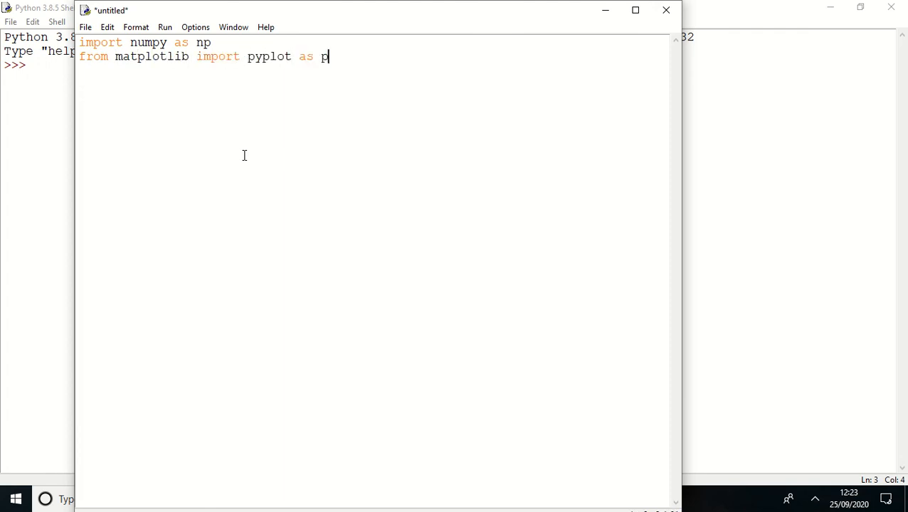
pyautogui.write('lt')
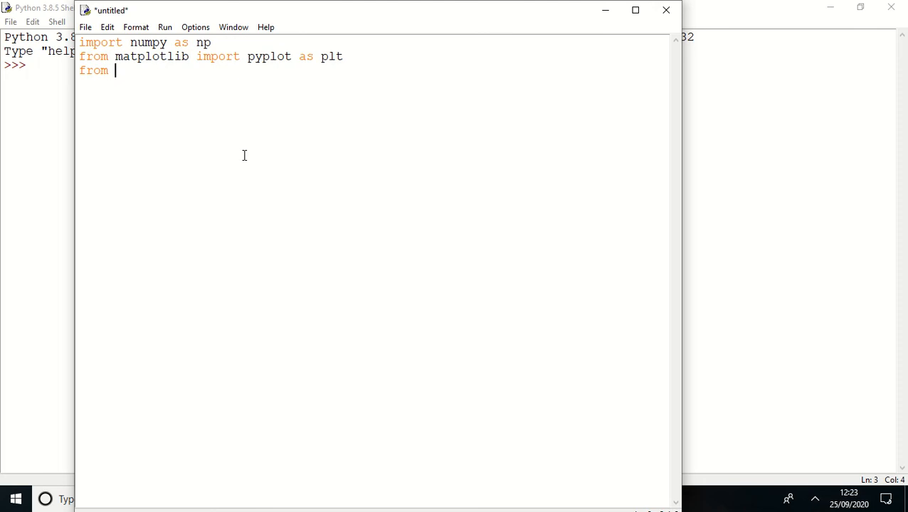
# - Import odeint from scipy.integrate
pyautogui.write('scipy')
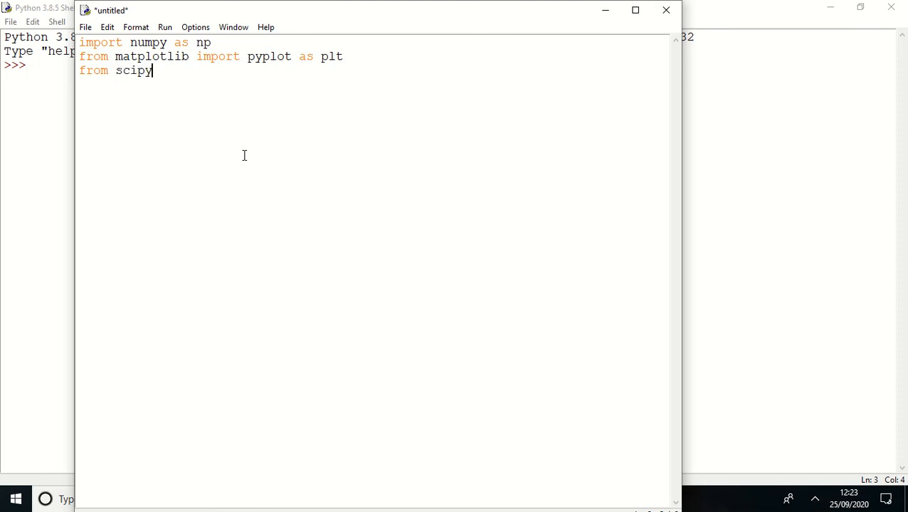
pyautogui.write('.integ')
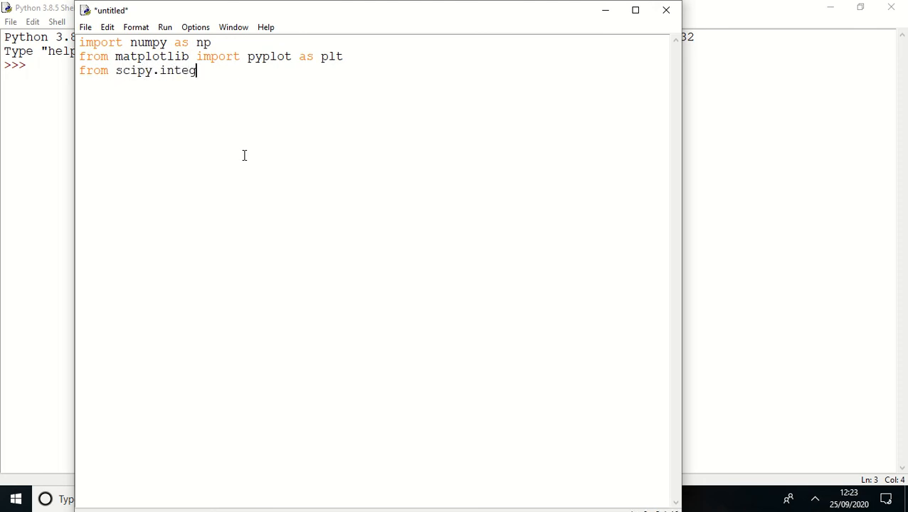
pyautogui.write('rate imp')
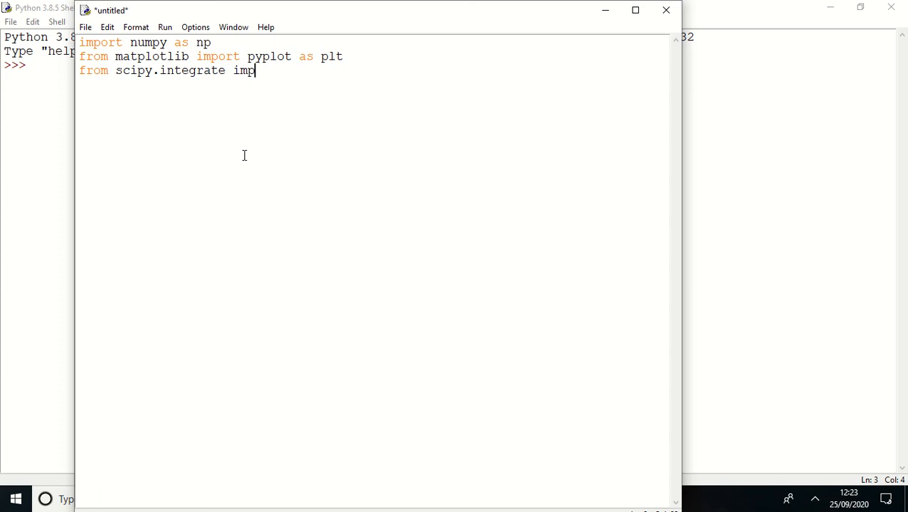
pyautogui.write('ort')
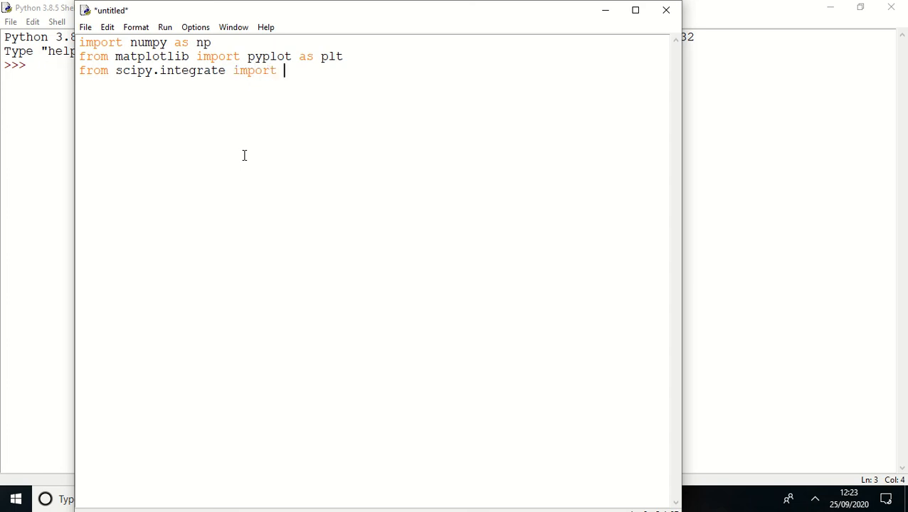
pyautogui.write('odein')
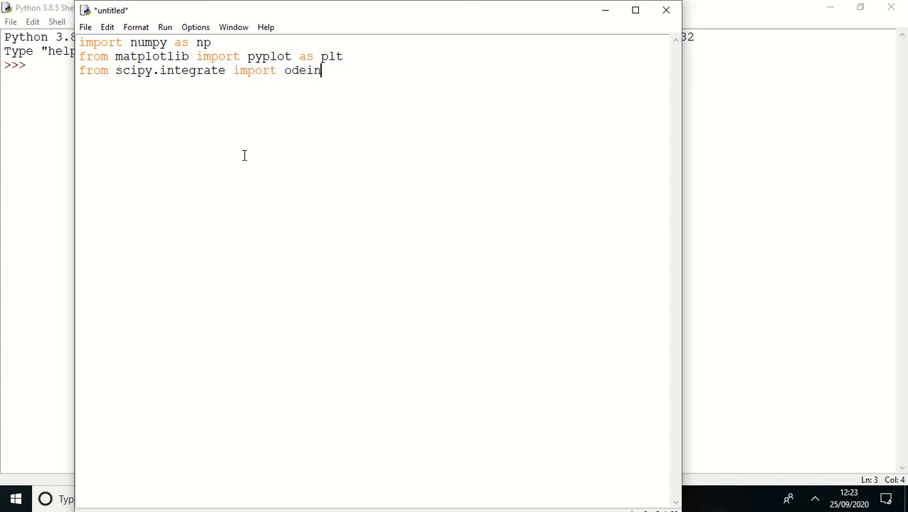
pyautogui.write('t')
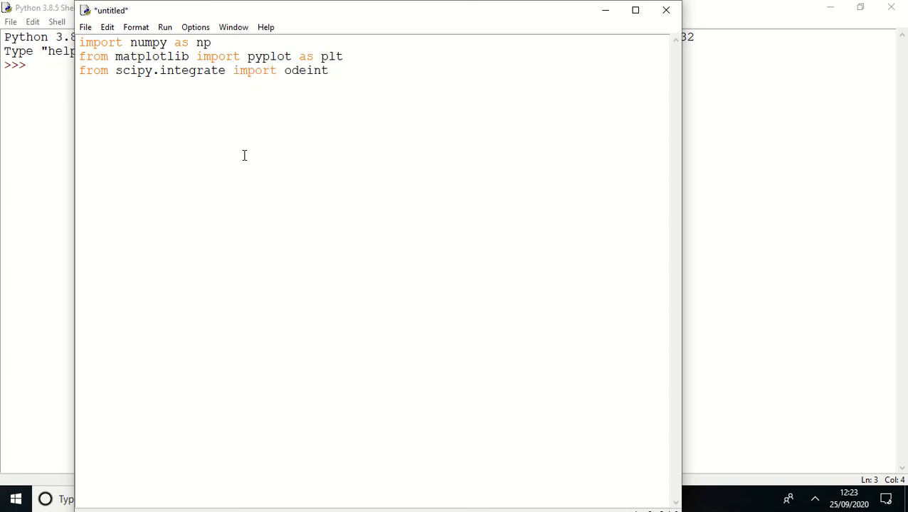
# - Define model(z,t,u) assigning x1=z[0] and x2=z[1], removing a stray bracket
pyautogui.write('def mode')
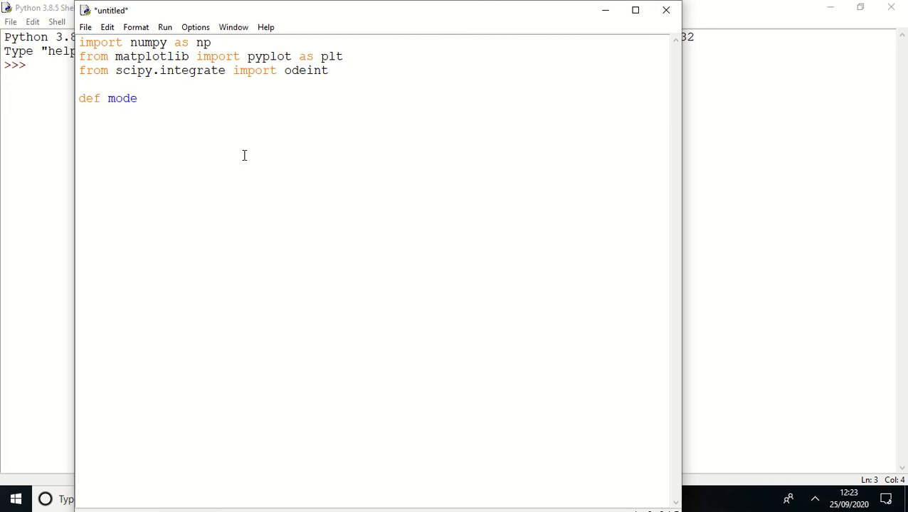
pyautogui.write('l')
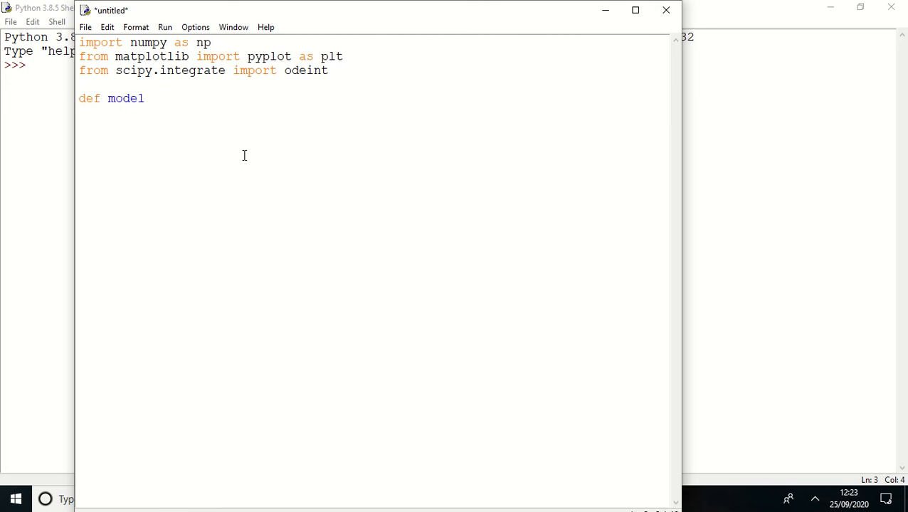
pyautogui.write('(z')
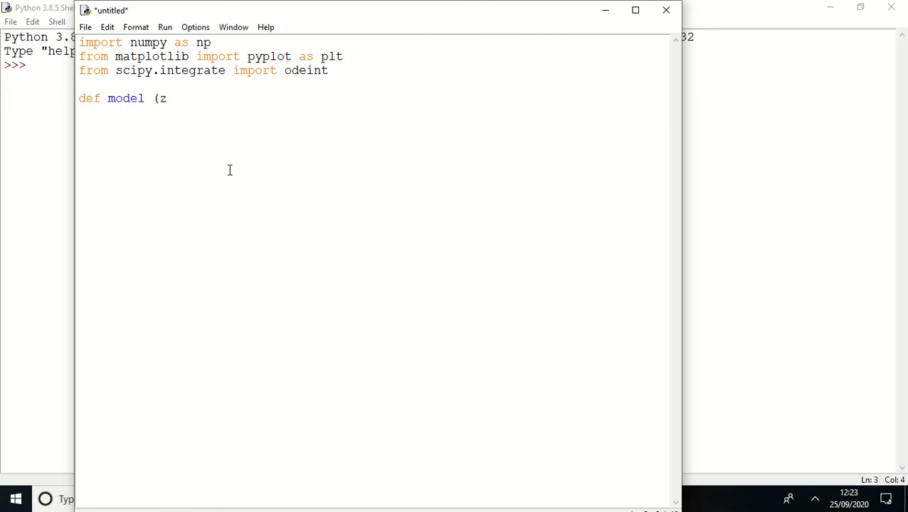
pyautogui.write(',t')
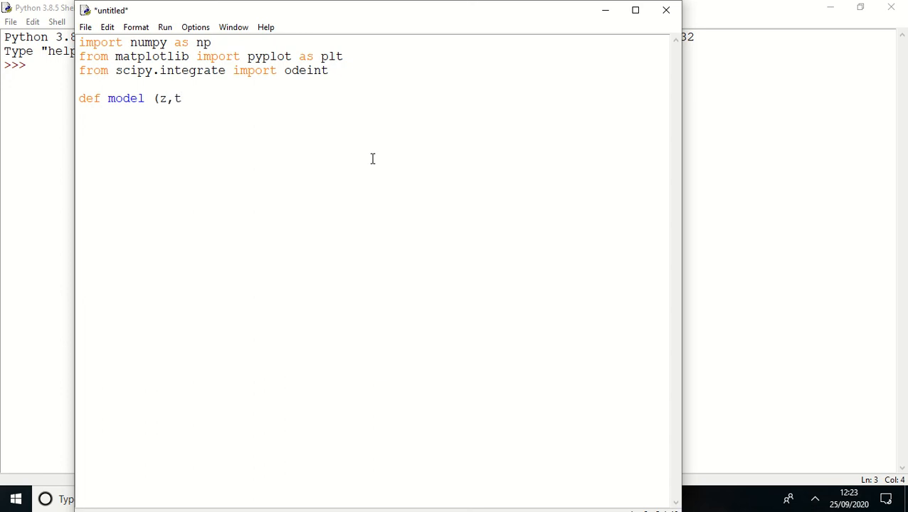
pyautogui.write(',u):')
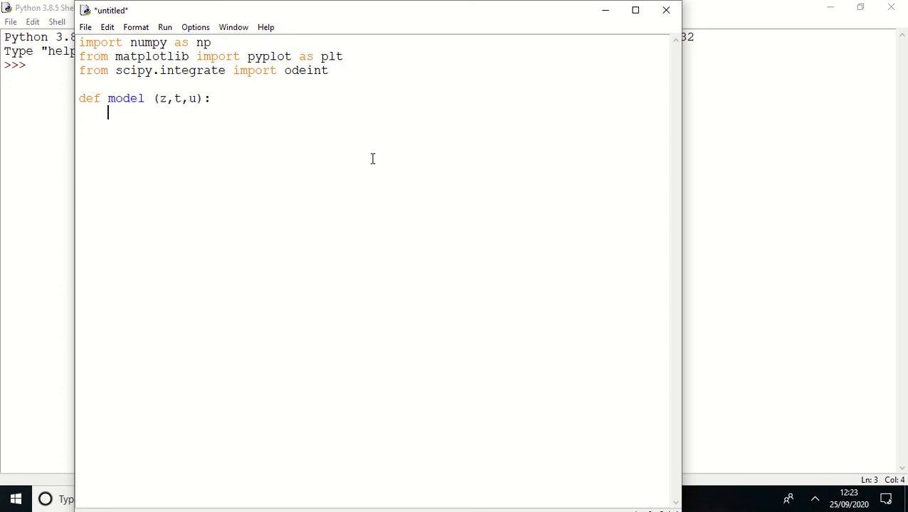
pyautogui.write('x1=')
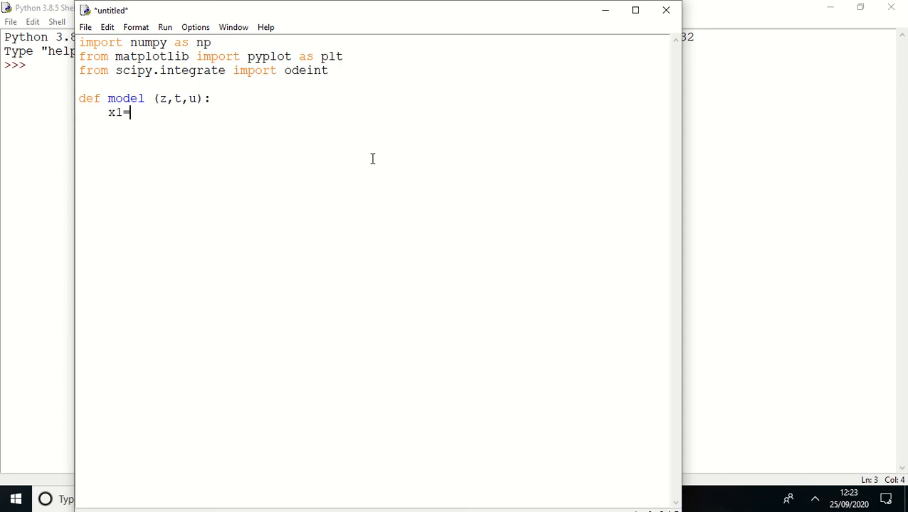
pyautogui.write('z[0]')
pyautogui.write('x2=[')
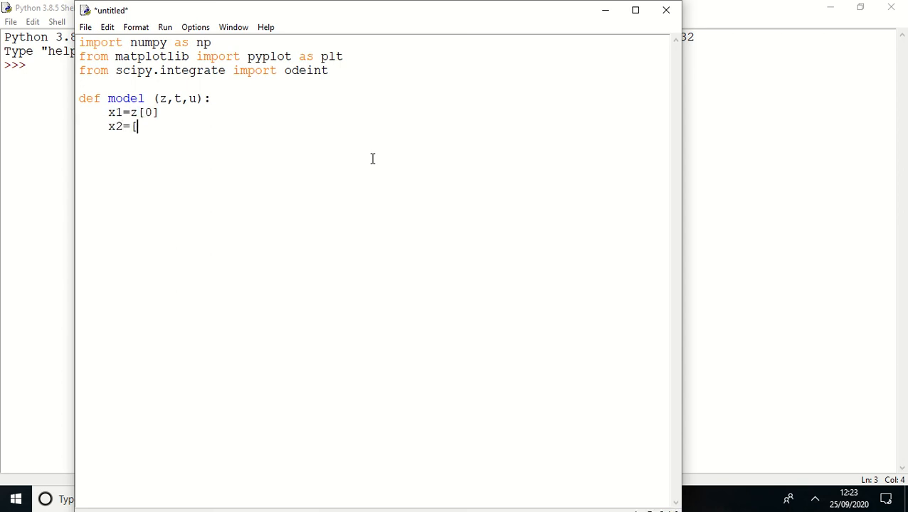
pyautogui.write('z[1]')
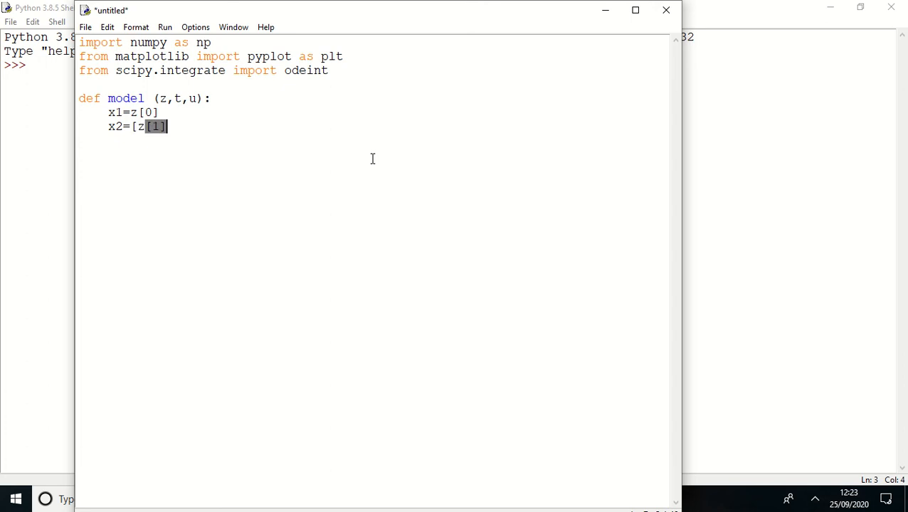
pyautogui.click(128, 127)
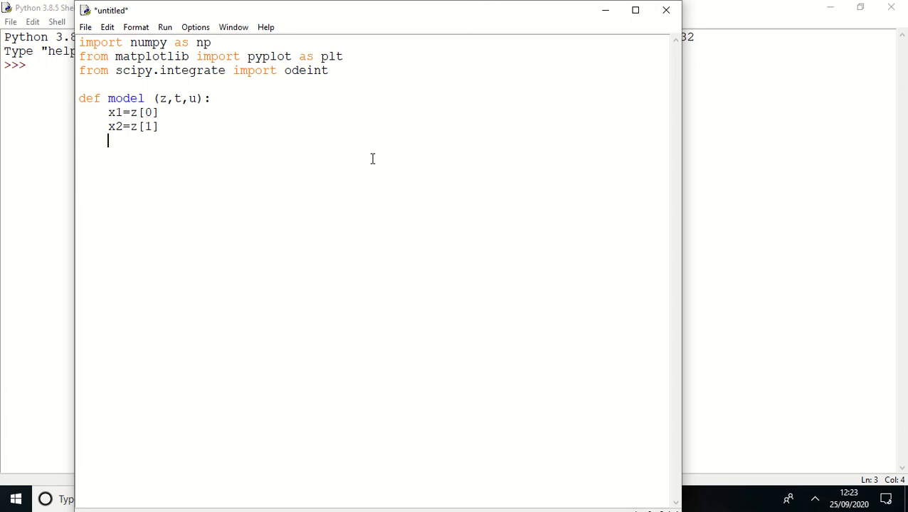
# - Add dx1dt = -x1**2+np.sqrt(u) to the model function
pyautogui.write('d')
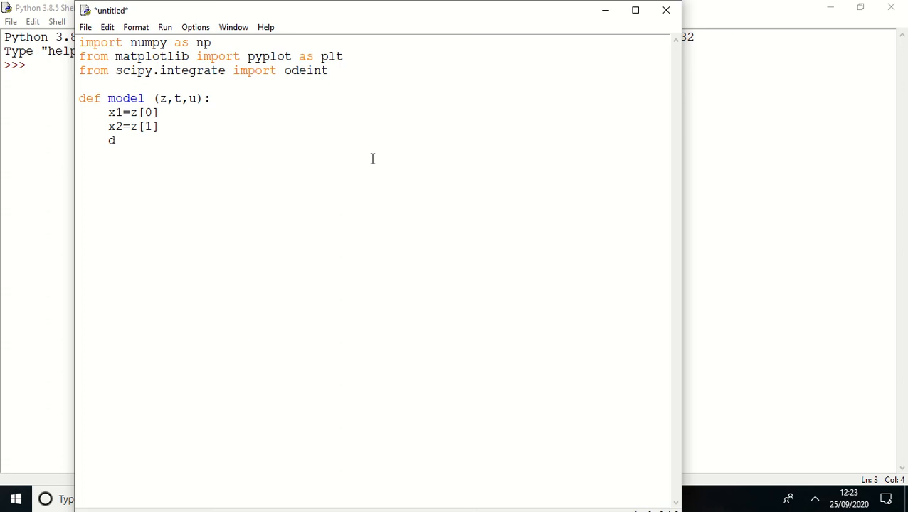
pyautogui.write('x1d')
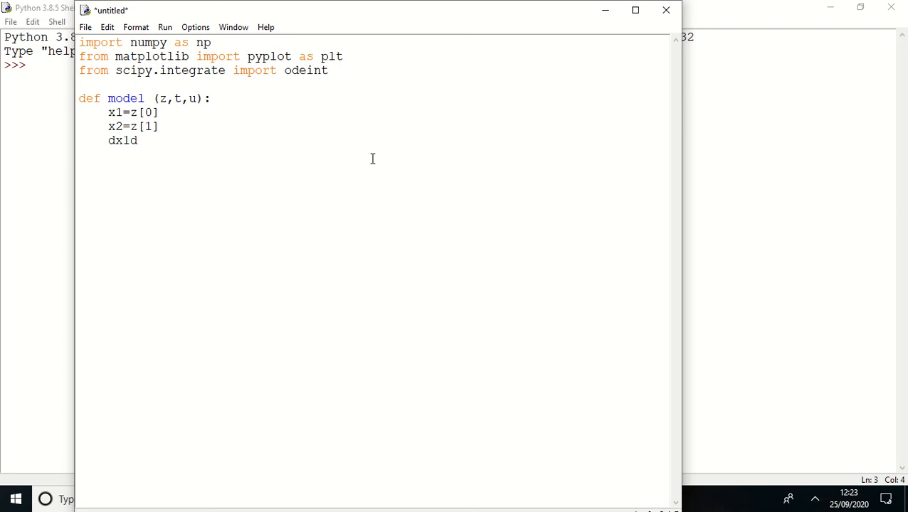
pyautogui.write('t=')
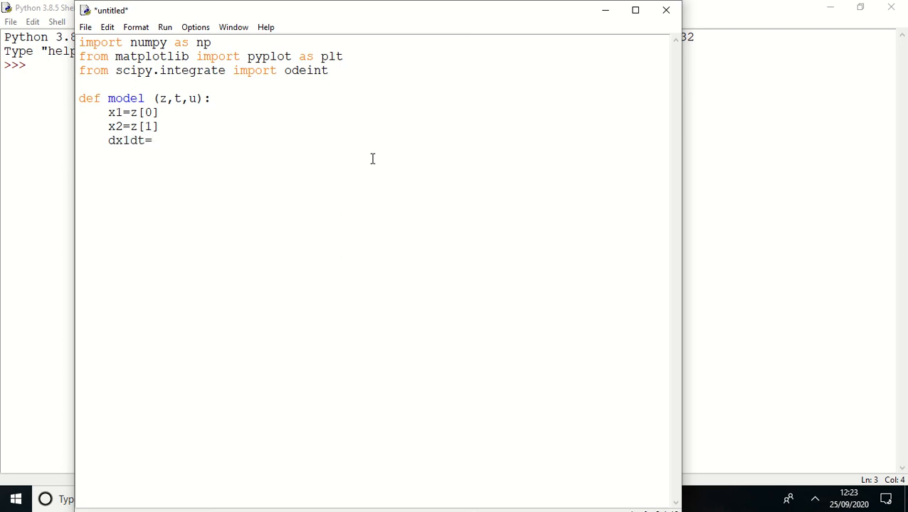
pyautogui.write('-x')
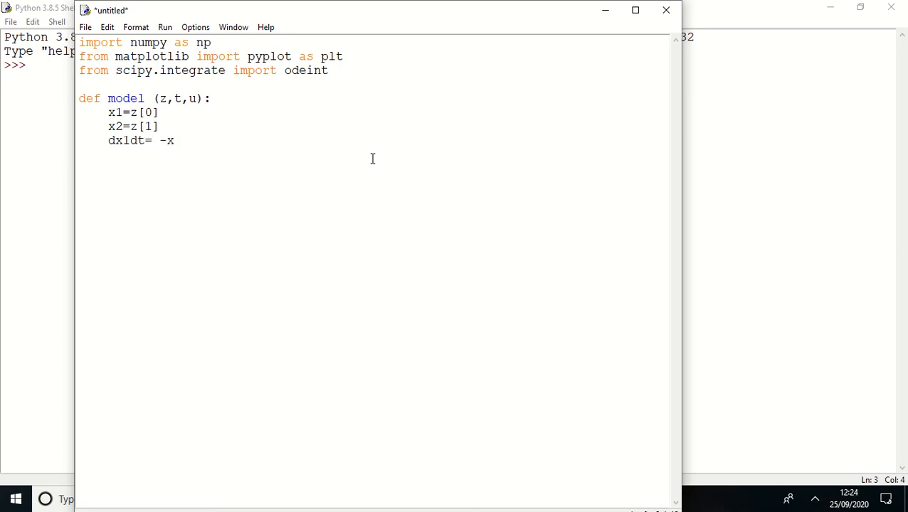
pyautogui.write('**2')
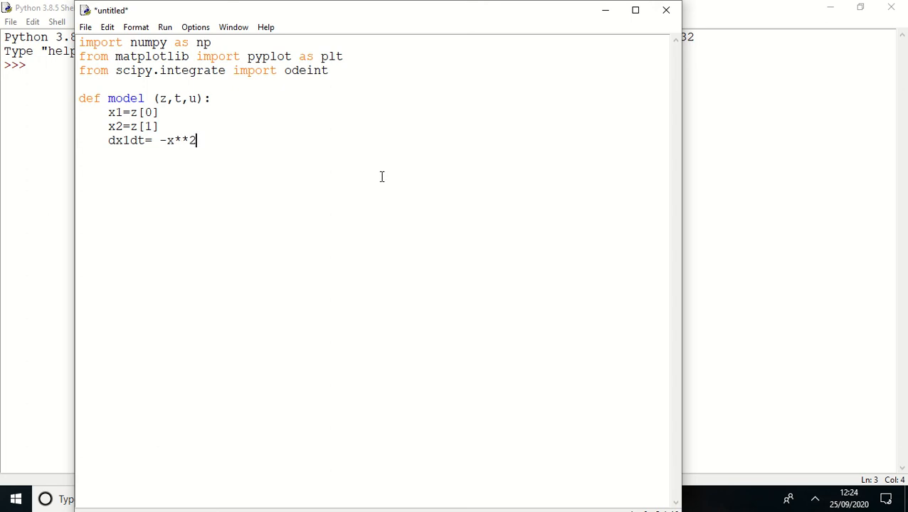
pyautogui.write('1')
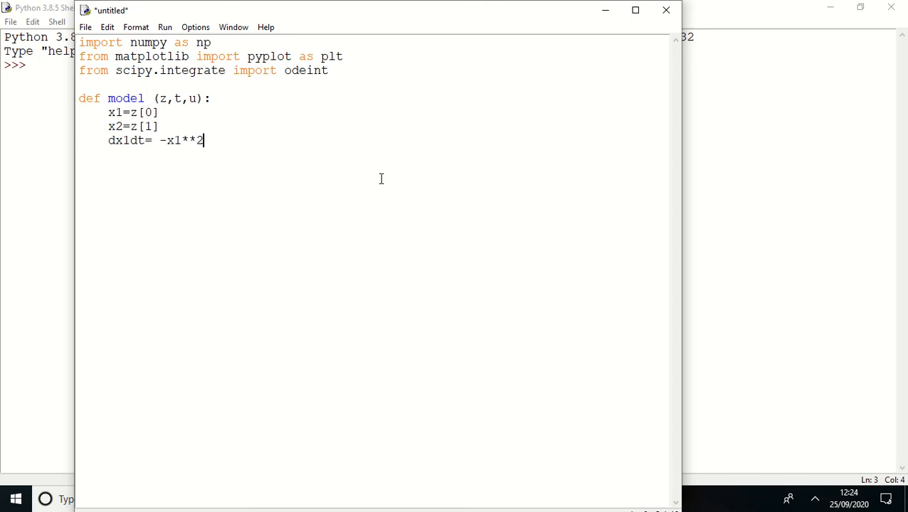
pyautogui.write('+')
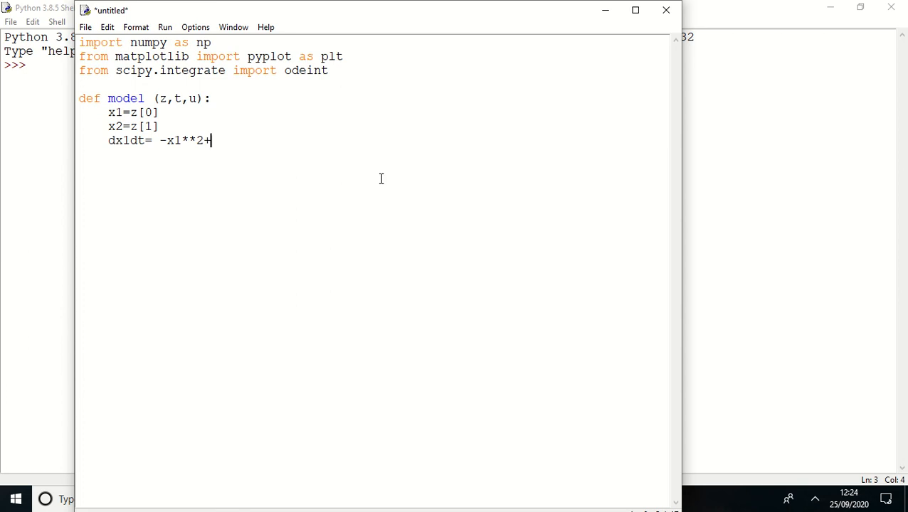
pyautogui.write('np.sq')
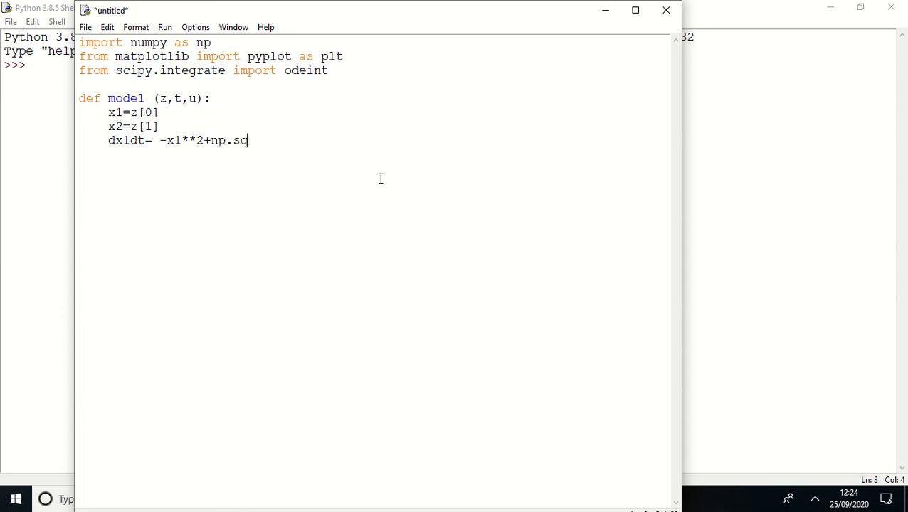
pyautogui.write('rt(u)')
pyautogui.write('dx2')
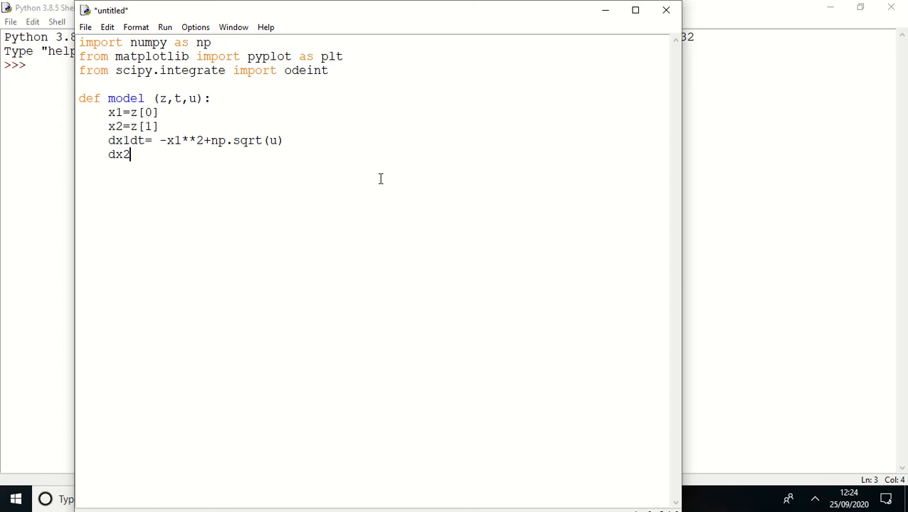
# - Add dx2dt = -4.0*(x2-2.0)+(1.0/8.0)*(u-16.0), fixing a stray parenthesis
pyautogui.write('d')
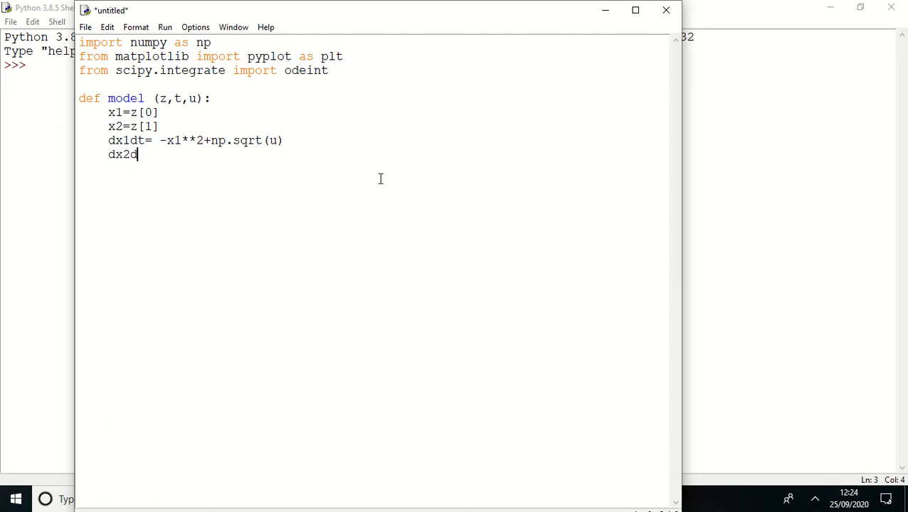
pyautogui.write('t=')
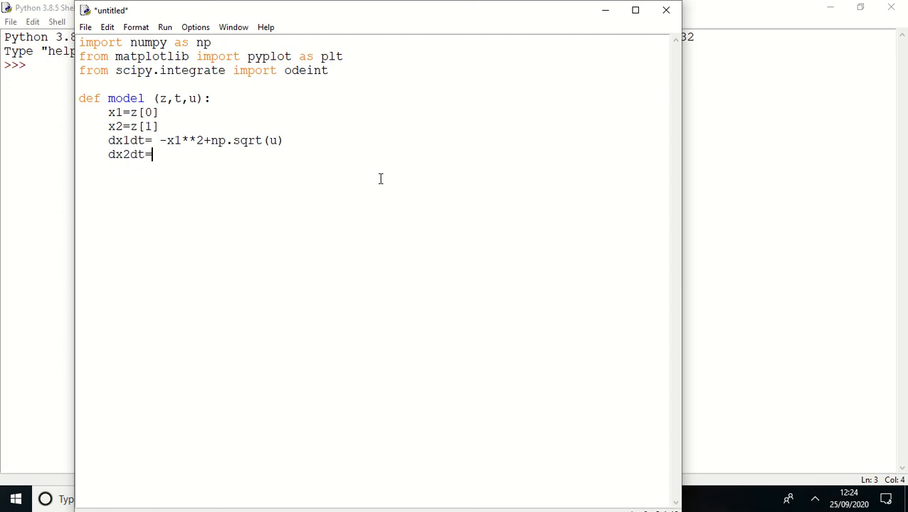
pyautogui.write('-4.')
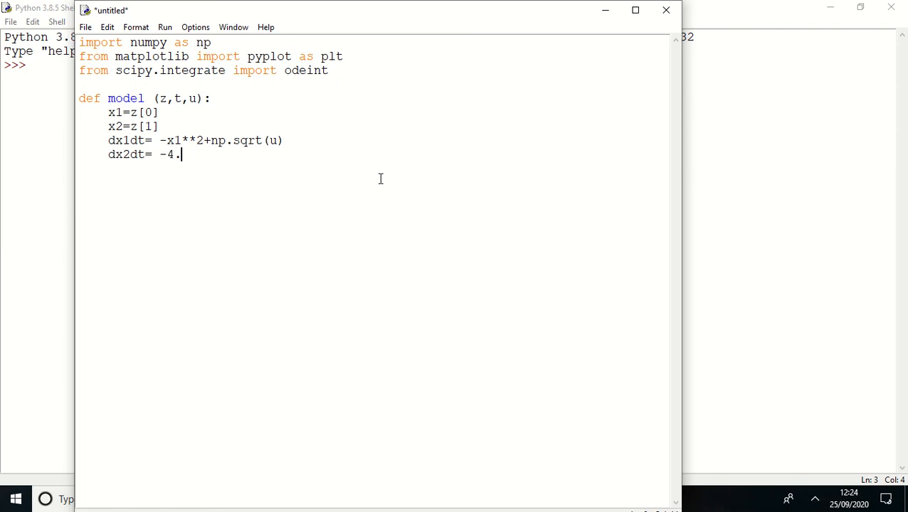
pyautogui.write('0*')
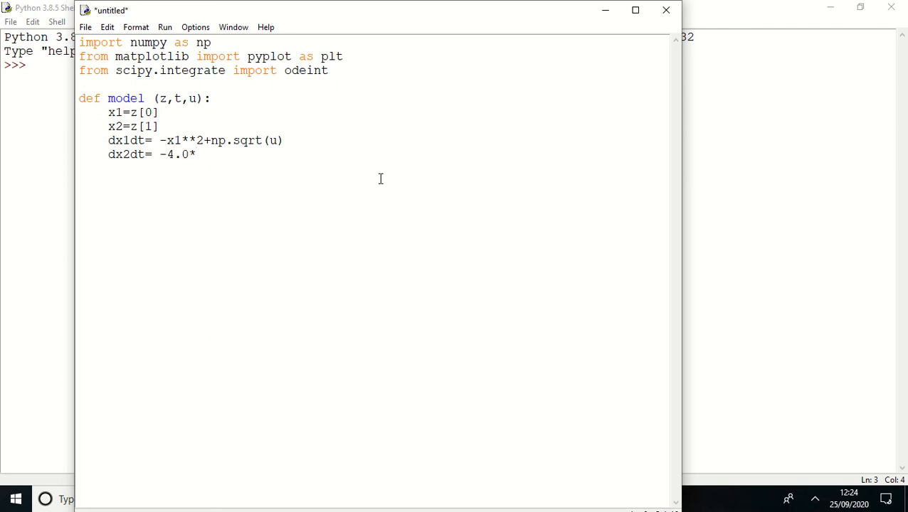
pyautogui.write('(x2')
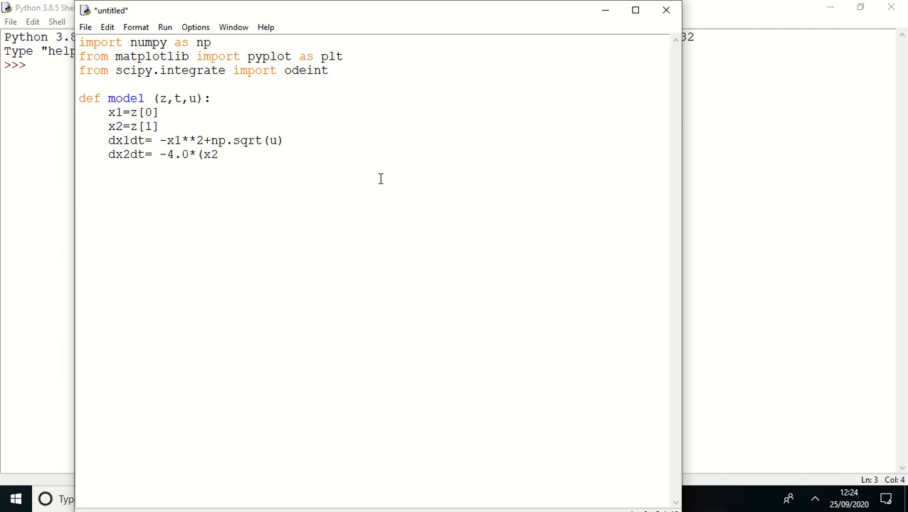
pyautogui.write('-2')
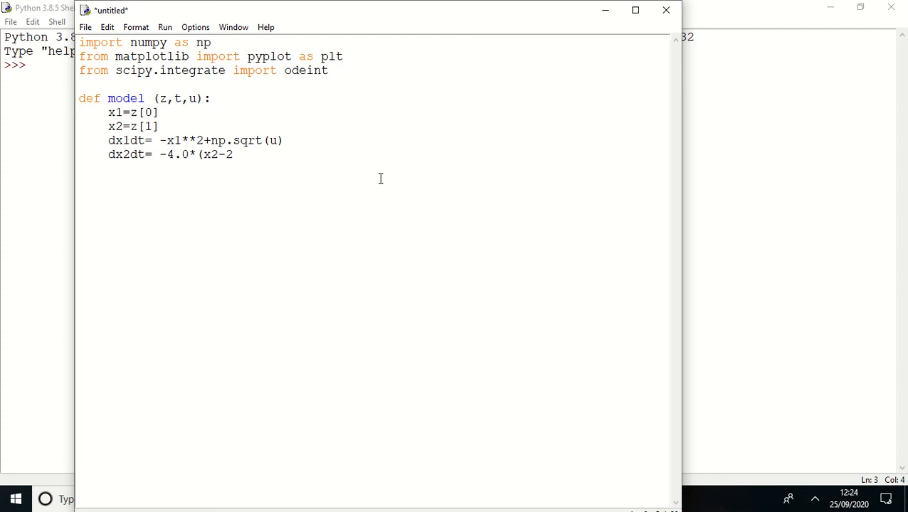
pyautogui.write('.0)')
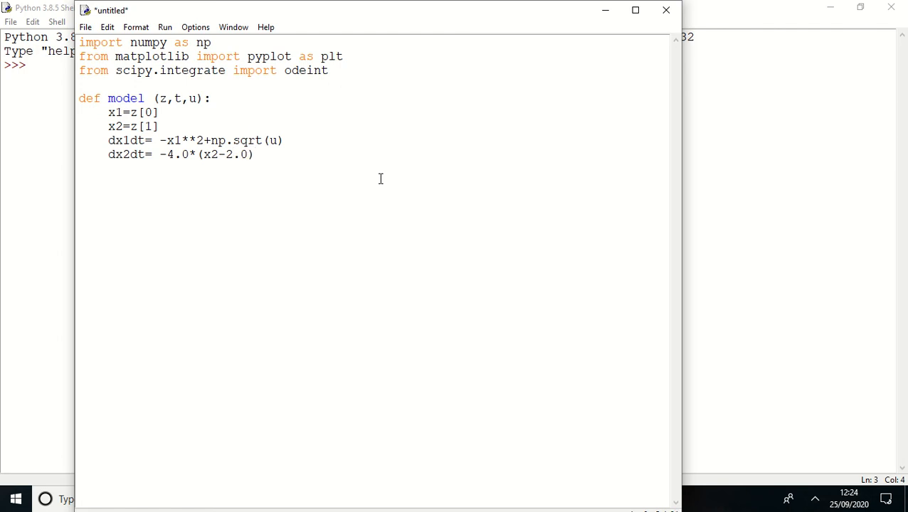
pyautogui.write('+(')
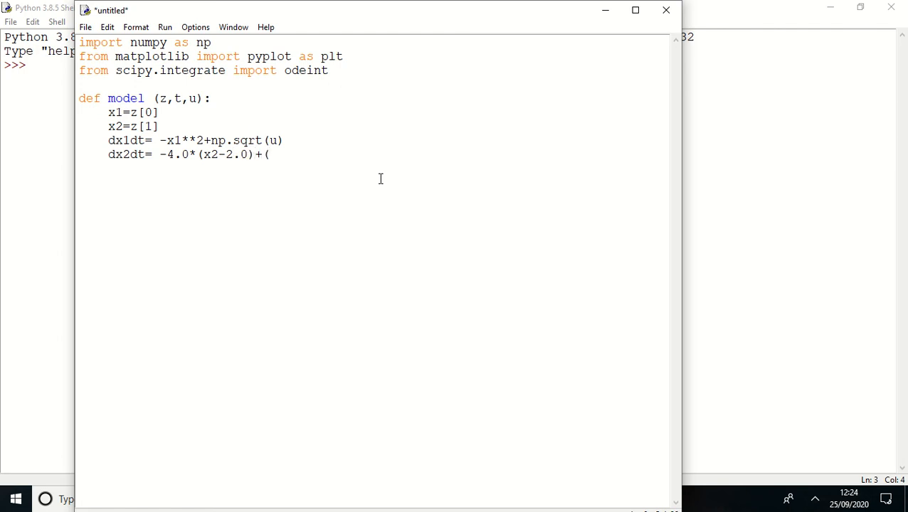
pyautogui.write('1.0/8.')
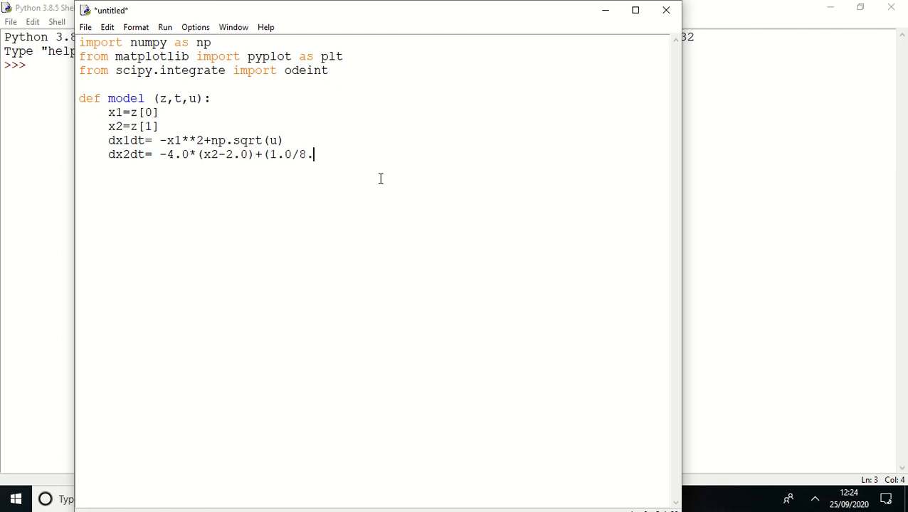
pyautogui.write('0) (')
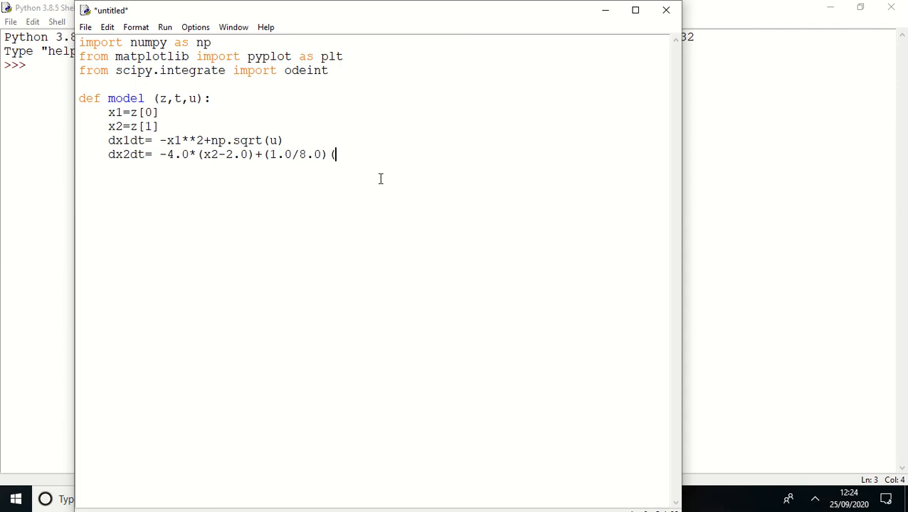
pyautogui.press('backspace')
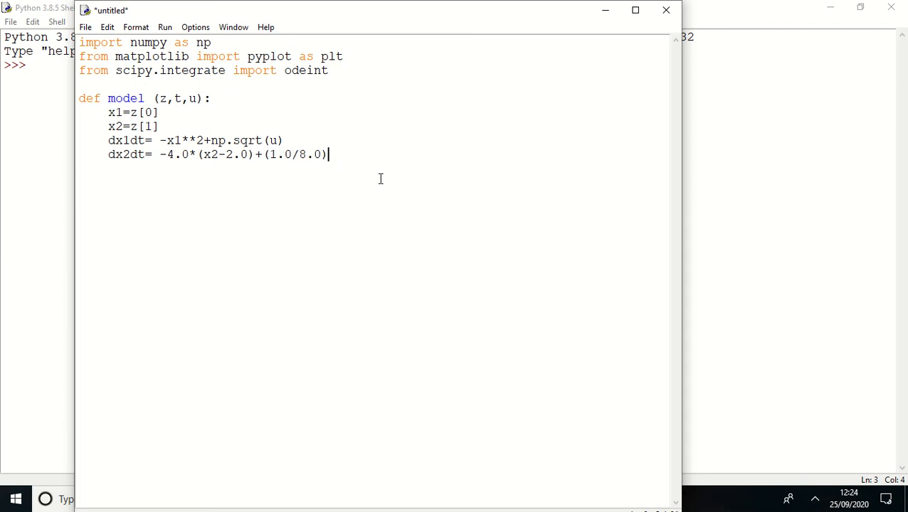
pyautogui.write('*u')
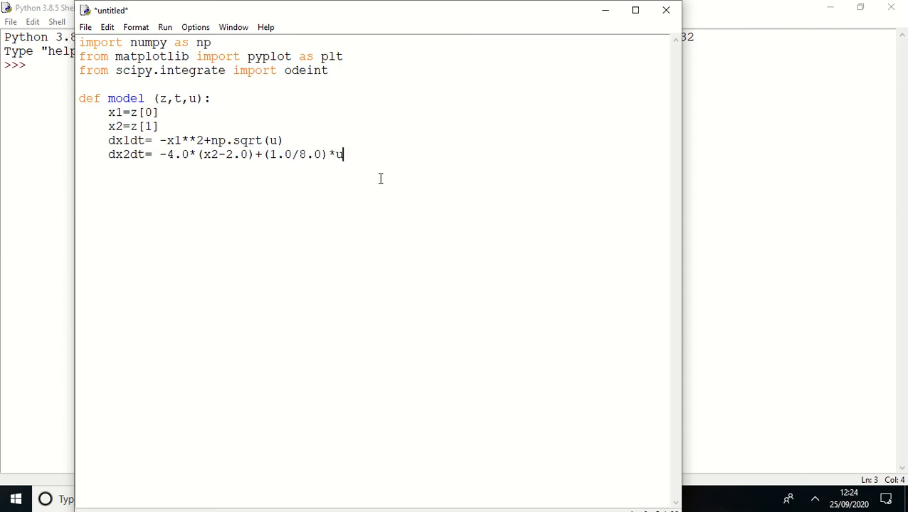
pyautogui.write('-17')
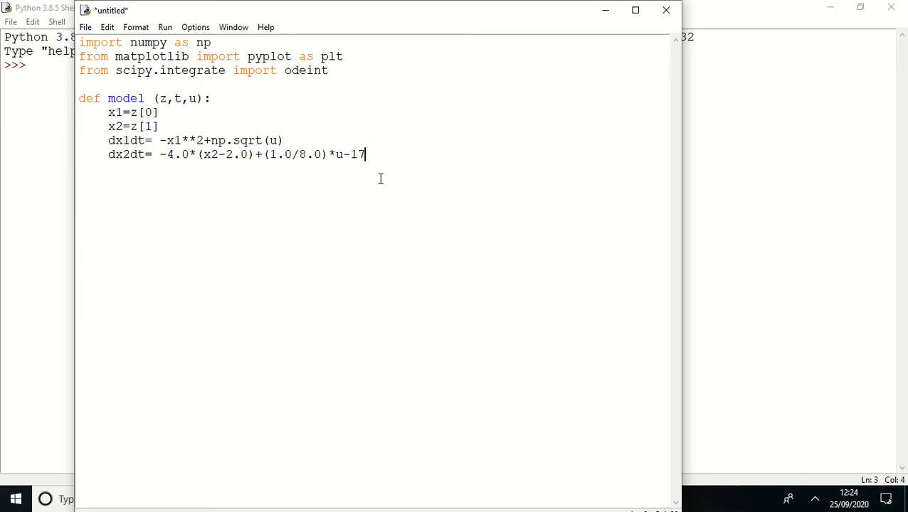
pyautogui.write('6)')
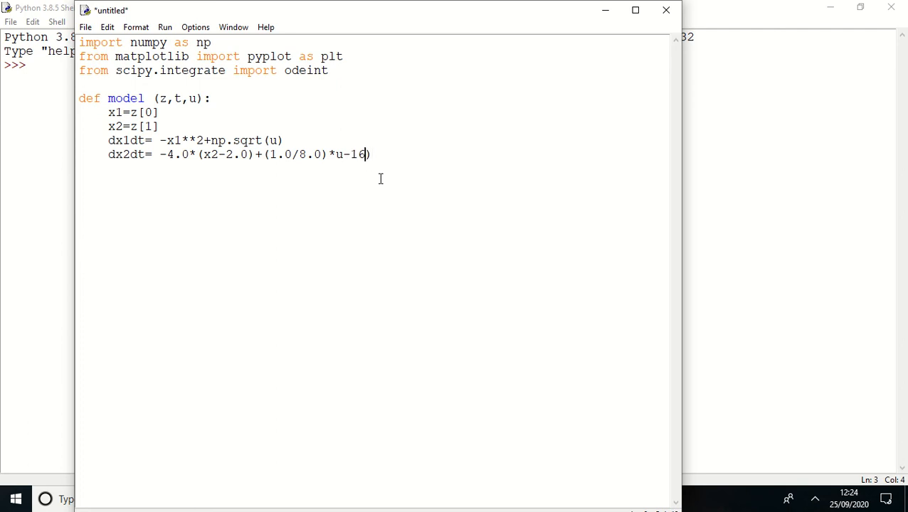
pyautogui.write('(')
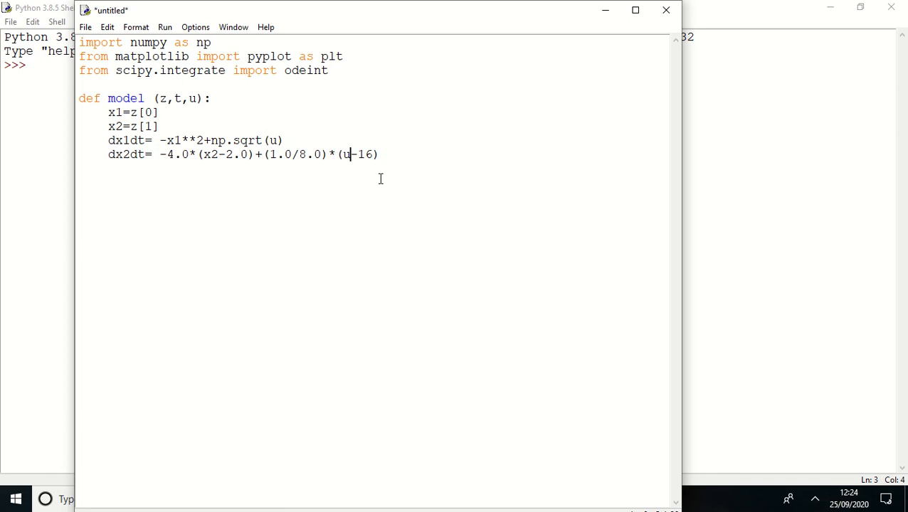
pyautogui.write('.0')
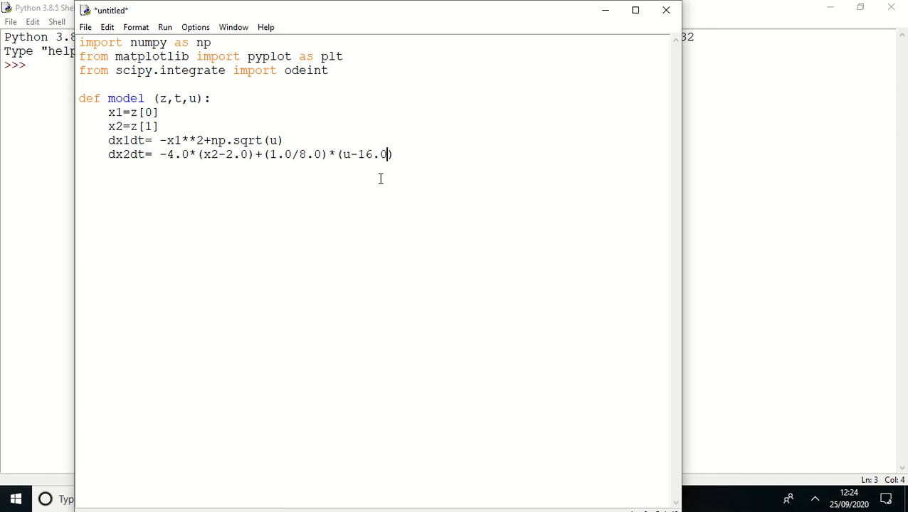
pyautogui.press('Return')
pyautogui.write('return')
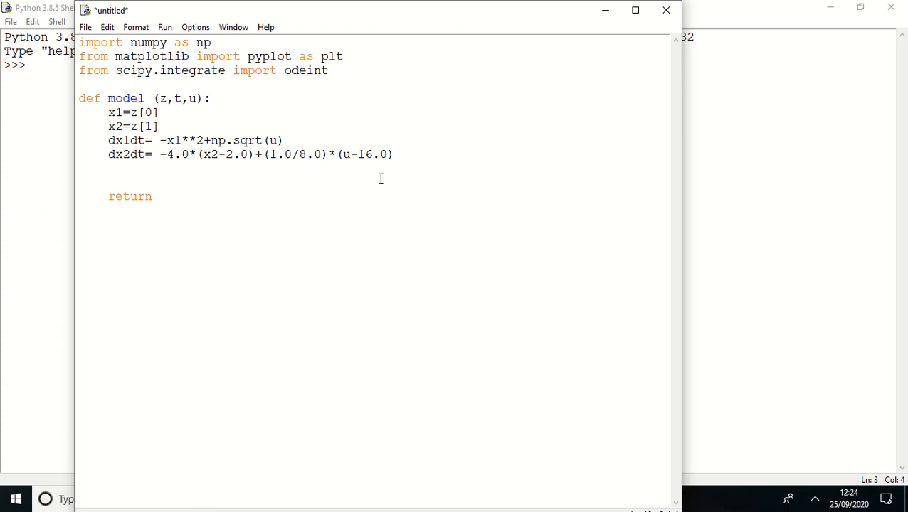
# - Collect dx1dt and dx2dt into dxdt, return dxdt, and start a new comment
pyautogui.write('dxdt')
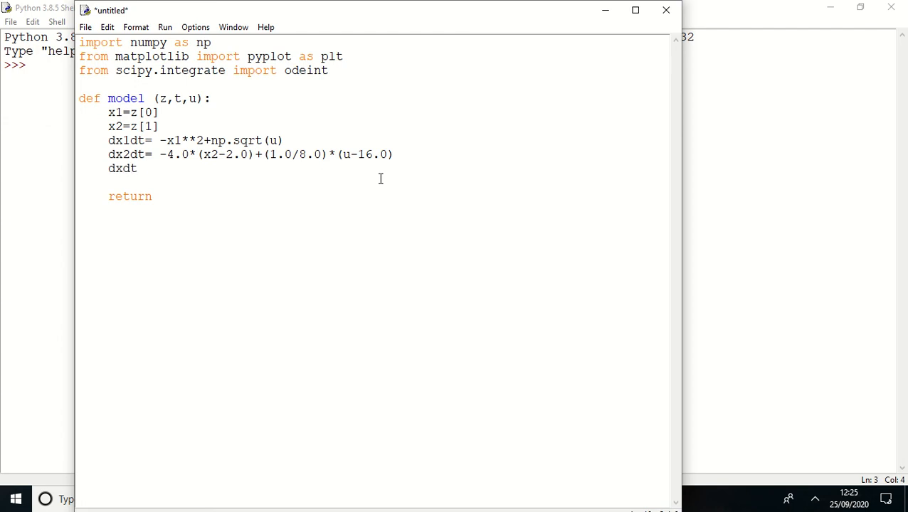
pyautogui.write('=[dx1')
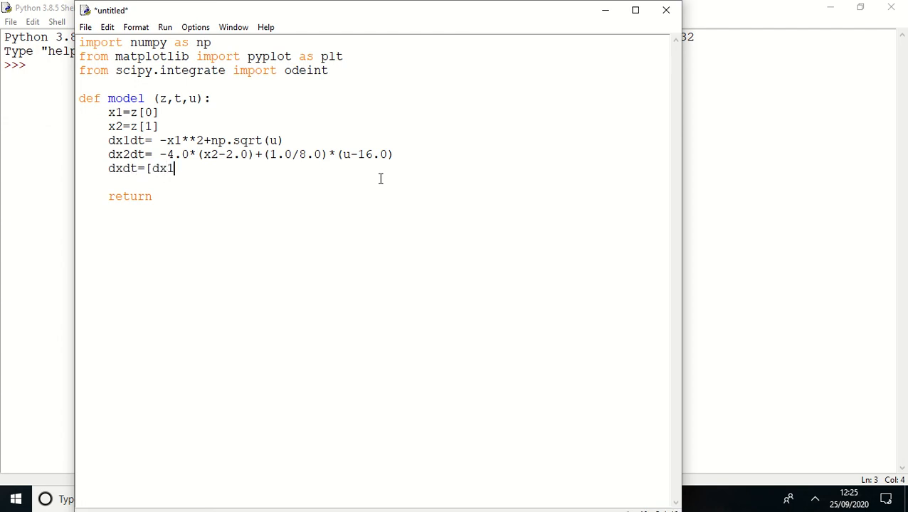
pyautogui.write('dt')
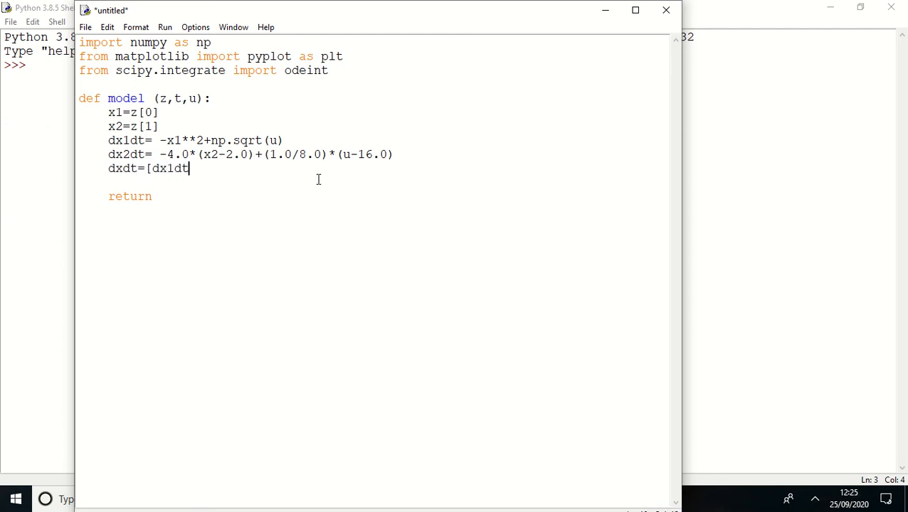
pyautogui.write(',dx2dt')
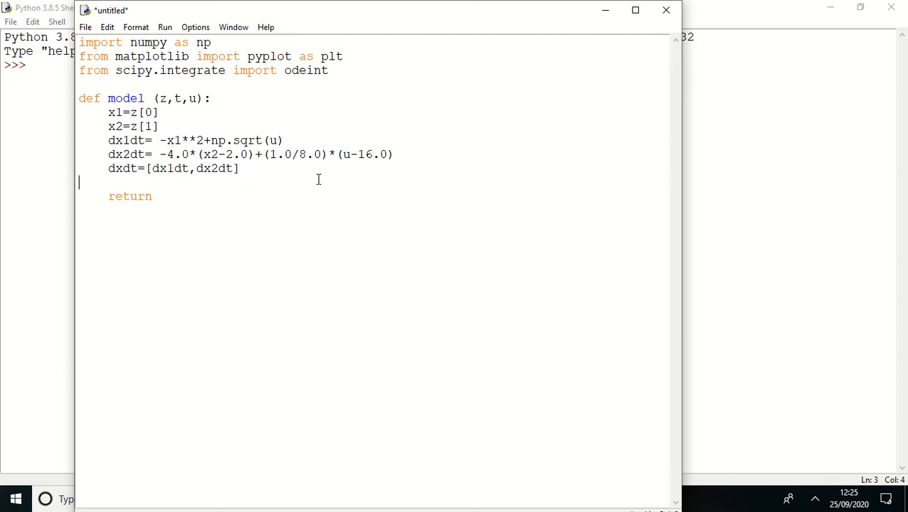
pyautogui.write('dxdt')
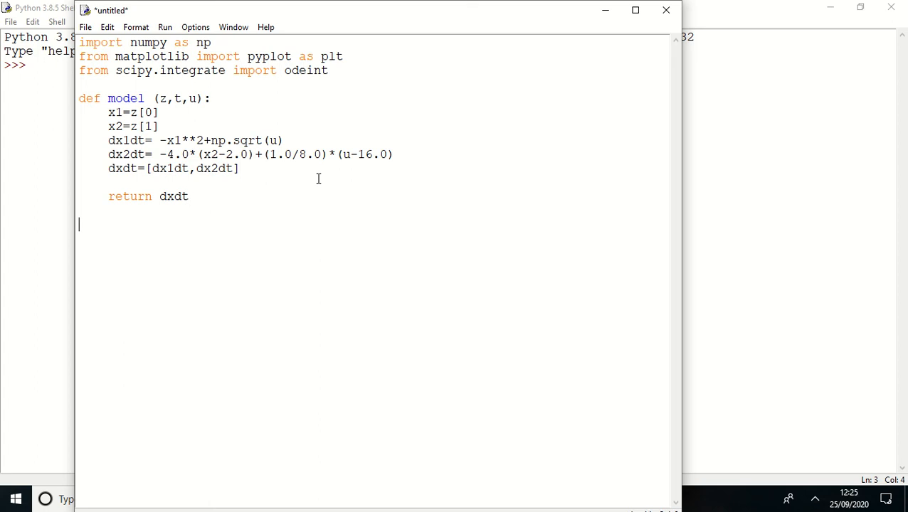
pyautogui.write('#s')
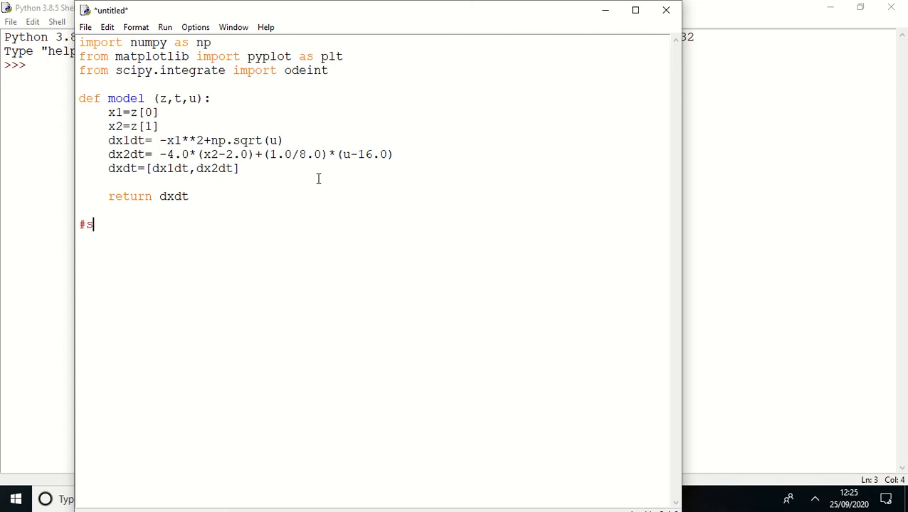
# - Under a #steady state condition comment, set x_ss=2.0 and u_ss=16.0
pyautogui.write('teady state')
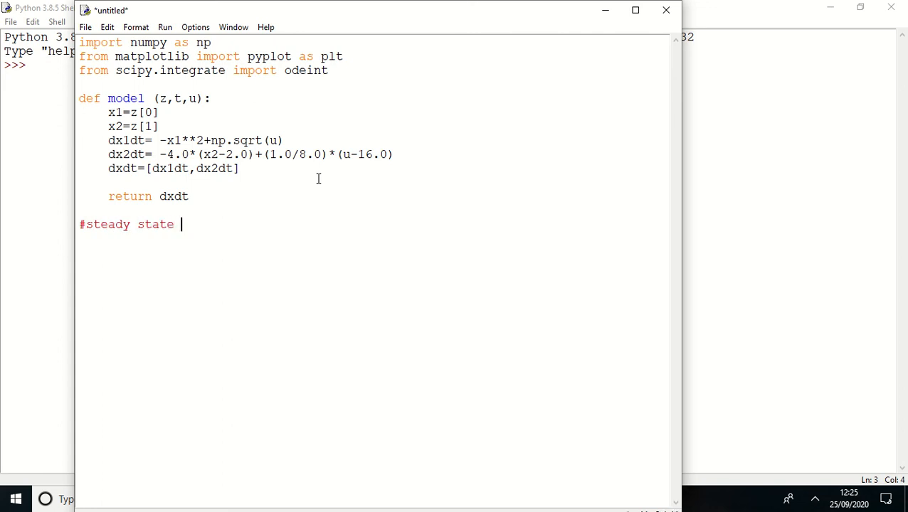
pyautogui.write('condition')
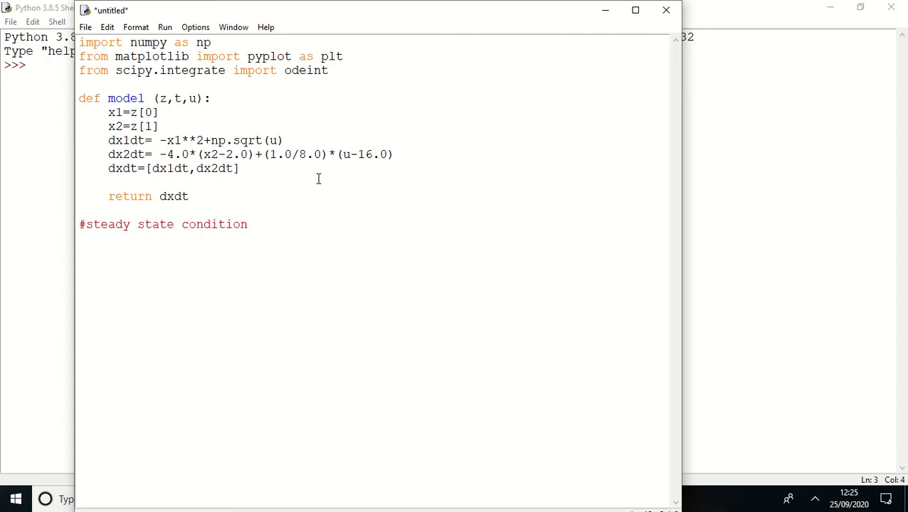
pyautogui.write('x_ss')
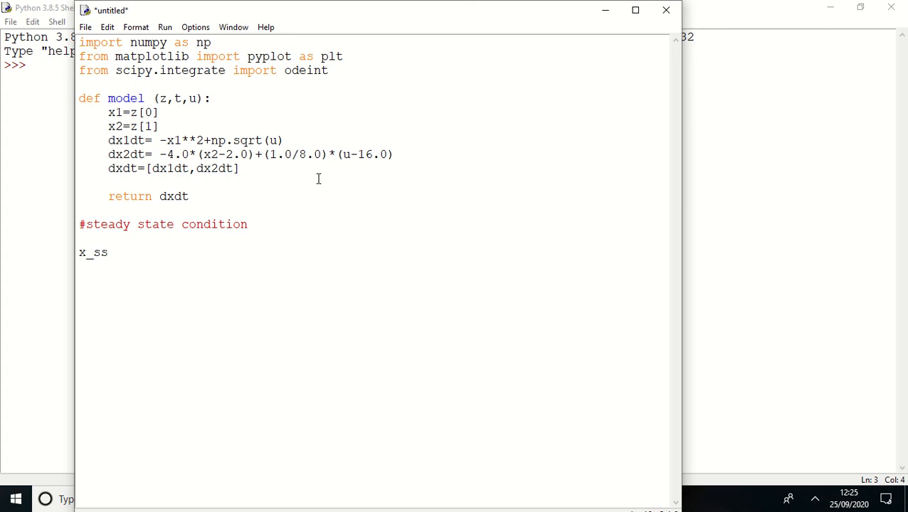
pyautogui.write('=')
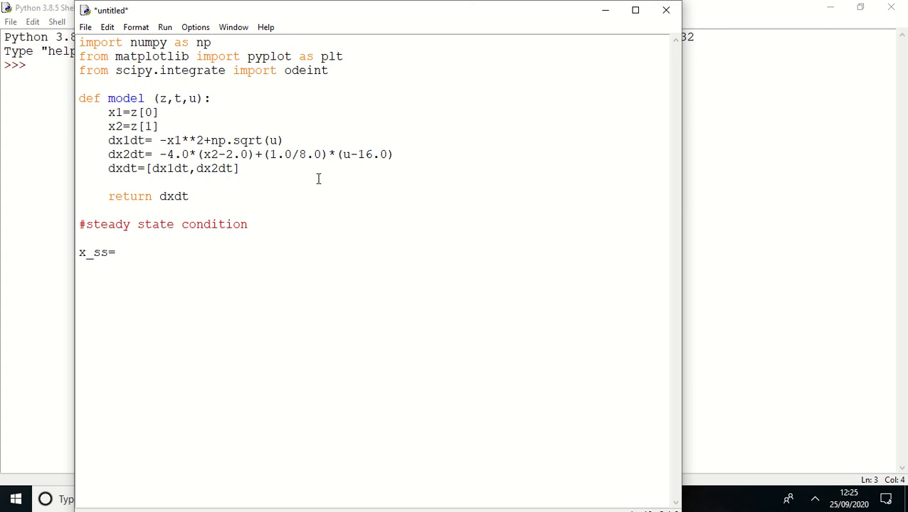
pyautogui.write('2.0')
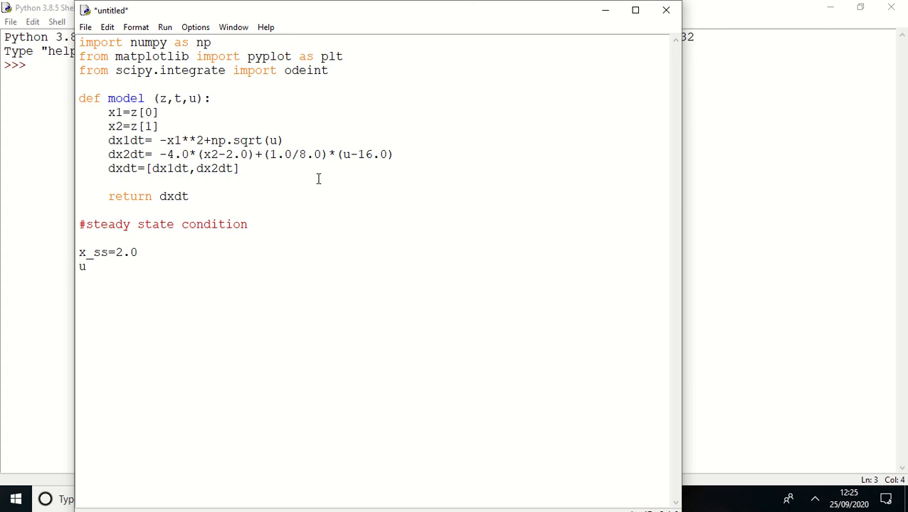
pyautogui.write('_ss')
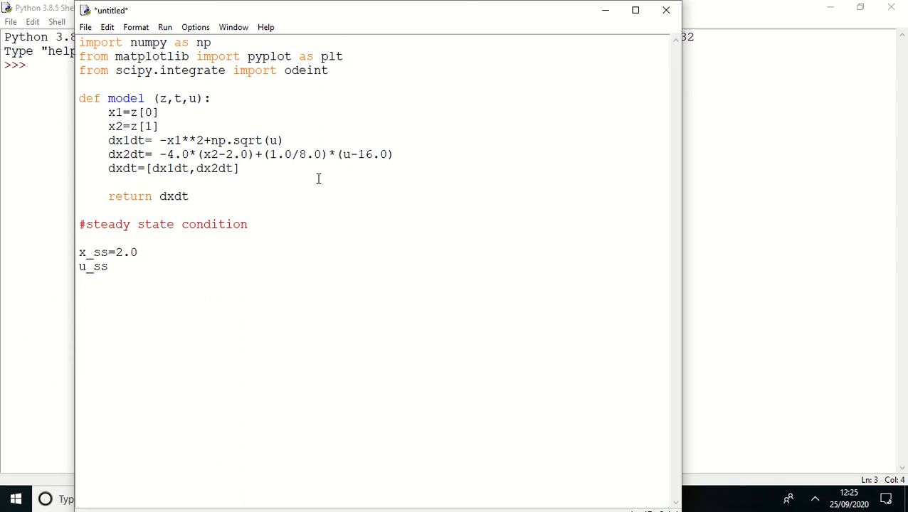
pyautogui.write('=1')
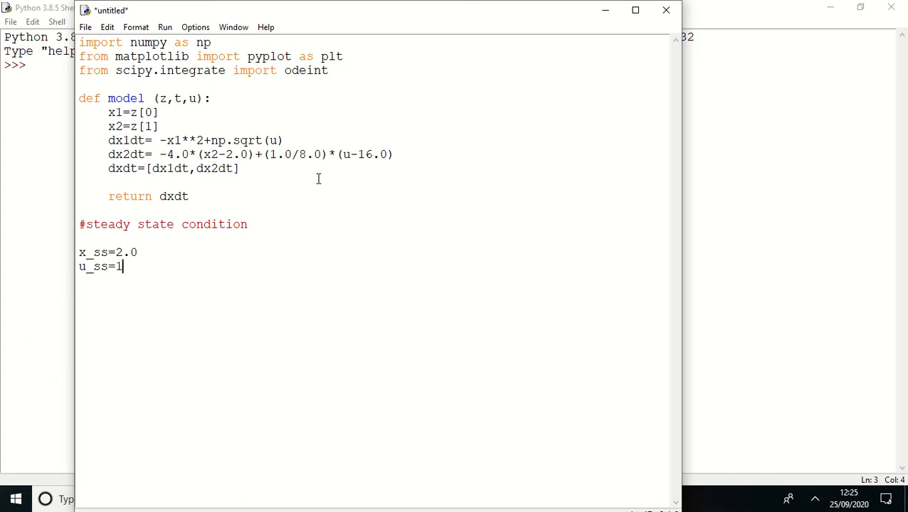
pyautogui.write('6.0')
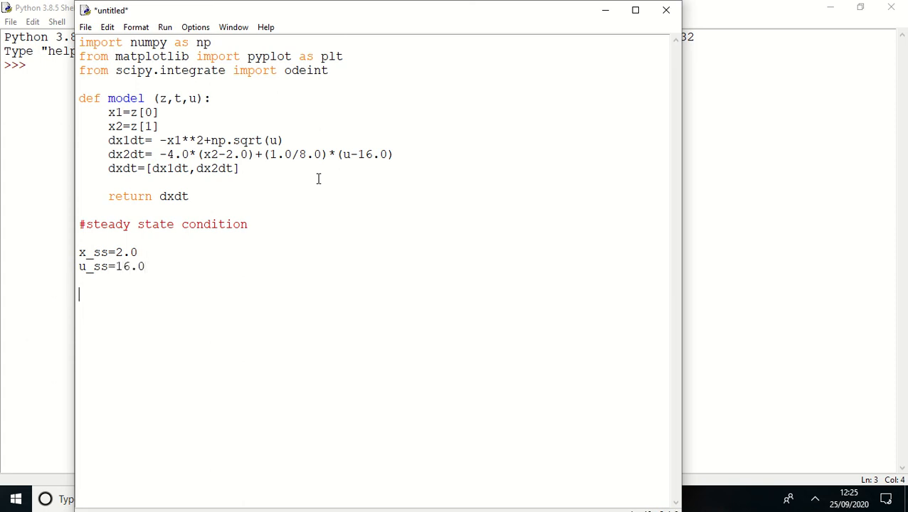
pyautogui.write('=')
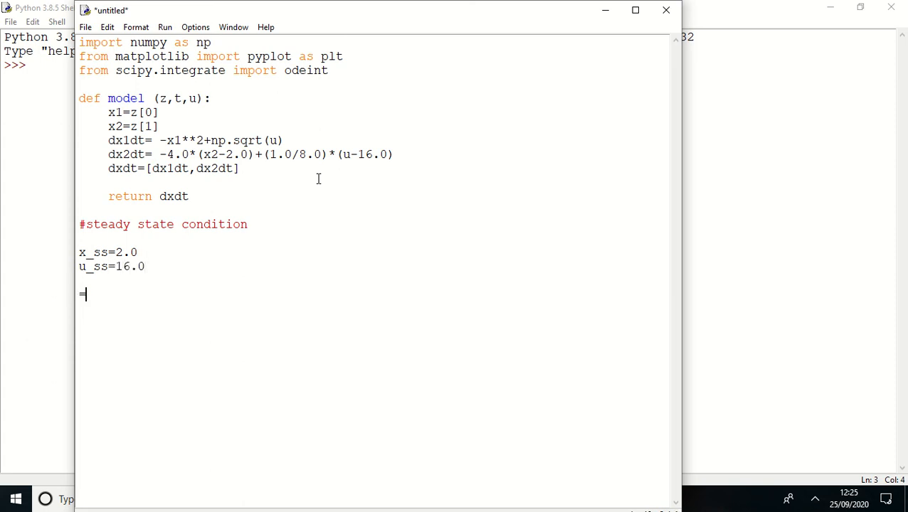
# - Add an #initial condition comment followed by z0=[x_ss,u_ss]
pyautogui.write('#init')
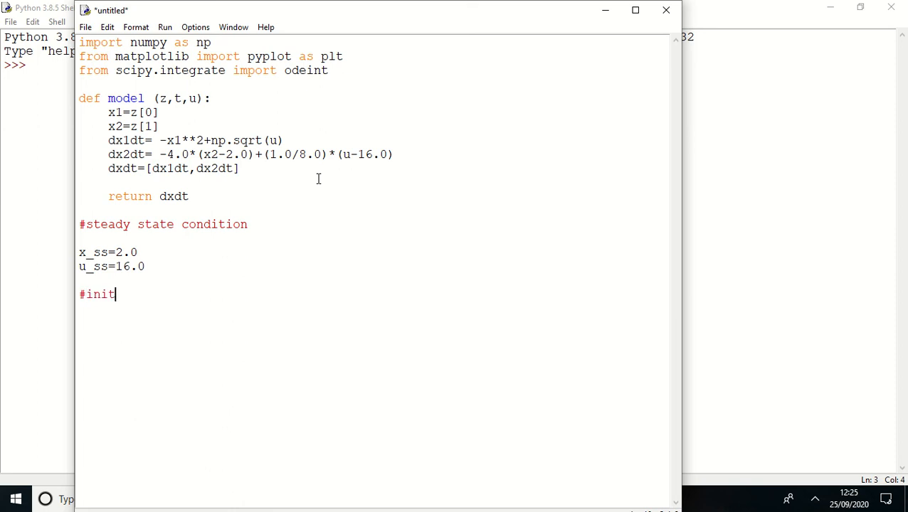
pyautogui.write('ial condition')
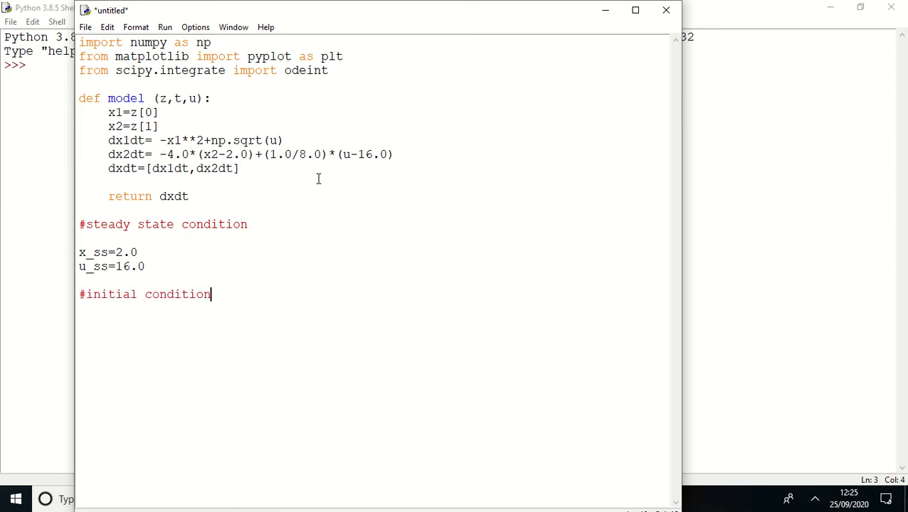
pyautogui.write('z')
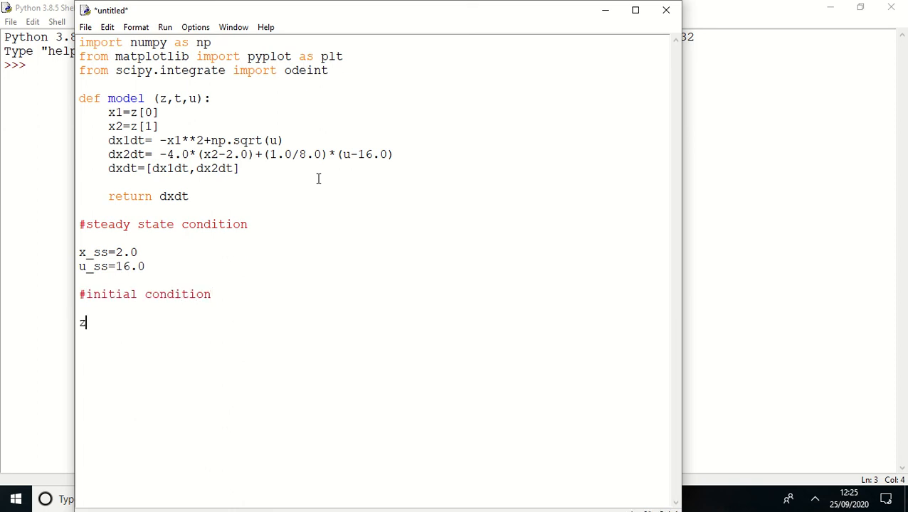
pyautogui.write('0')
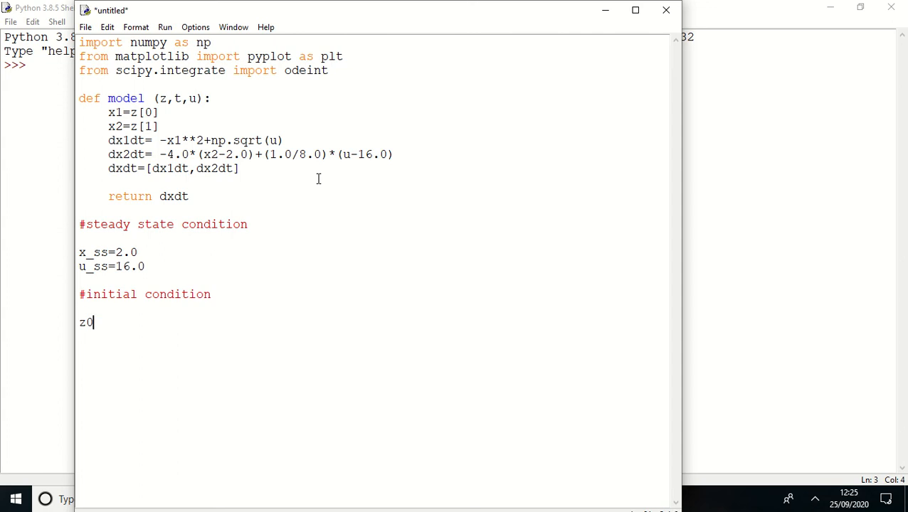
pyautogui.write('=')
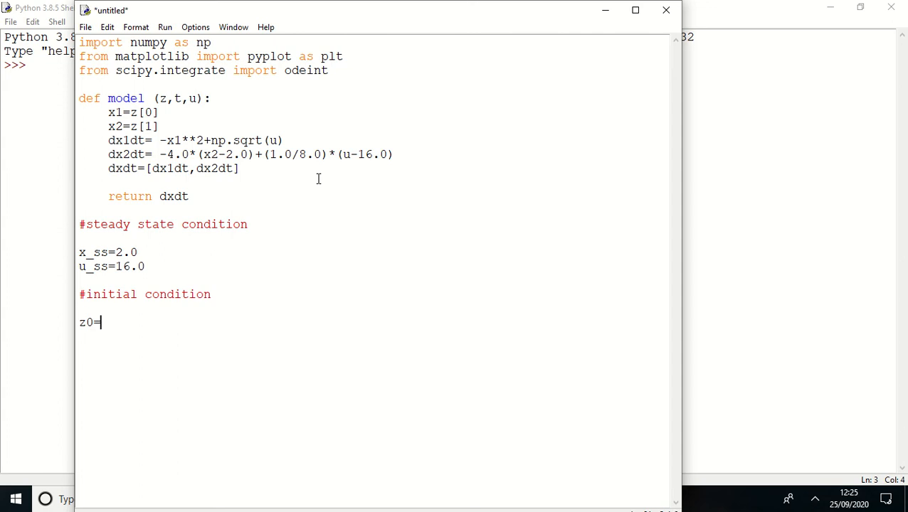
pyautogui.write('[x')
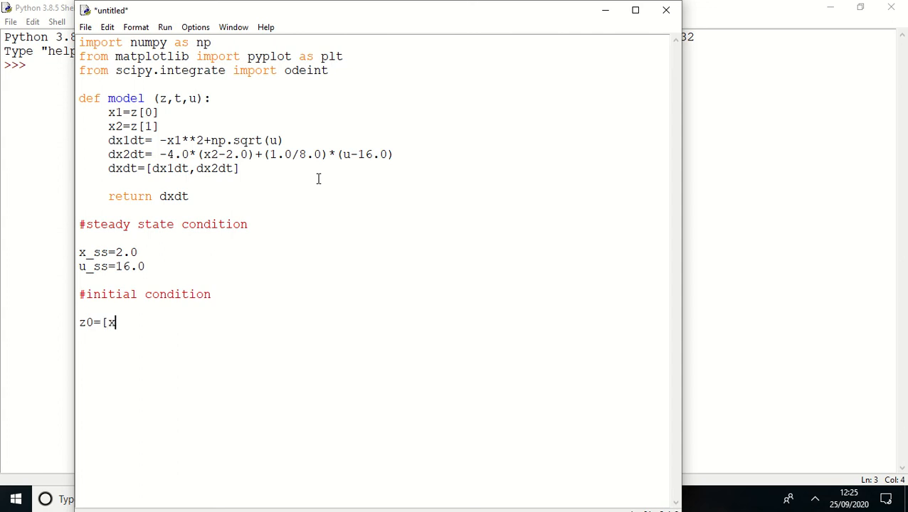
pyautogui.write('_')
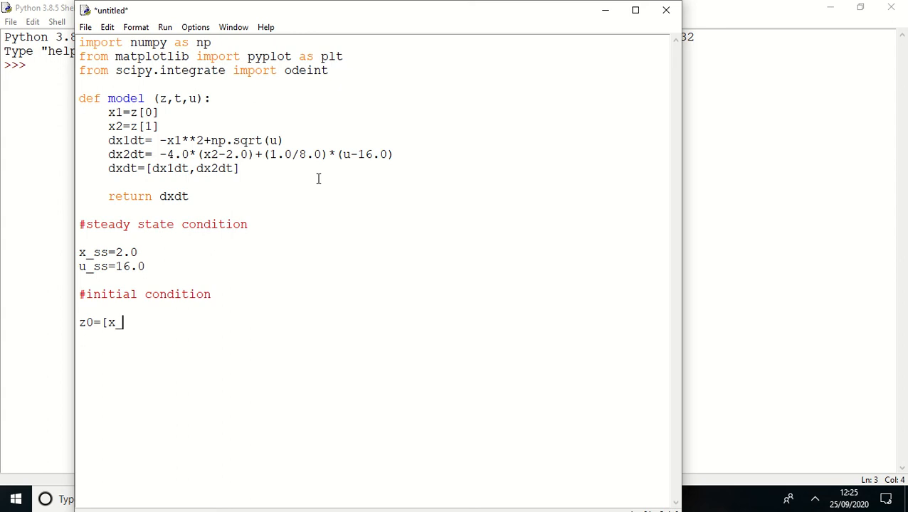
pyautogui.write('ss,')
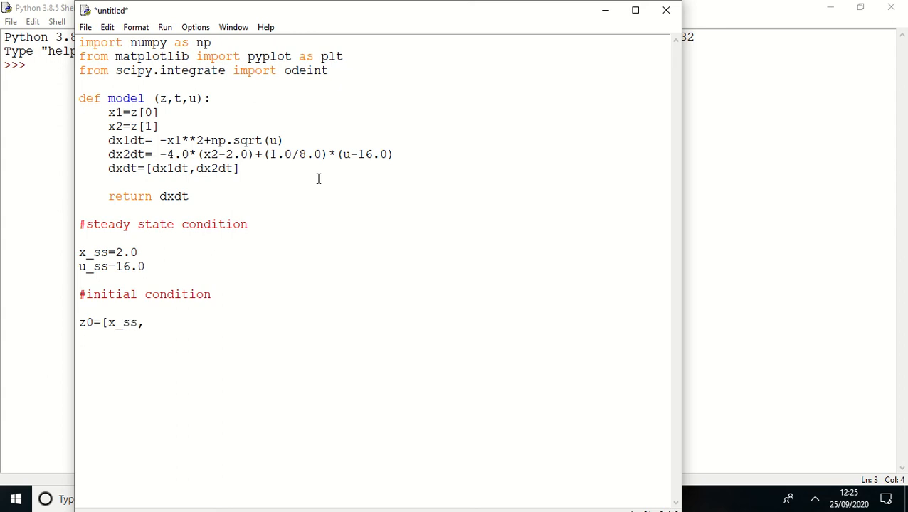
pyautogui.write('u_')
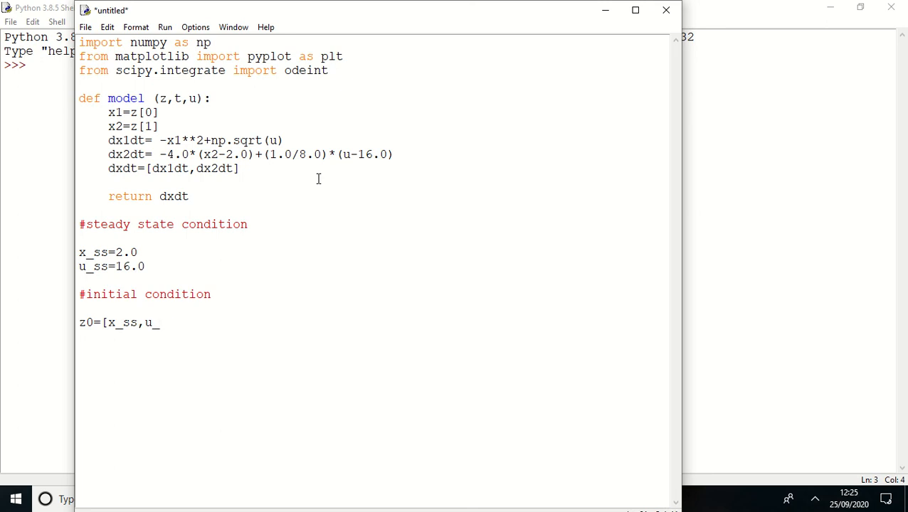
pyautogui.write('ss]')
pyautogui.write('tf=1')
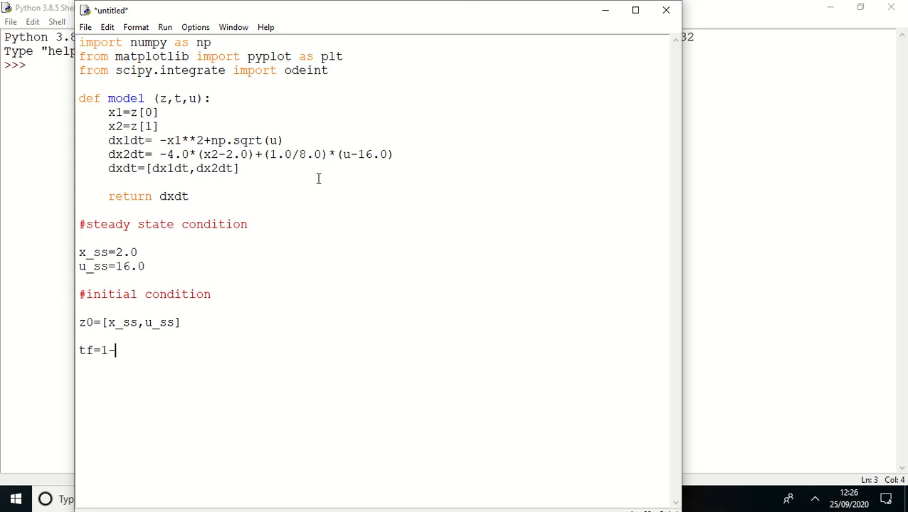
# - Set tf=10, n=tf*10+1, t=np.linspace(0,tf,n), then add a #step input comment
pyautogui.write('0')
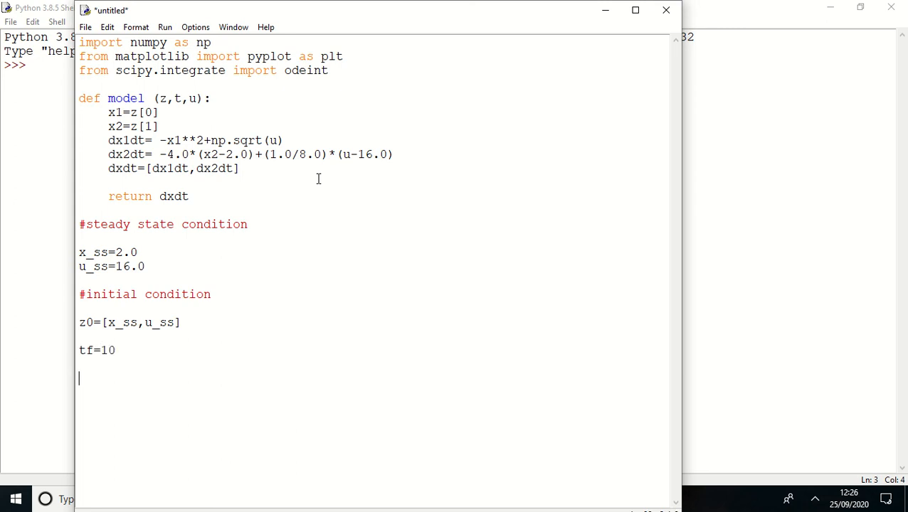
pyautogui.write('n=tf')
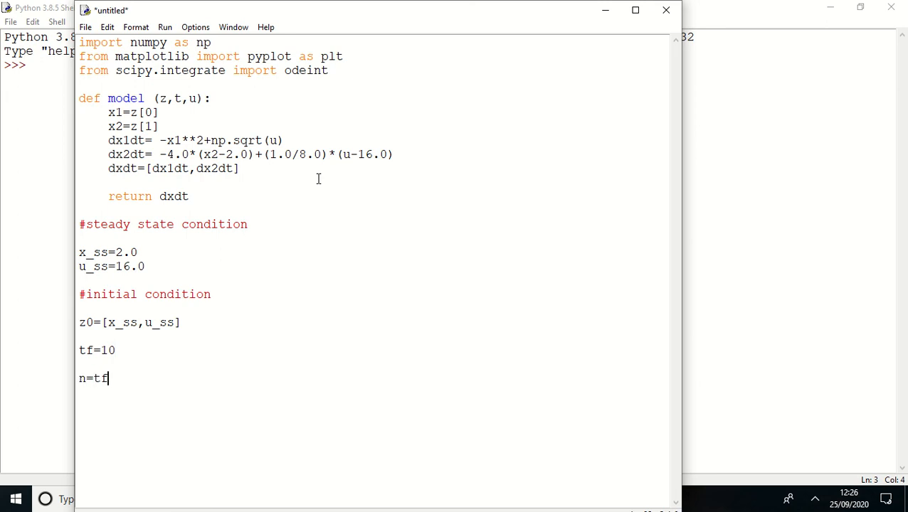
pyautogui.write('*')
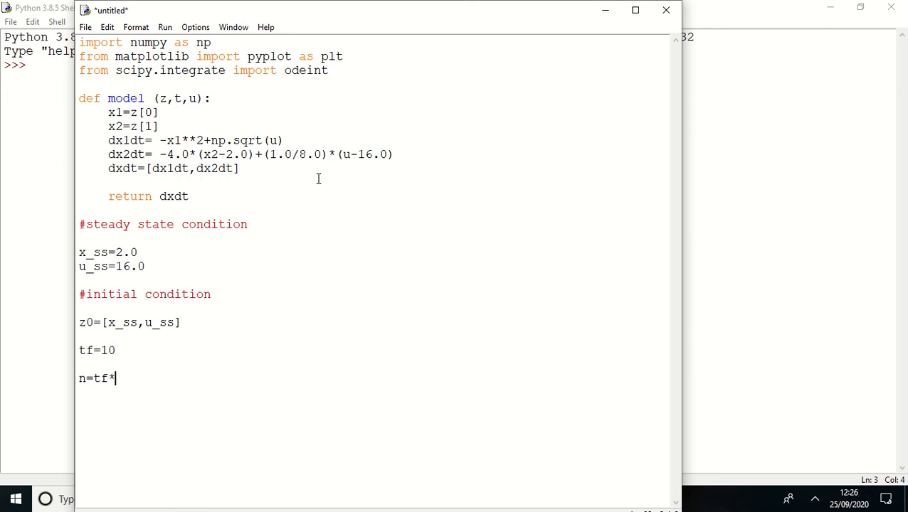
pyautogui.write('10')
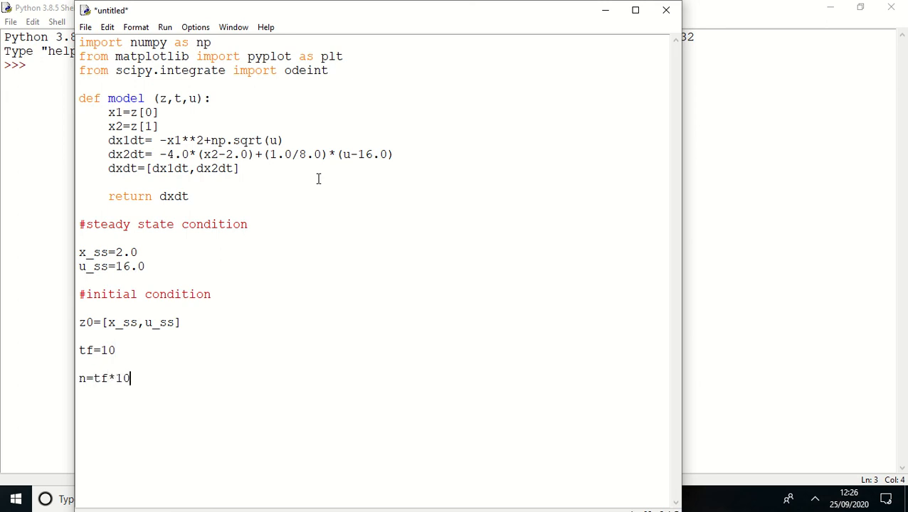
pyautogui.write('+1')
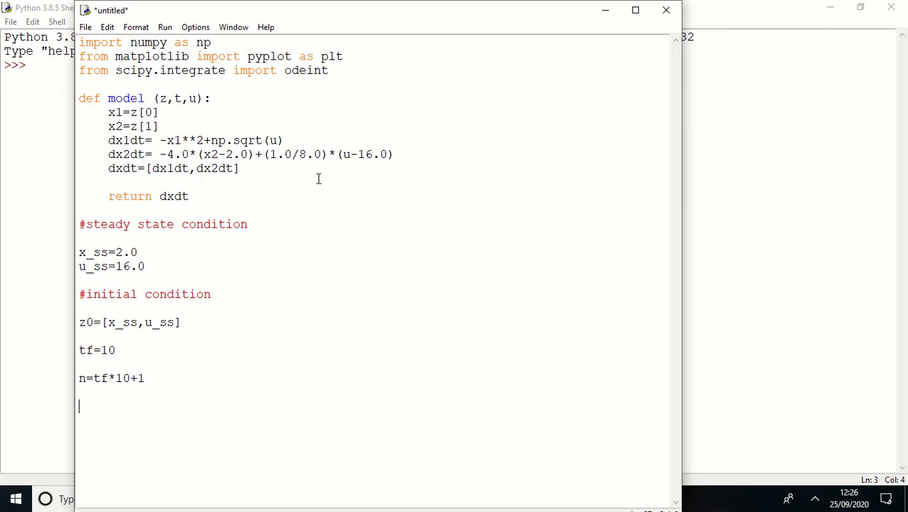
pyautogui.write('t=np.')
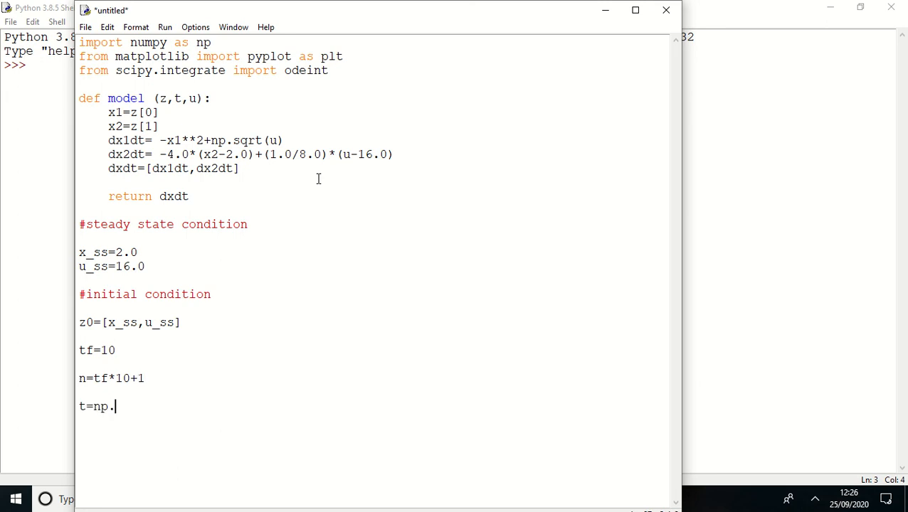
pyautogui.write('linspace(')
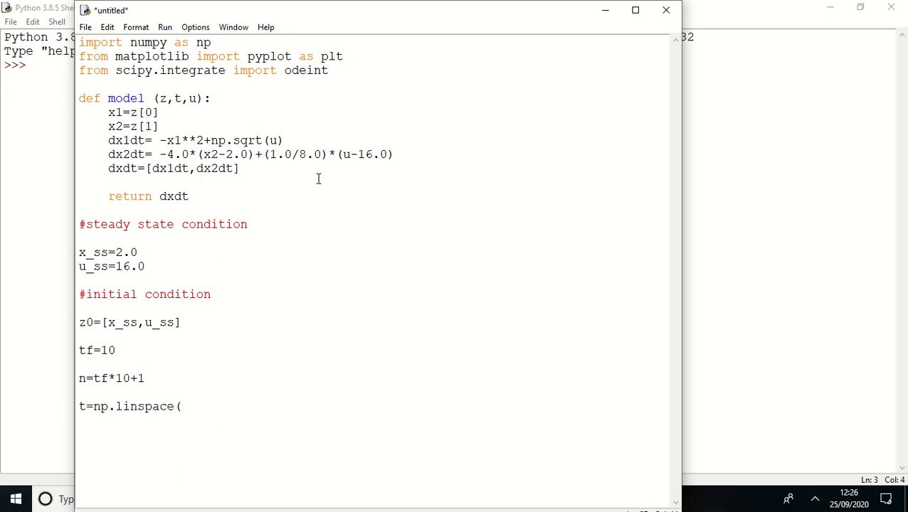
pyautogui.write('0,tf,n')
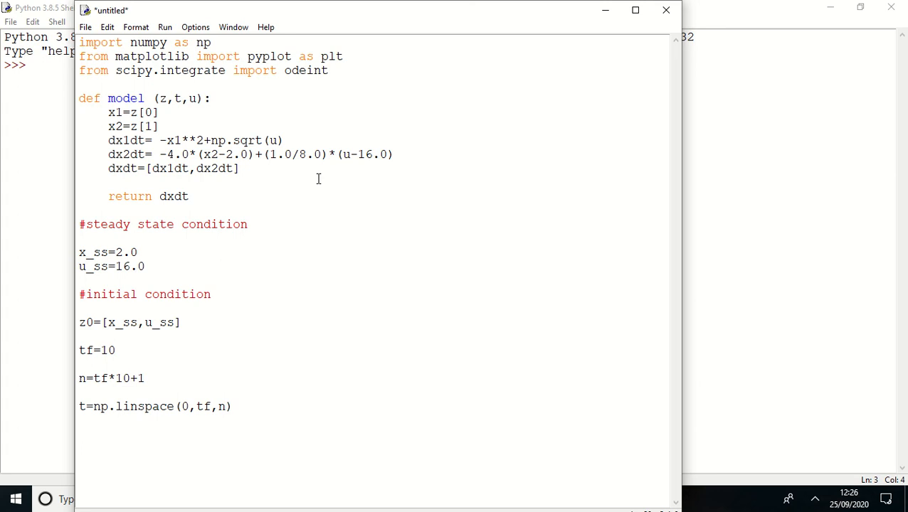
pyautogui.write('#')
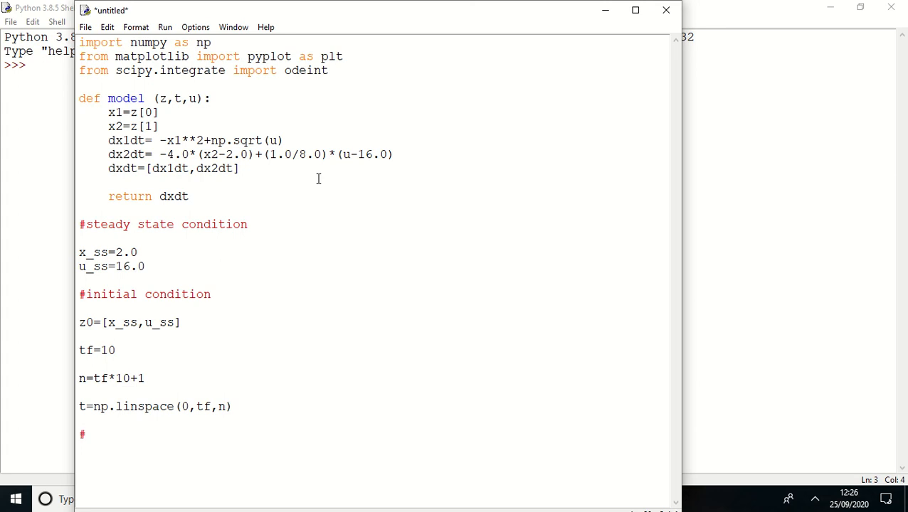
pyautogui.write('step input')
pyautogui.write('u=n')
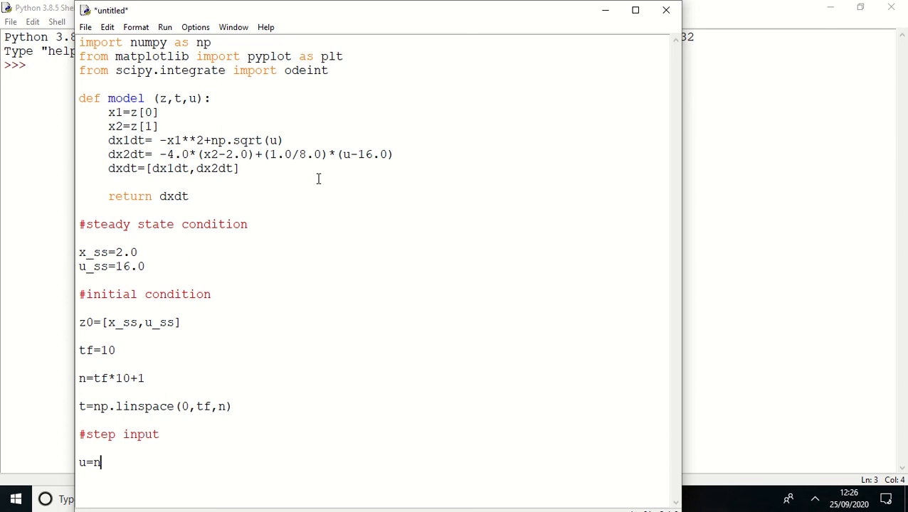
# - Set u=np.ones(n)*u_ss and add a #magnitude of step comment with m = 8.0
pyautogui.write('p.ones')
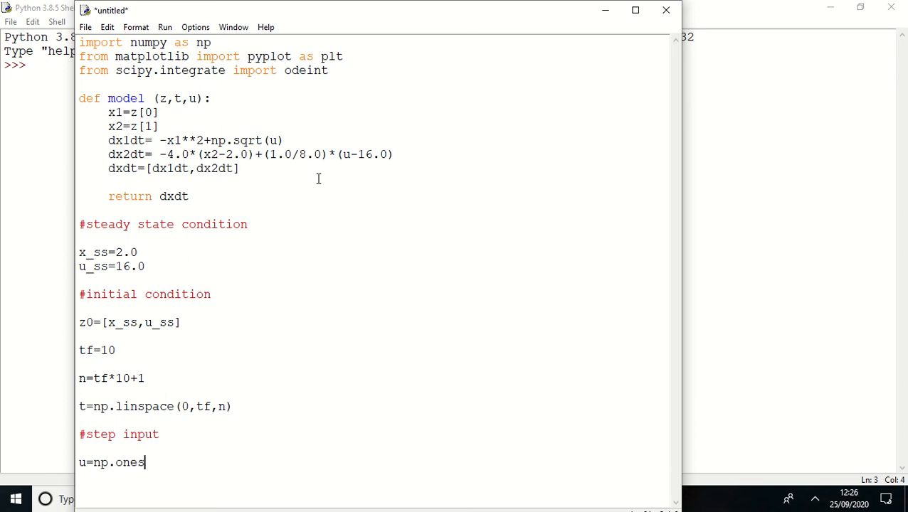
pyautogui.write('(n)')
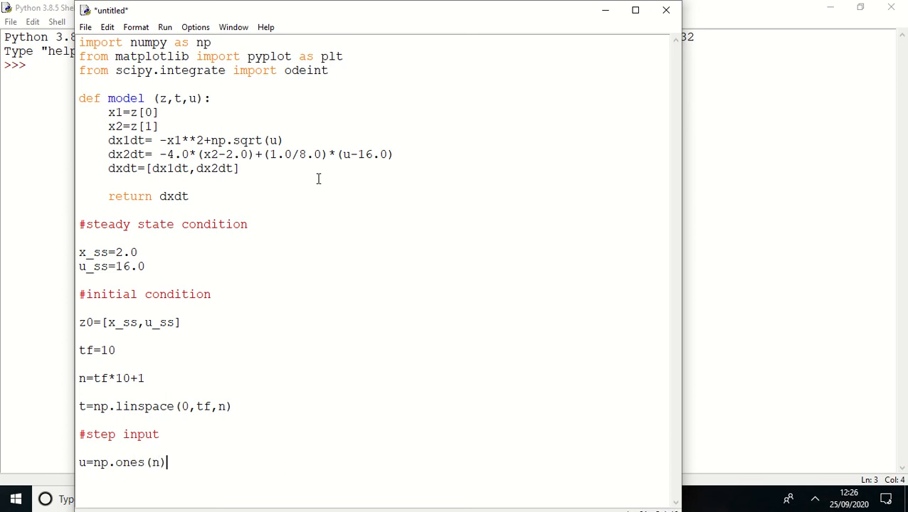
pyautogui.write('*')
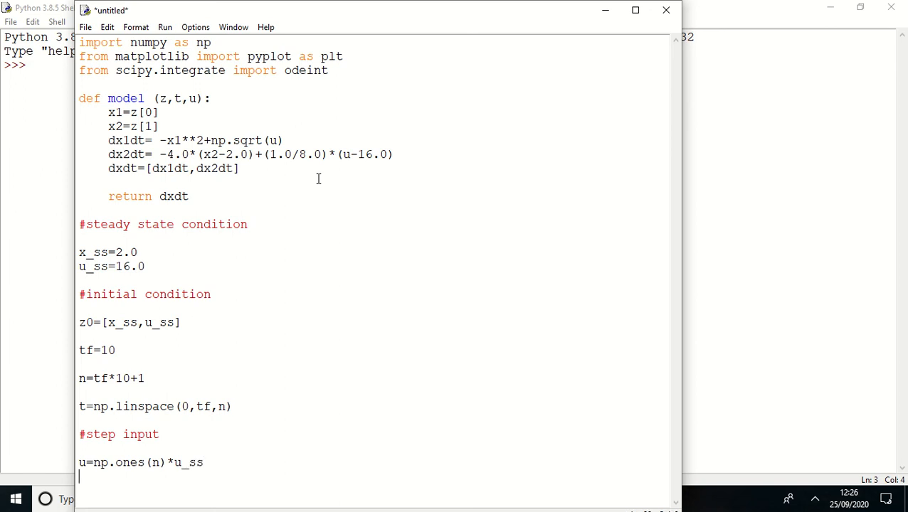
pyautogui.write('#magin')
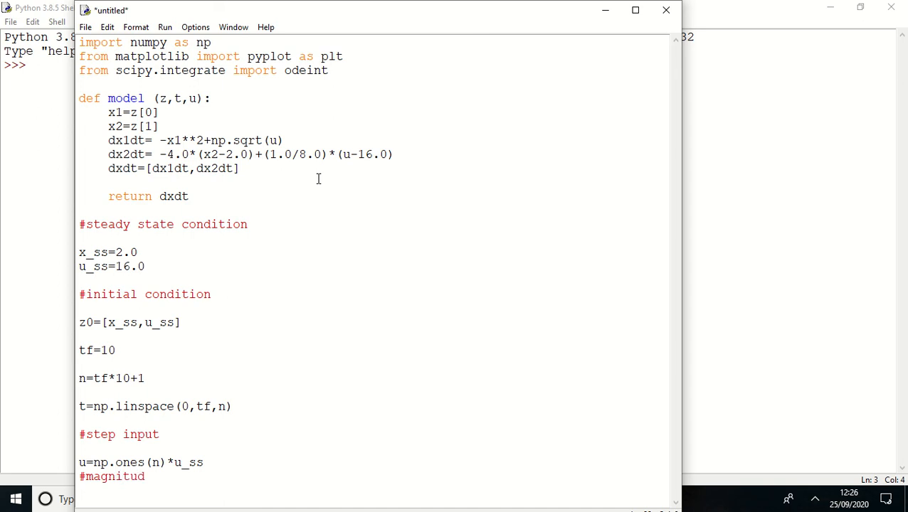
pyautogui.write('e of step')
pyautogui.write('mm')
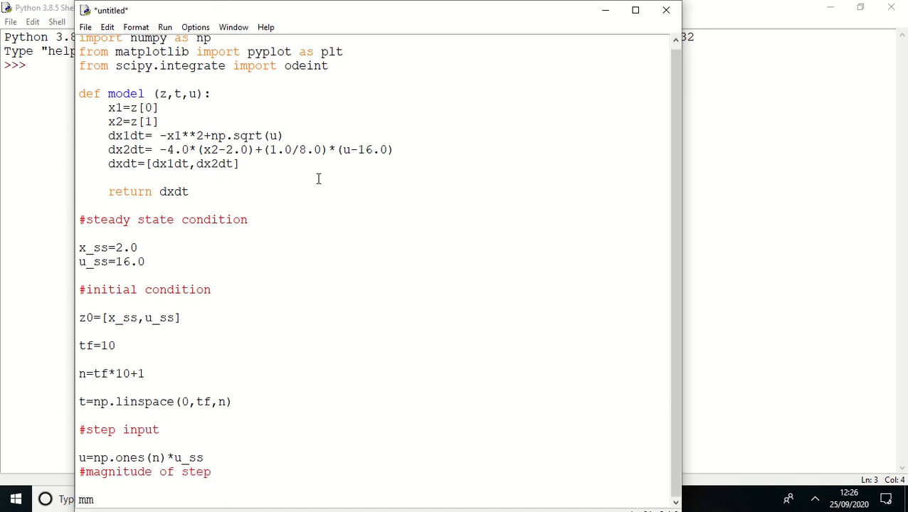
pyautogui.write('= 8.0')
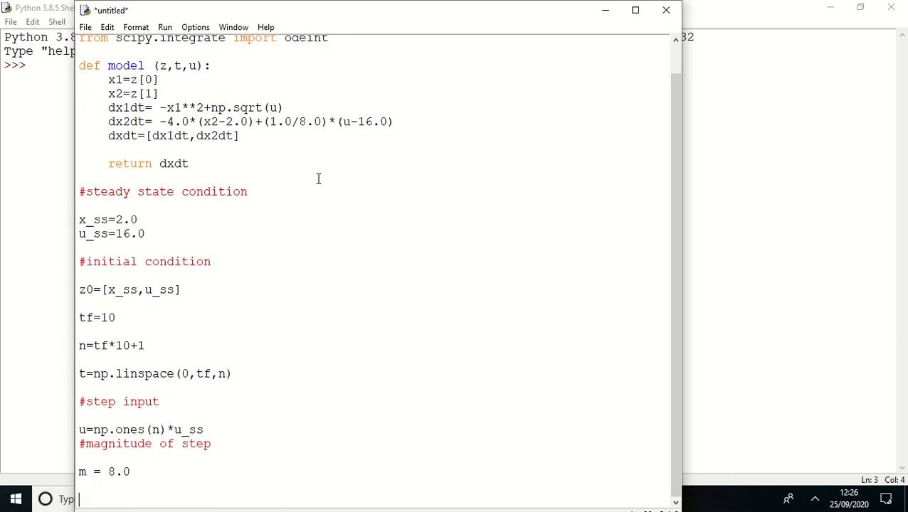
# - Add the comment '#change up m at time = 1.0'
pyautogui.write('#cha')
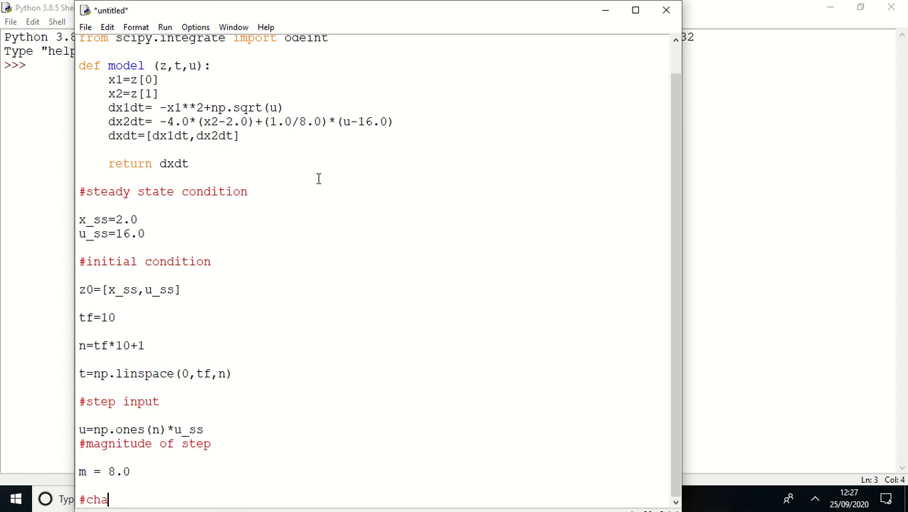
pyautogui.write('nge up')
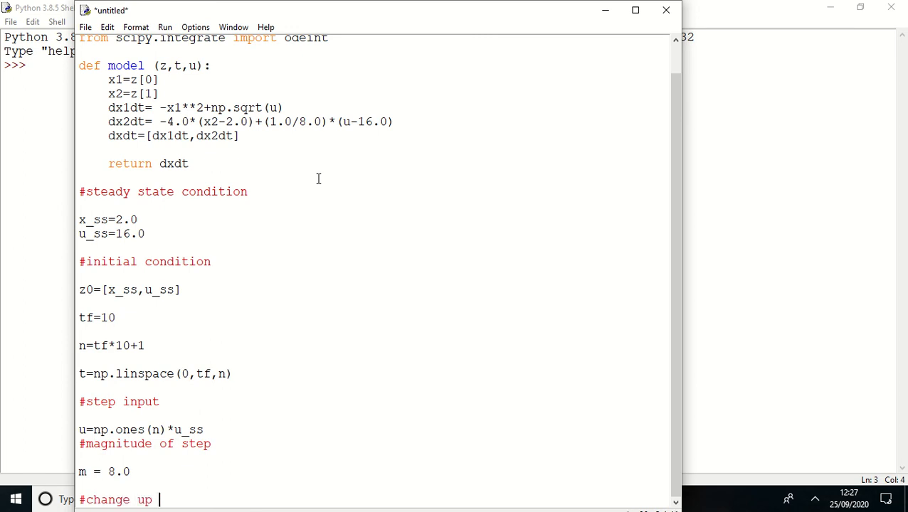
pyautogui.write('m at time =')
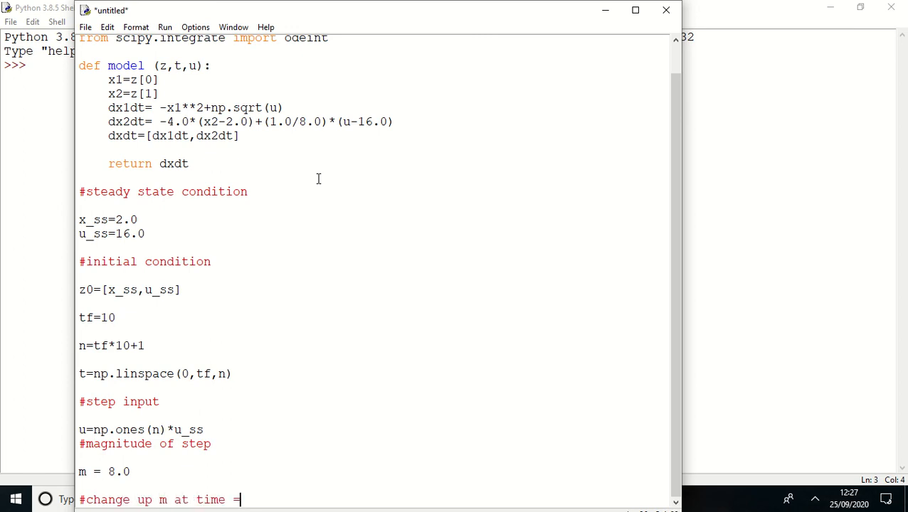
pyautogui.write('1.0')
pyautogui.write('u')
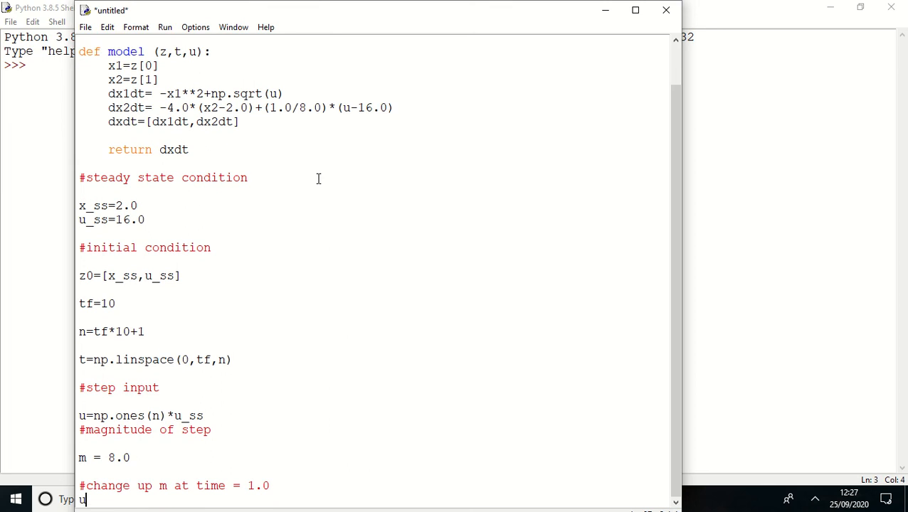
# - Write u[11:]= u[11:]+m, correcting the mistyped index
pyautogui.write('[41')
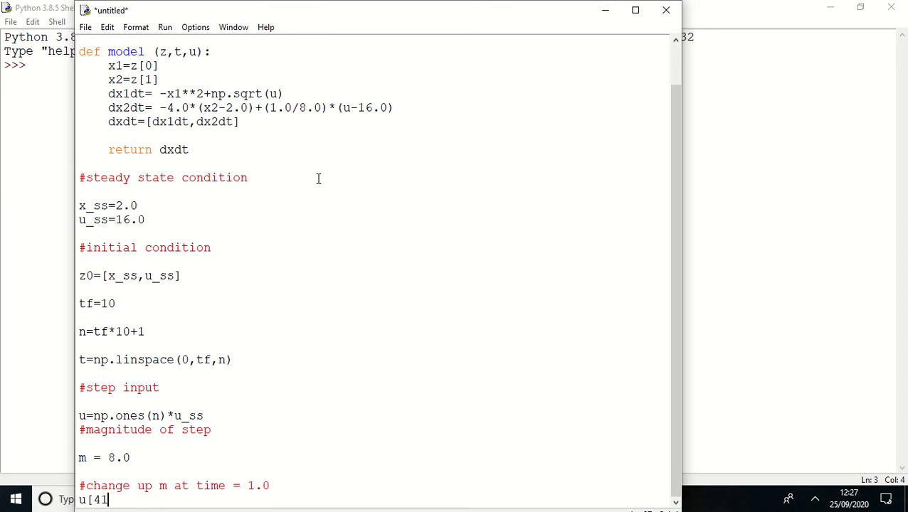
pyautogui.write(';')
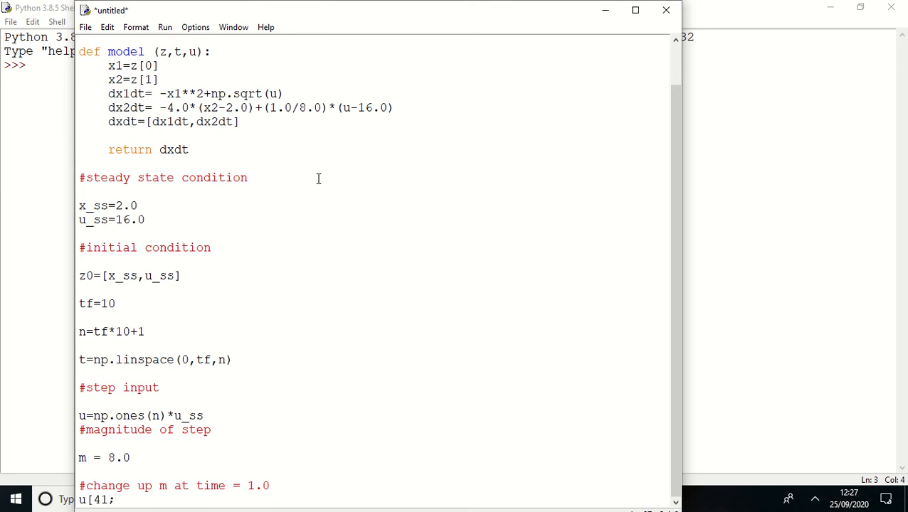
pyautogui.write(']')
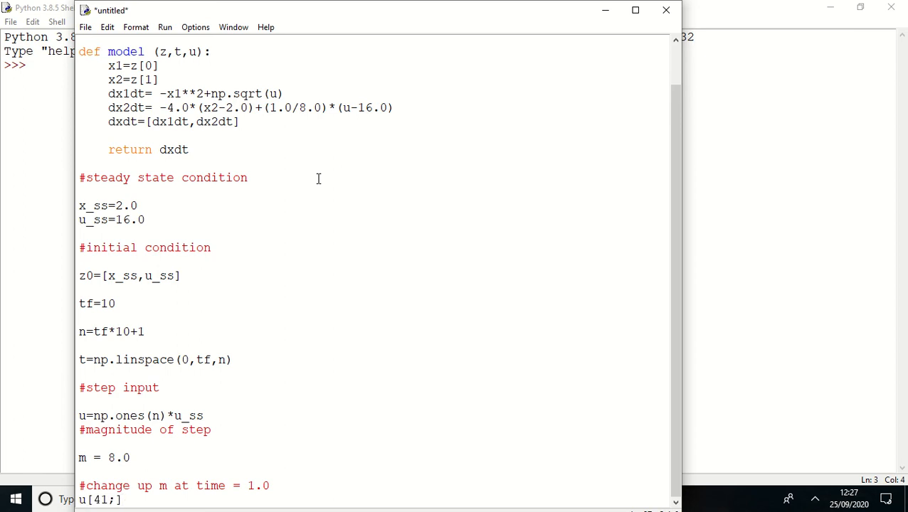
pyautogui.press('BackSpace')
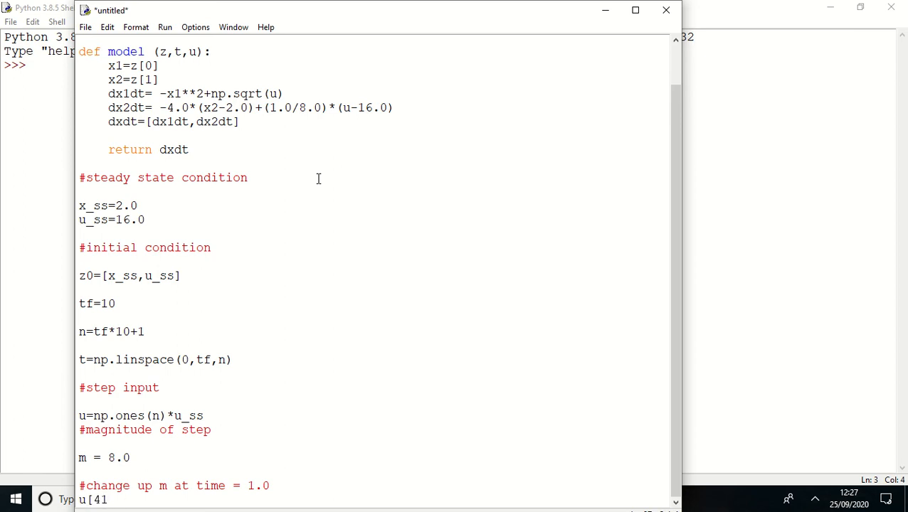
pyautogui.write(':#')
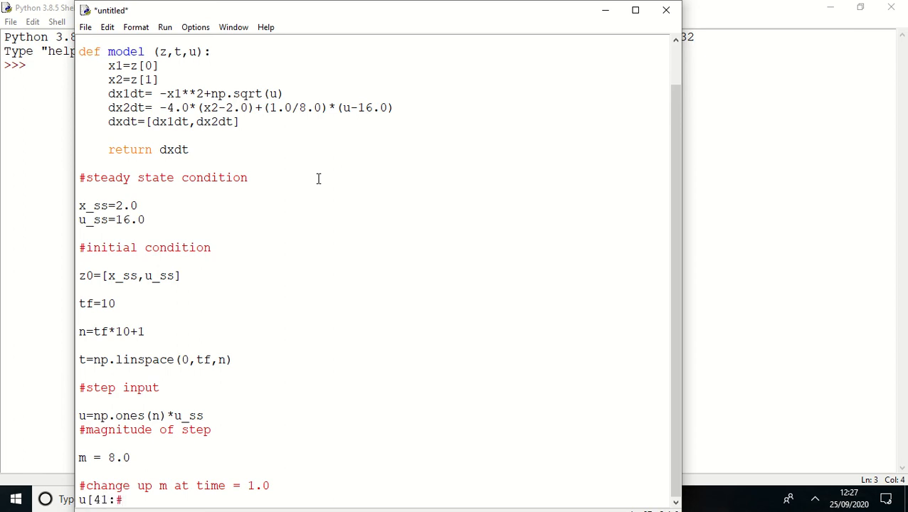
pyautogui.write('=')
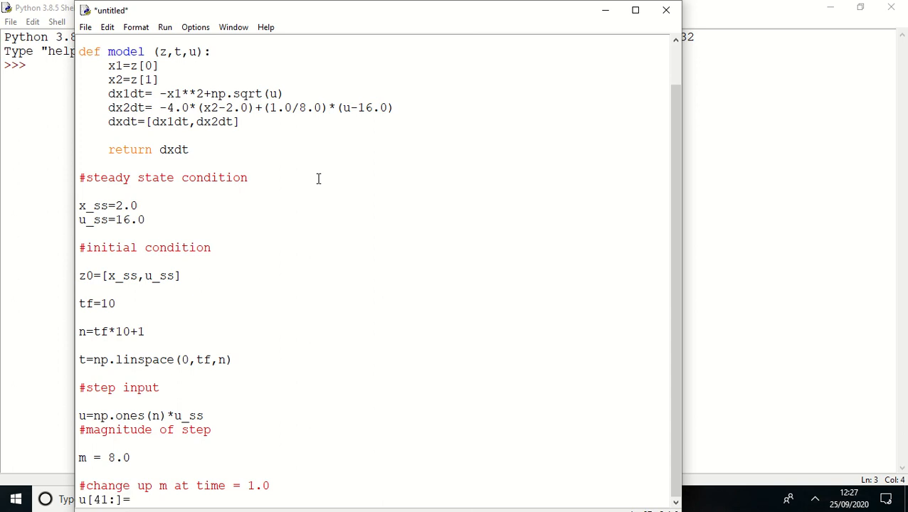
pyautogui.write('u')
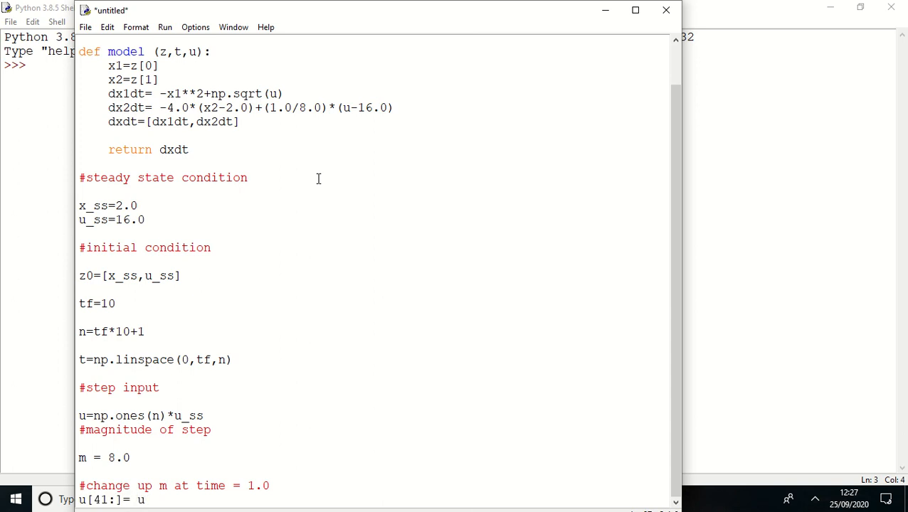
pyautogui.write('[')
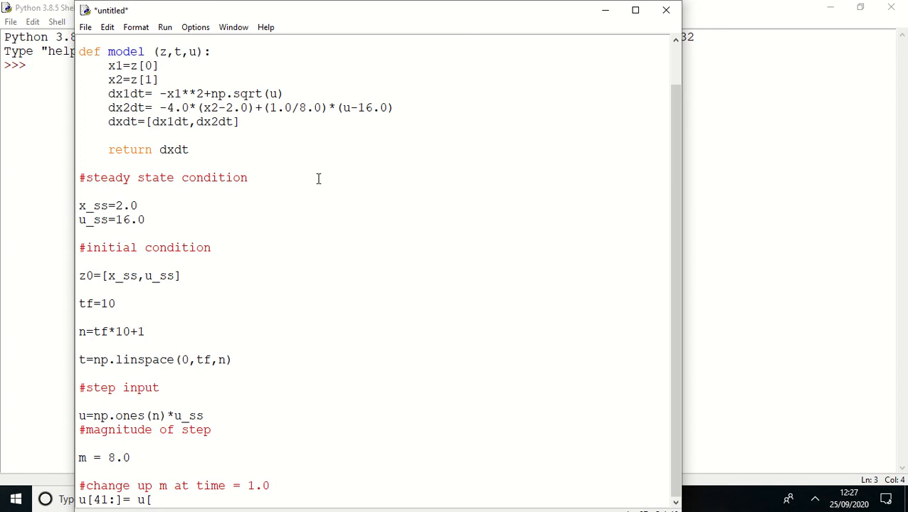
pyautogui.write('11')
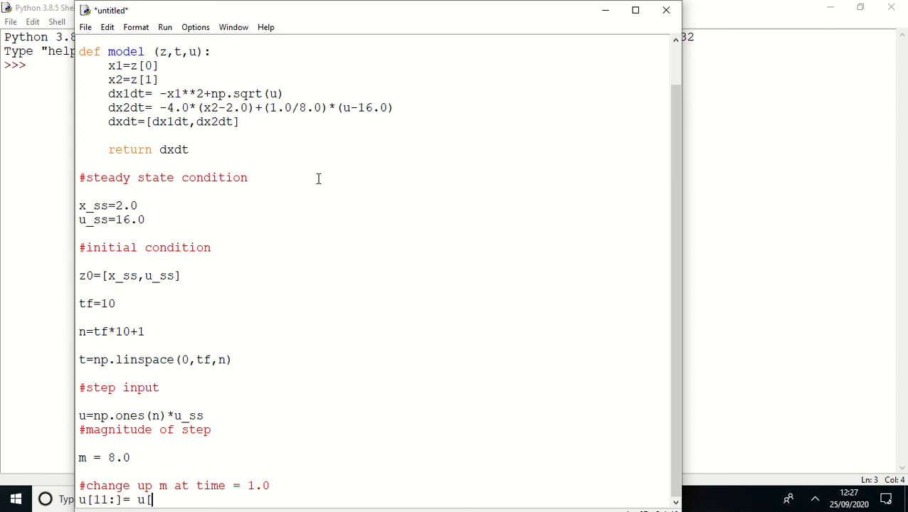
pyautogui.write('11:')
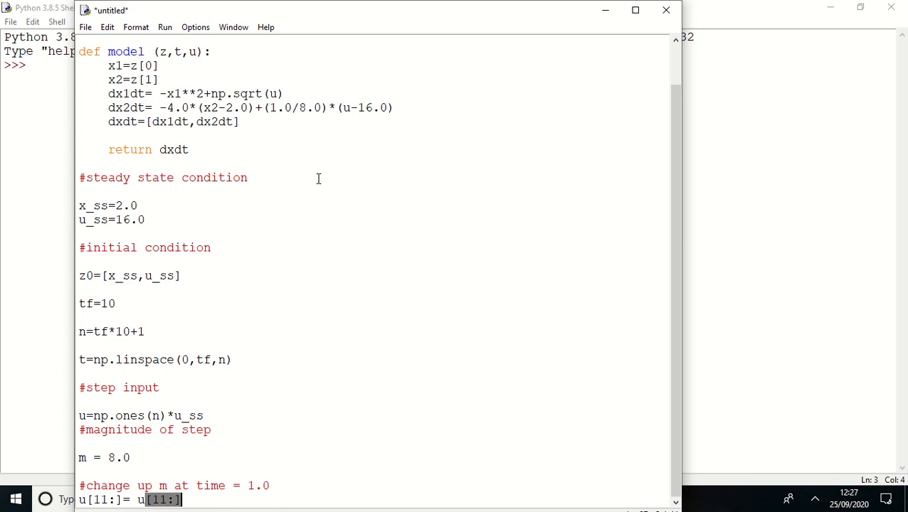
pyautogui.write('+m')
pyautogui.write('#change up m')
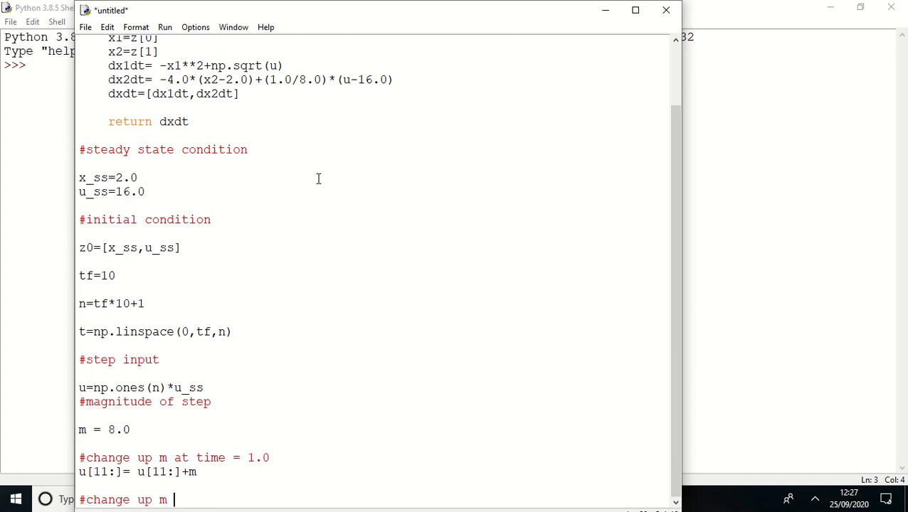
# - Add the comment '#change up m at time =4.0' and the line u[41:]=u[41:] -2.0*m
pyautogui.write('at time')
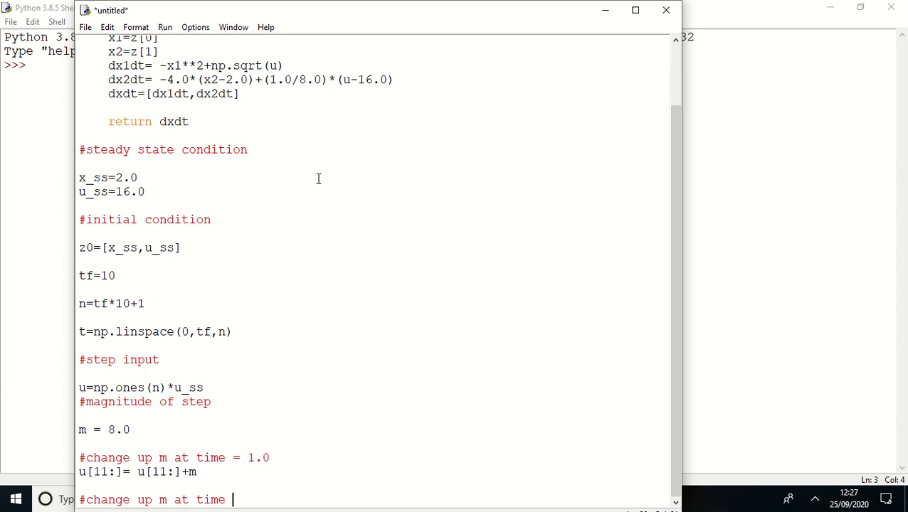
pyautogui.write('4.0')
pyautogui.write('u')
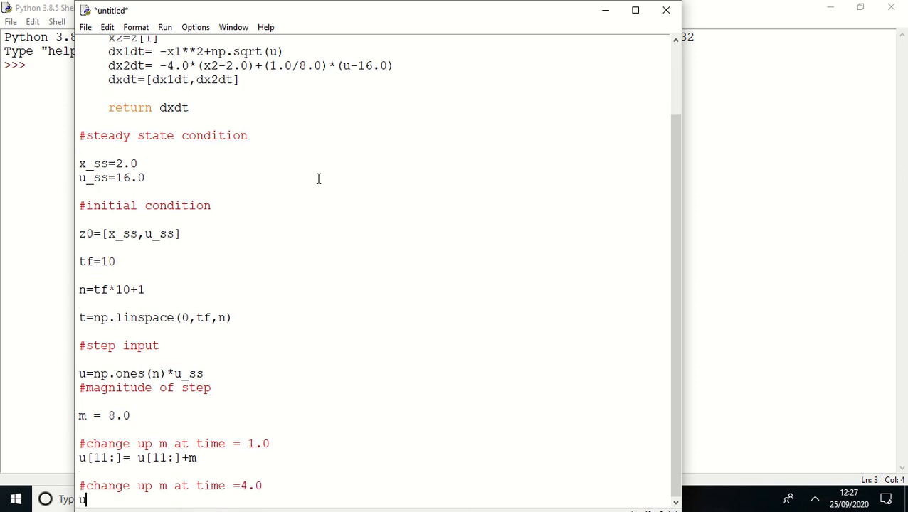
pyautogui.write('[41:')
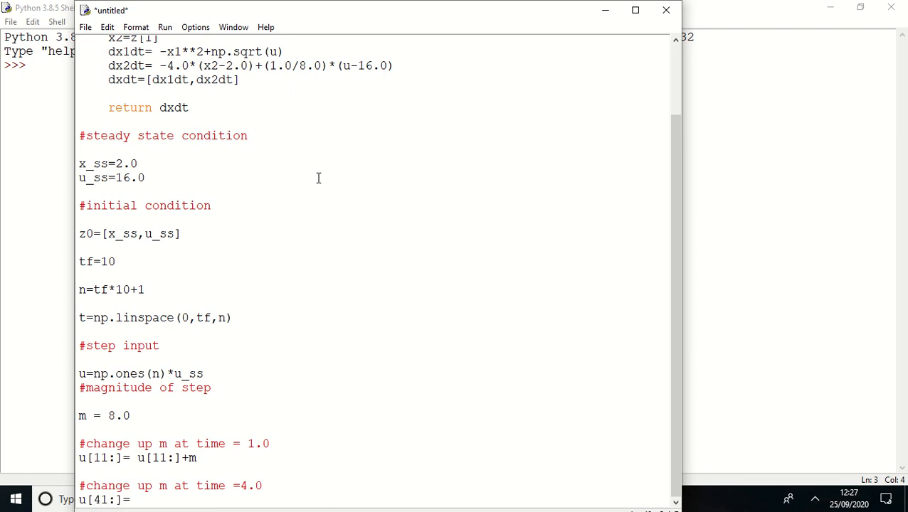
pyautogui.write('=u[41')
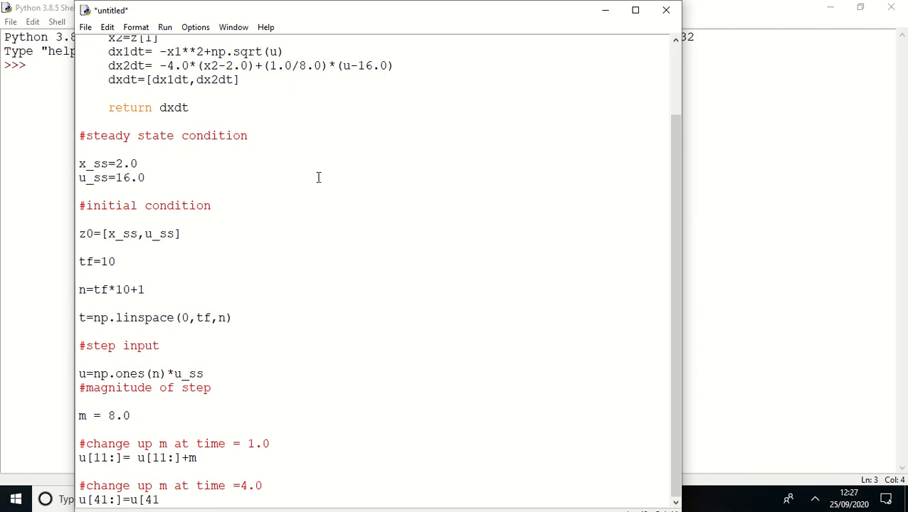
pyautogui.write(':')
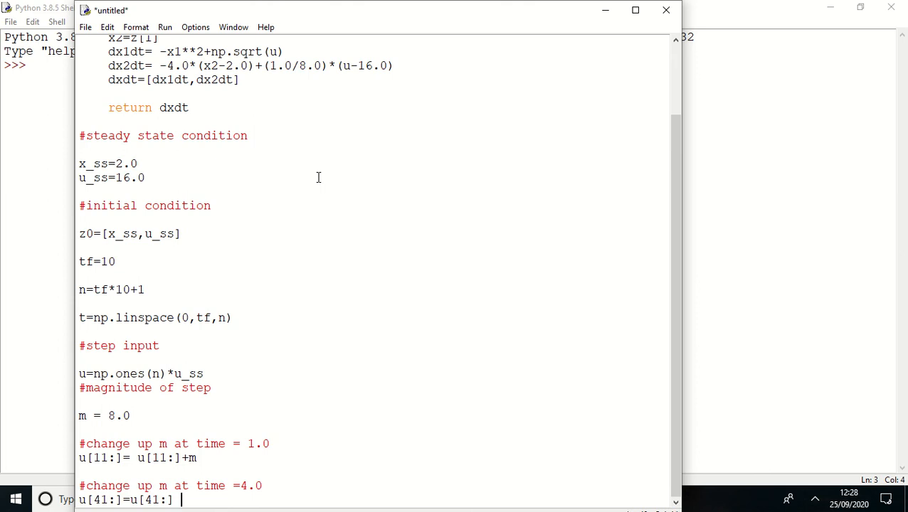
pyautogui.write('-2.0*m')
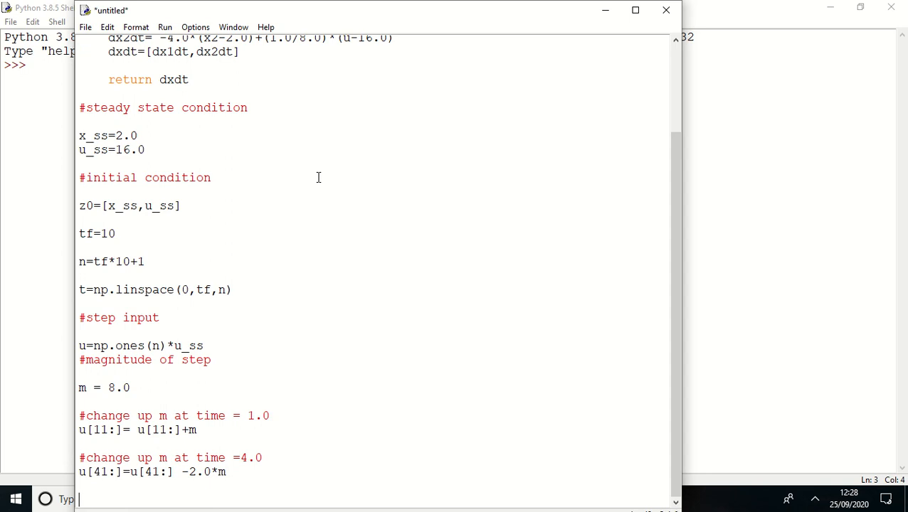
# - Add the comment '#change up m at time =7.0'
pyautogui.write('#ch')
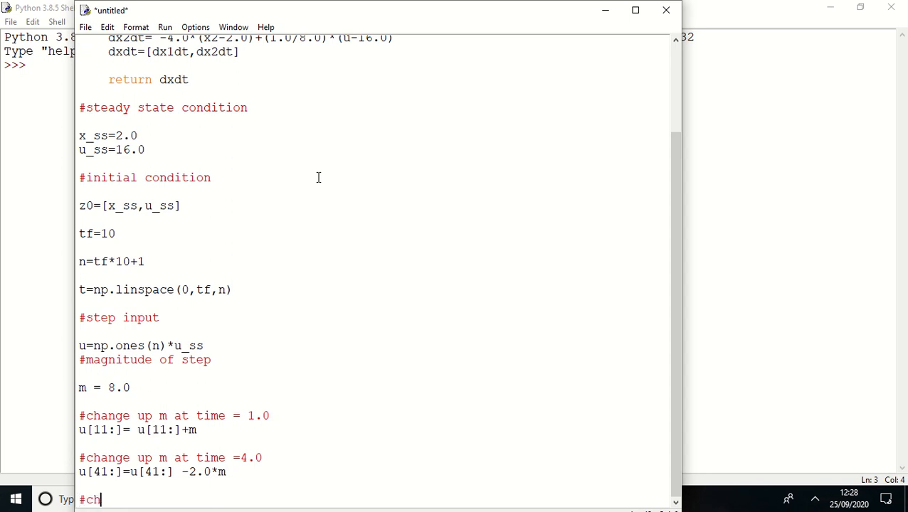
pyautogui.write('ange up')
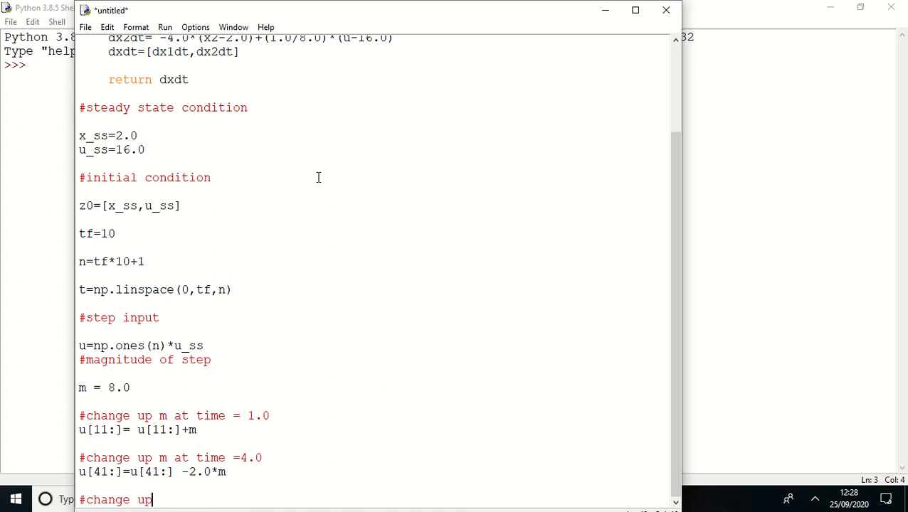
pyautogui.write('m at t')
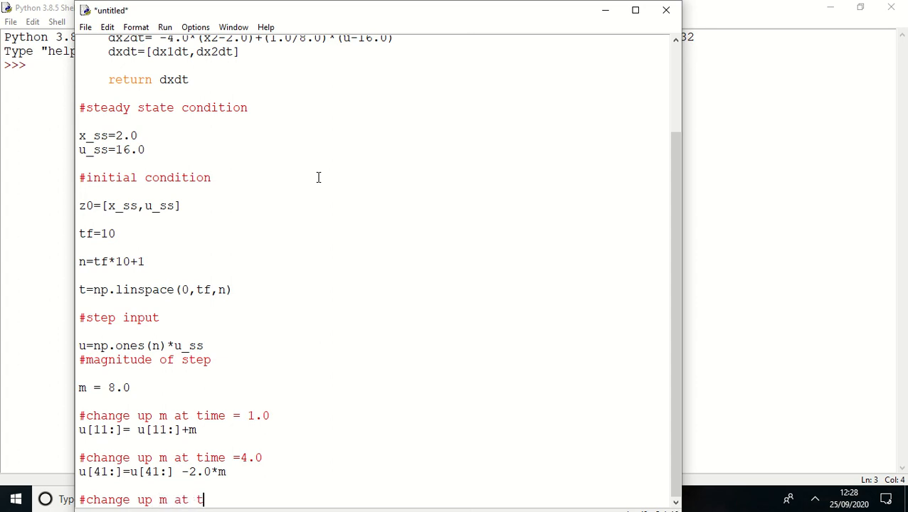
pyautogui.write('ime =')
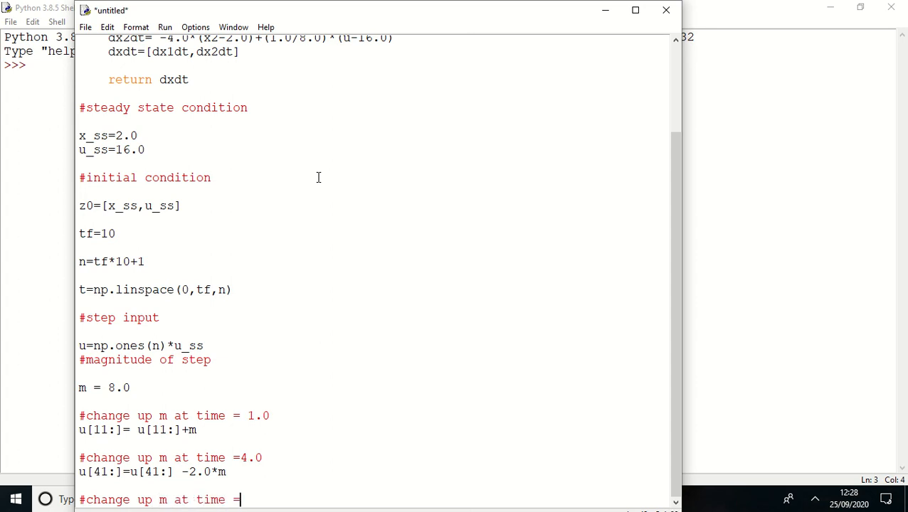
pyautogui.write('7.0')
pyautogui.write('u[')
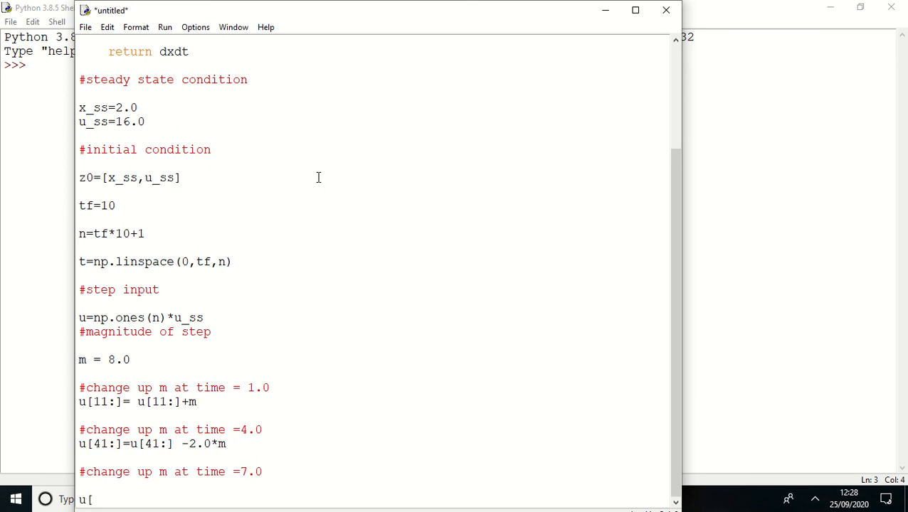
# - Type the line u[71:] u[71:] +m and begin a '#store solution' comment
pyautogui.write('71:')
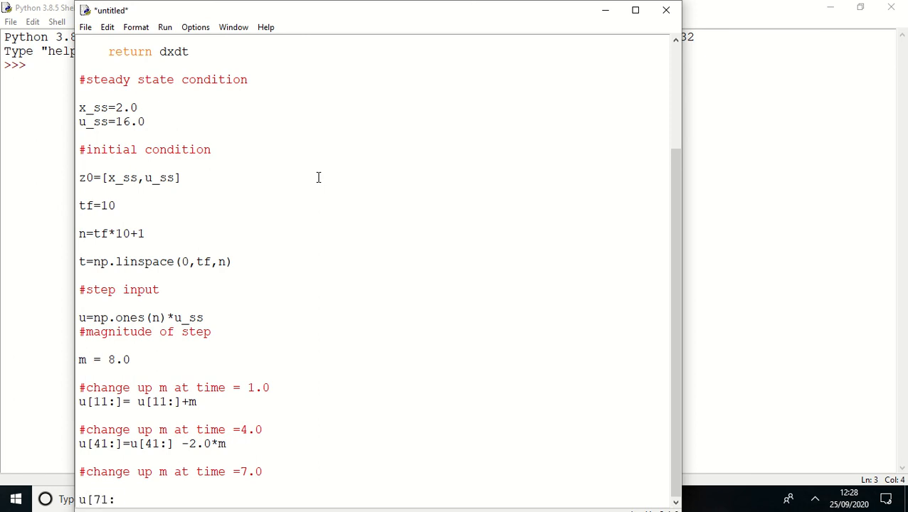
pyautogui.write(']')
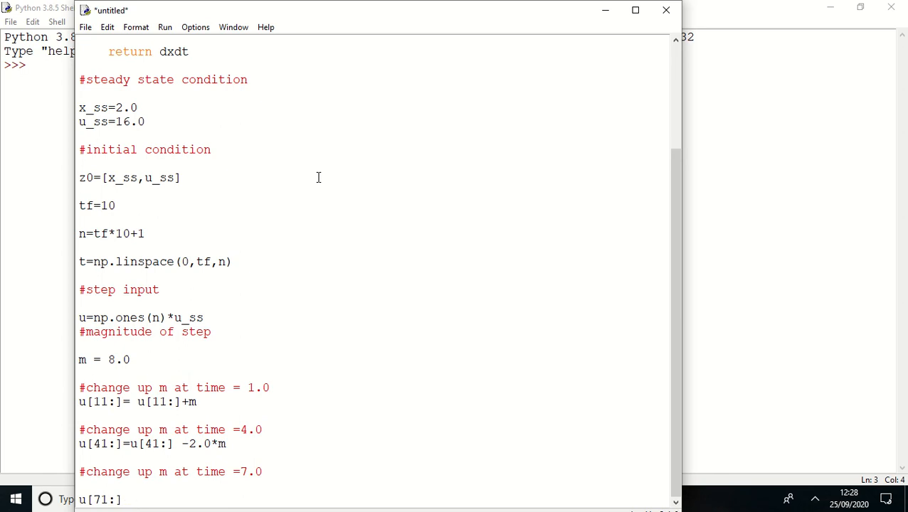
pyautogui.write('u[71')
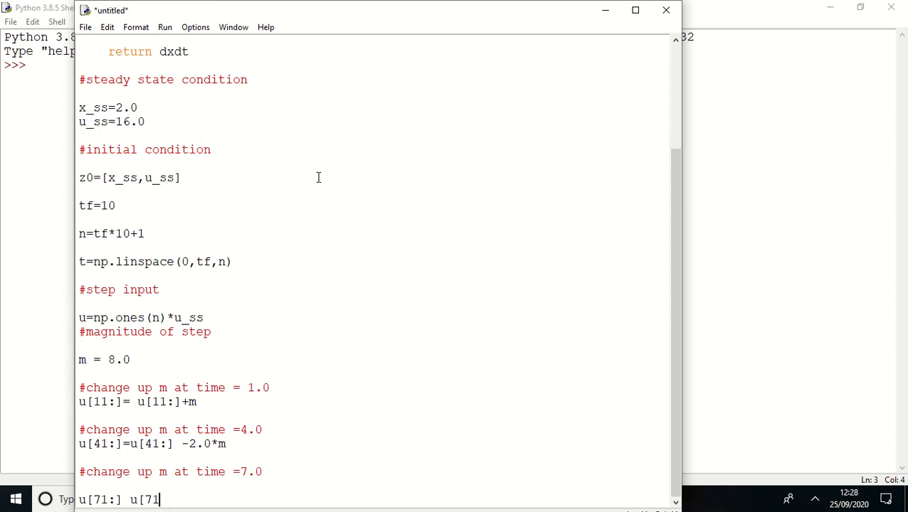
pyautogui.write(':]')
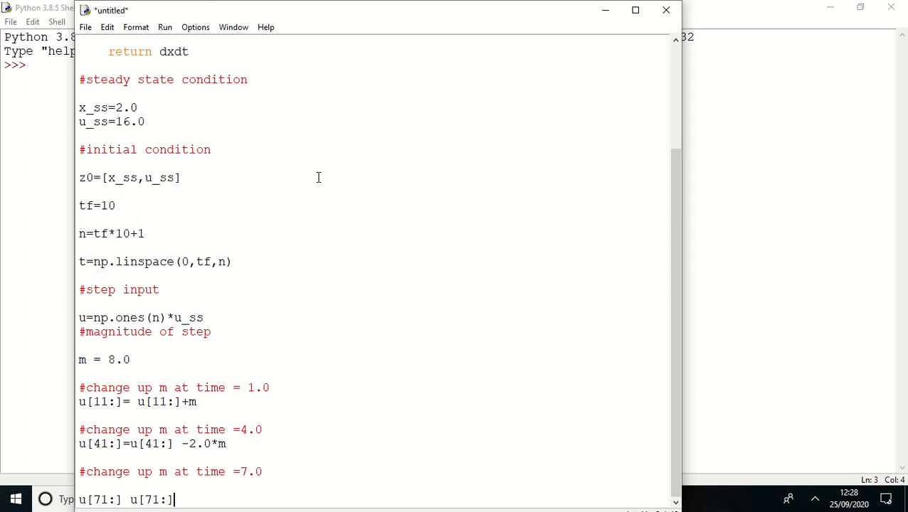
pyautogui.write('+m')
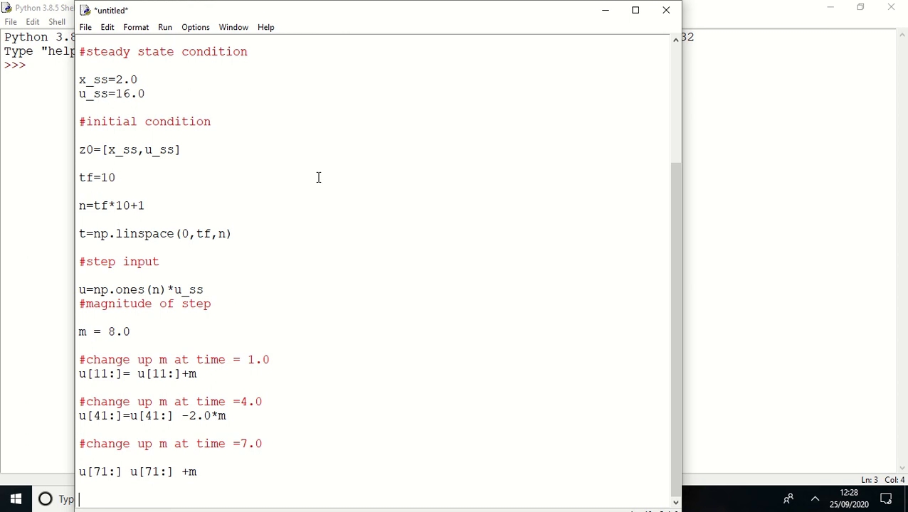
pyautogui.write('#')
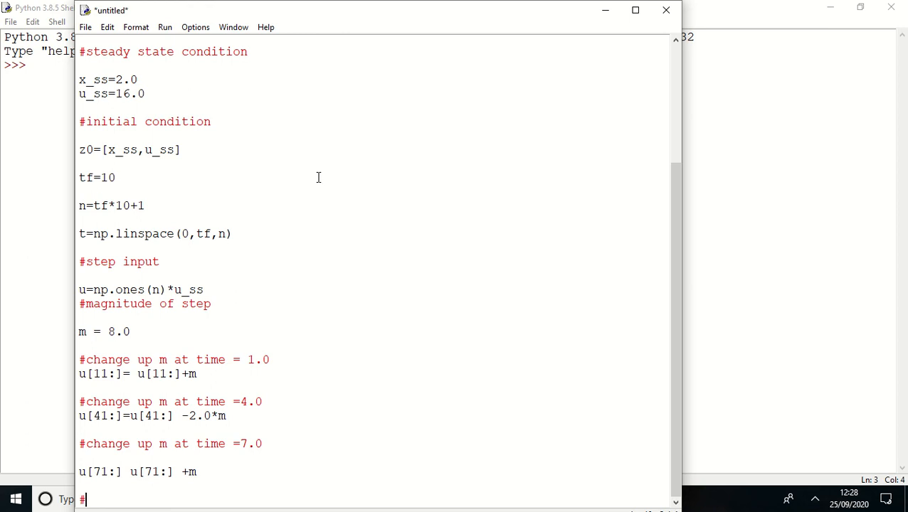
pyautogui.write('store solution')
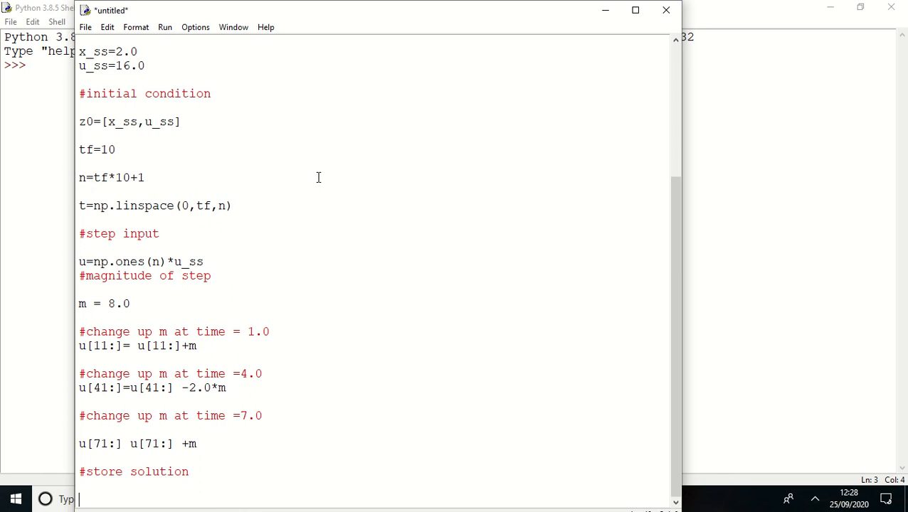
# - Define x1 = np.empty_like(t) and x2= np.empty_like(t) under '#store solution'
pyautogui.write('x1')
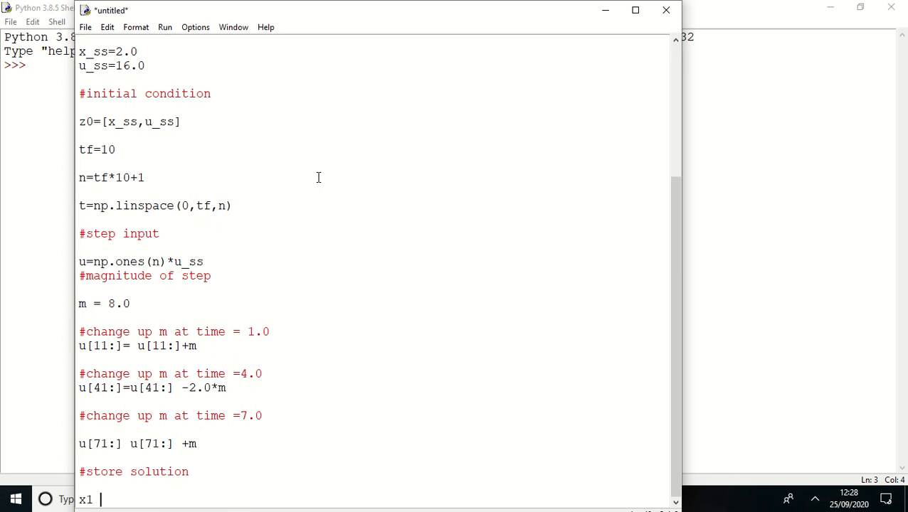
pyautogui.write('= np.')
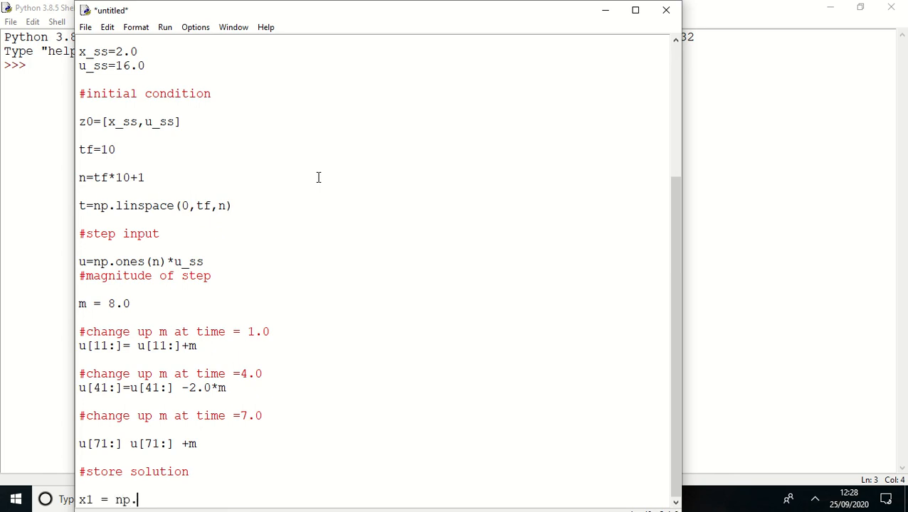
pyautogui.write('empty_')
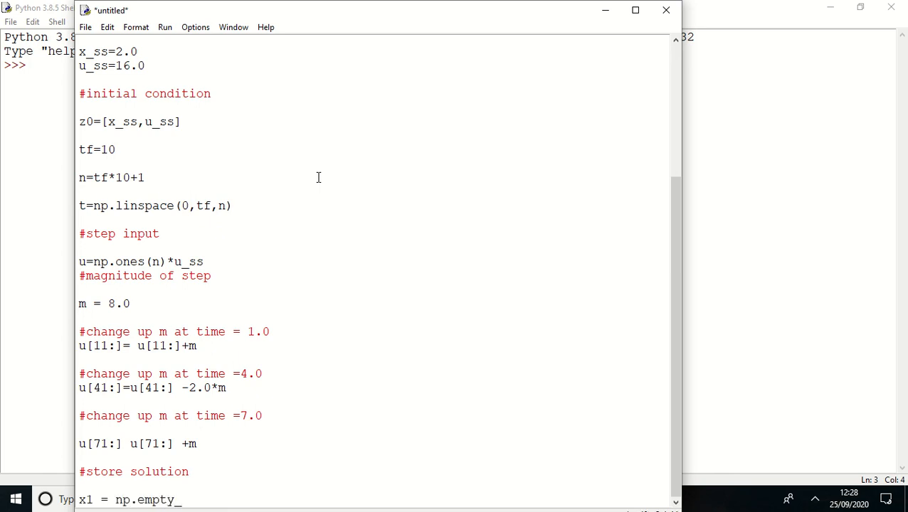
pyautogui.write('like(t')
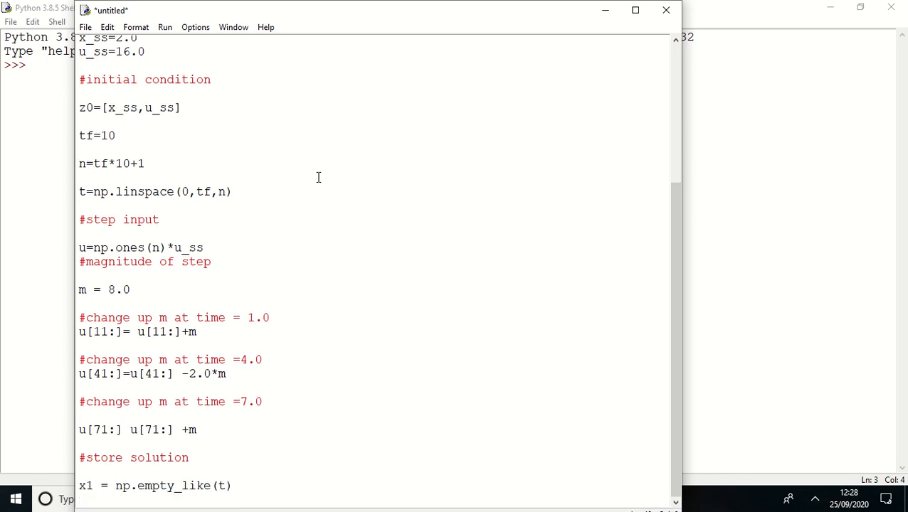
pyautogui.write('x= np')
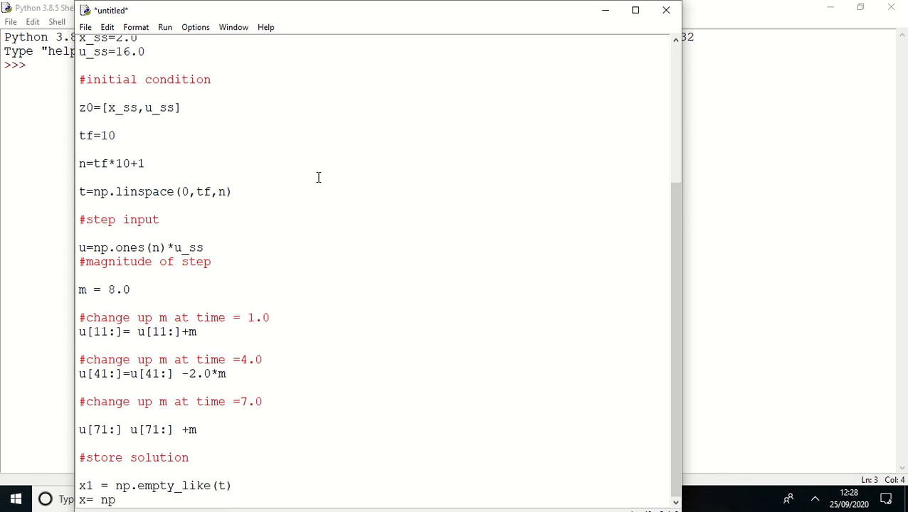
pyautogui.write('.empty')
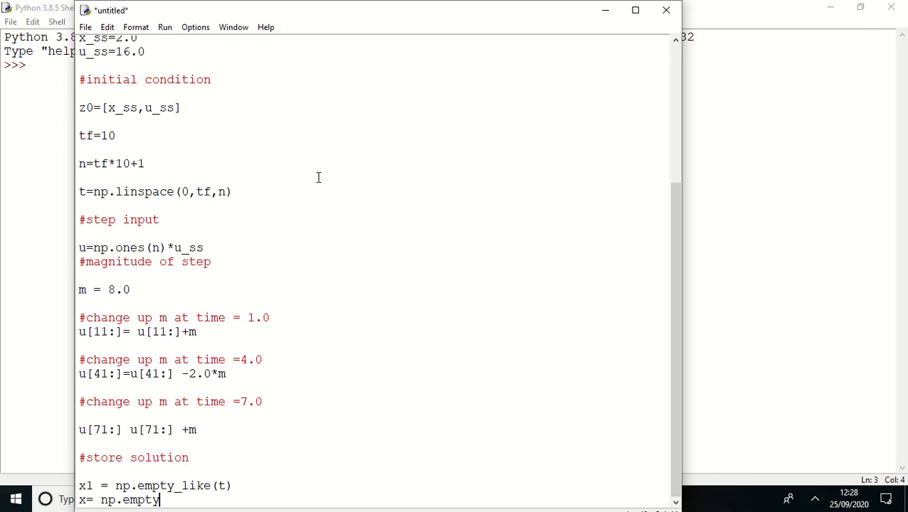
pyautogui.write('_like')
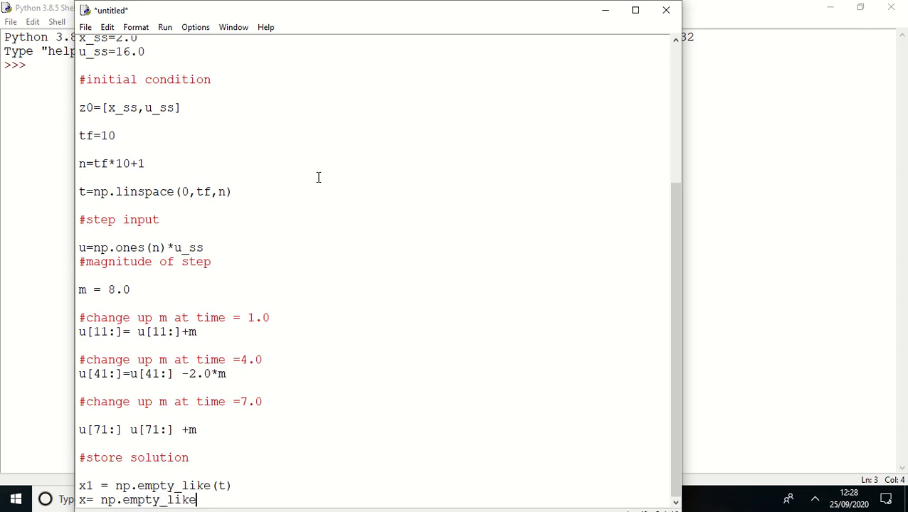
pyautogui.write('(t)')
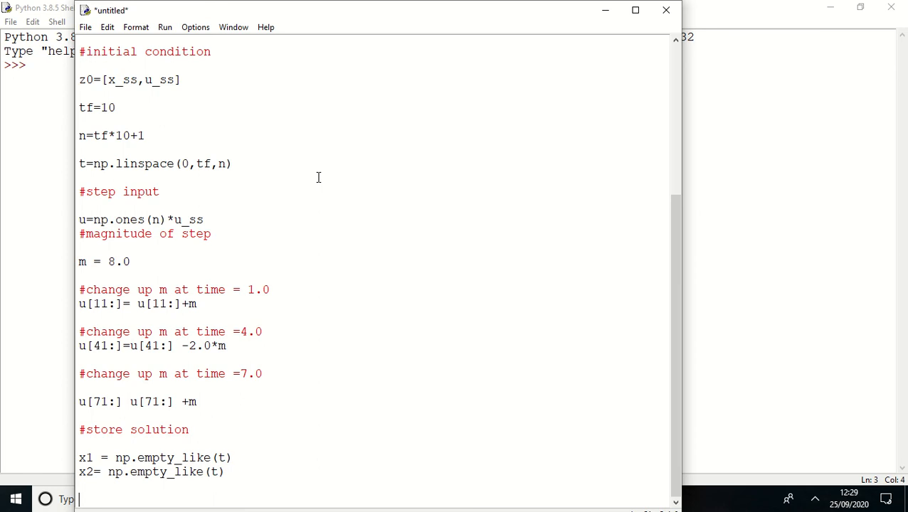
# - Add '#record initial condition' with x1[0]=z0[0] and x2[0]=z0[1], then begin a solve comment
pyautogui.write('#re')
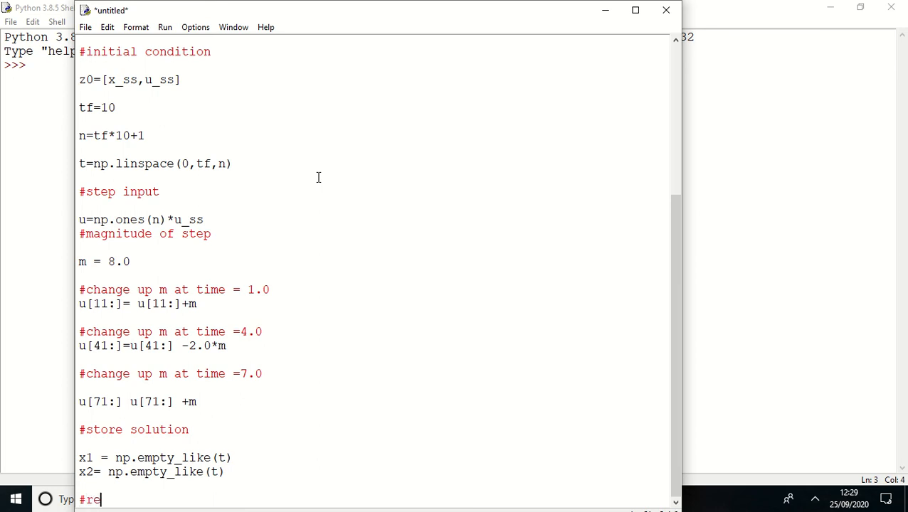
pyautogui.write('cord initial condition')
pyautogui.write('x1')
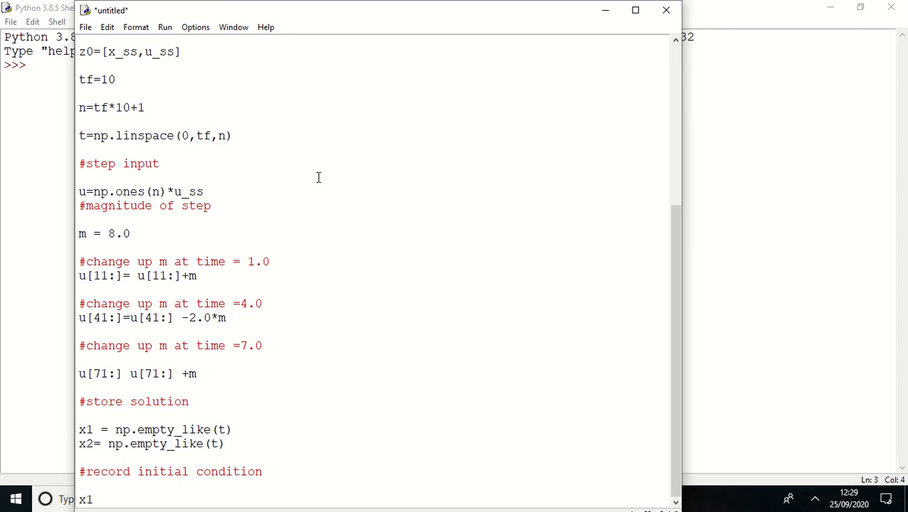
pyautogui.write('[0]=')
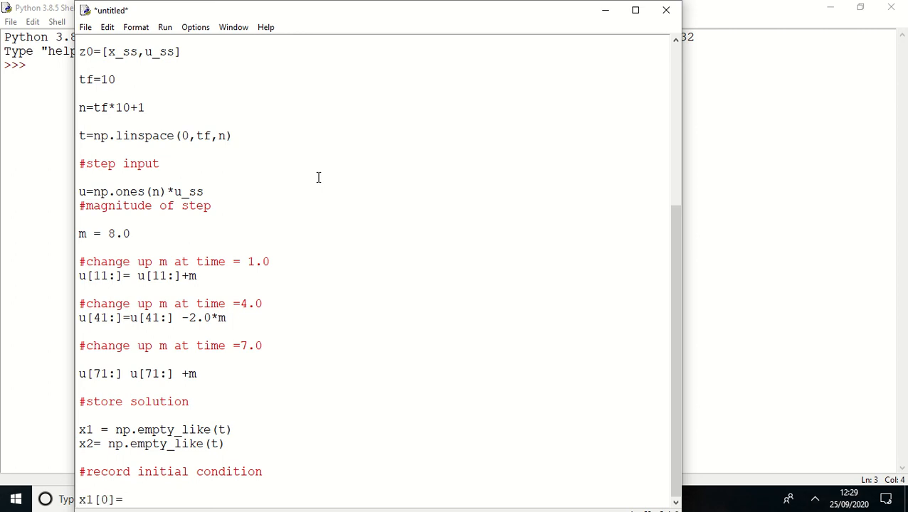
pyautogui.write('z0[0')
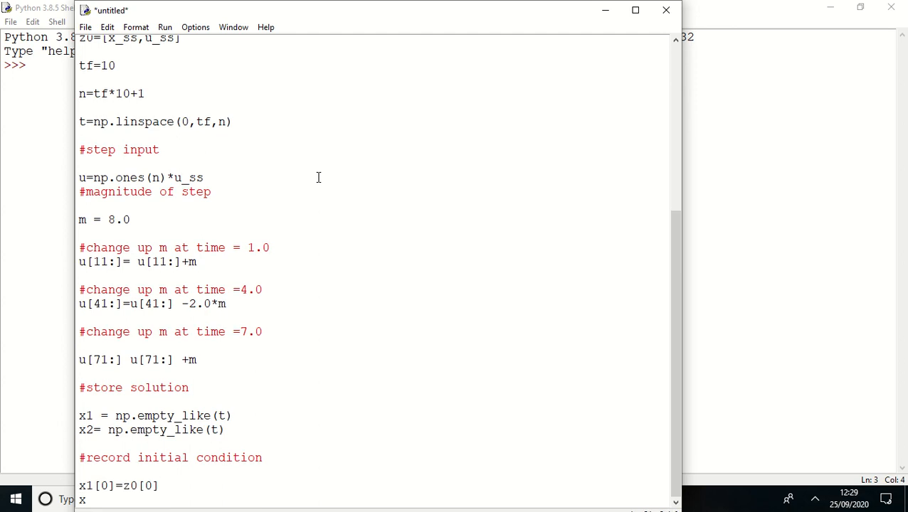
pyautogui.write('x1[0]=z0[1')
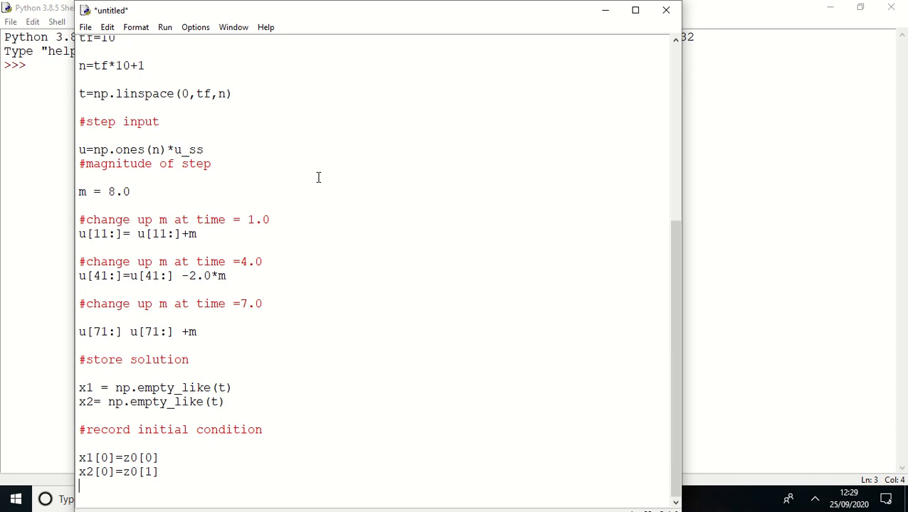
pyautogui.scroll(3)
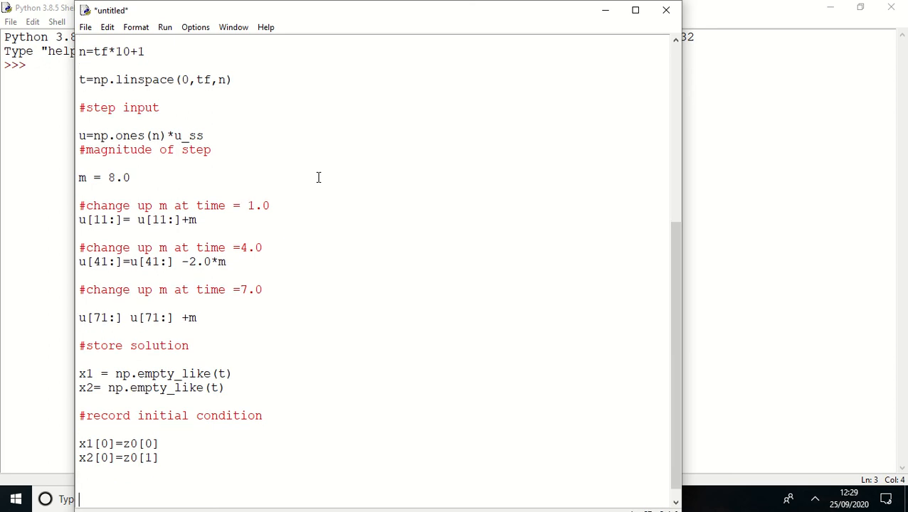
pyautogui.write('#dolf')
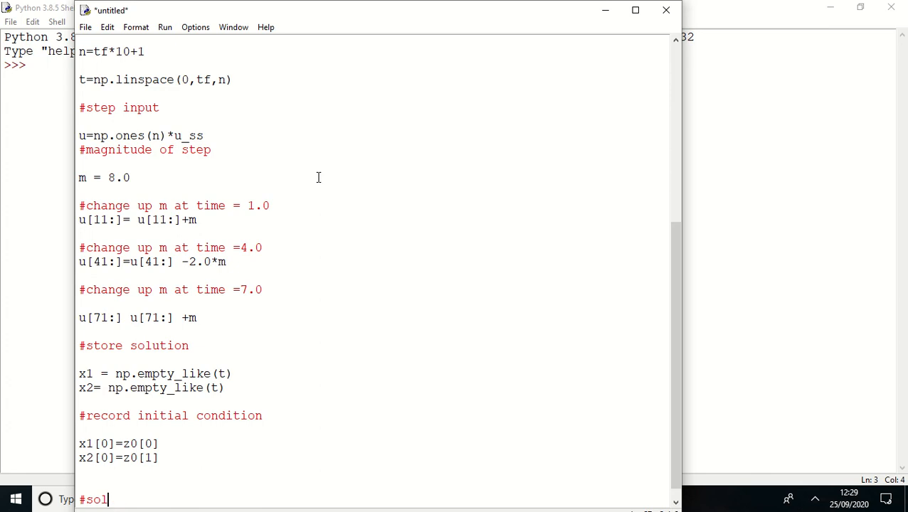
# - Add the '#solve ODE' comment and the loop header for i in range(1,n):
pyautogui.write('ve')
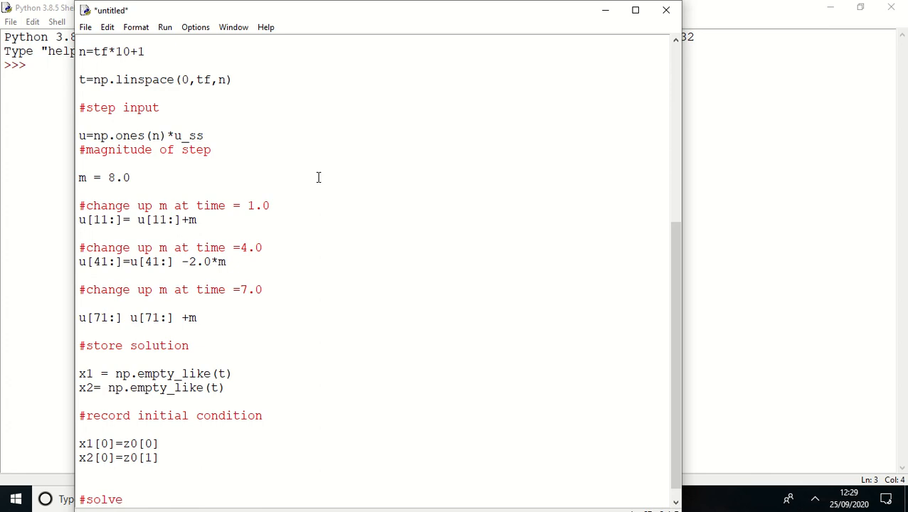
pyautogui.write('ODE')
pyautogui.write('fr')
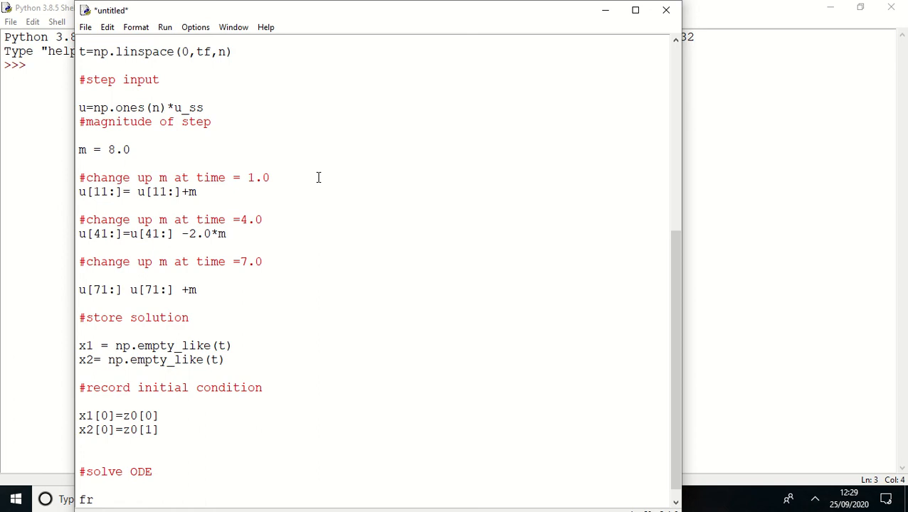
pyautogui.write('or i in')
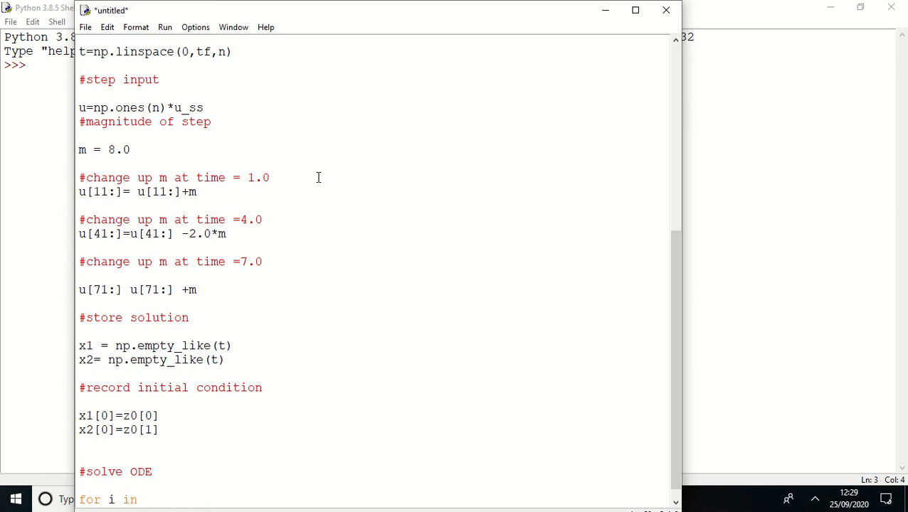
pyautogui.write('range(')
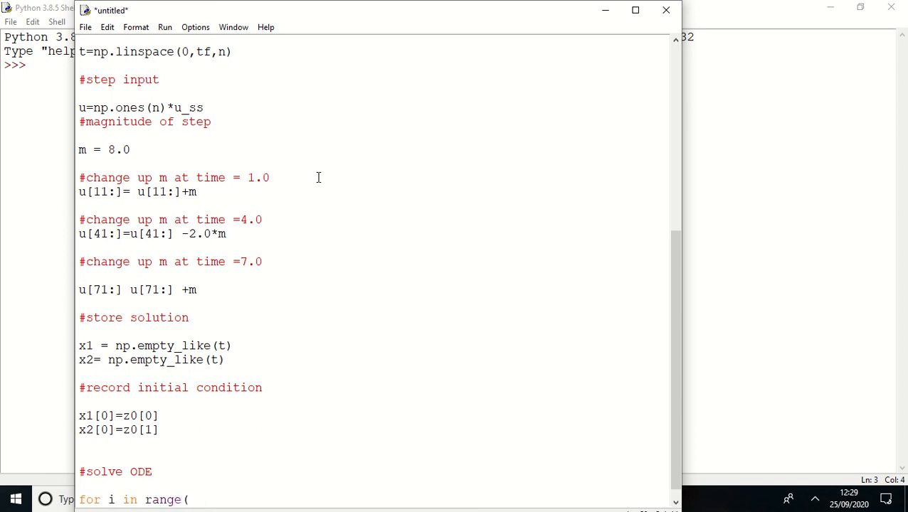
pyautogui.write('1,n):')
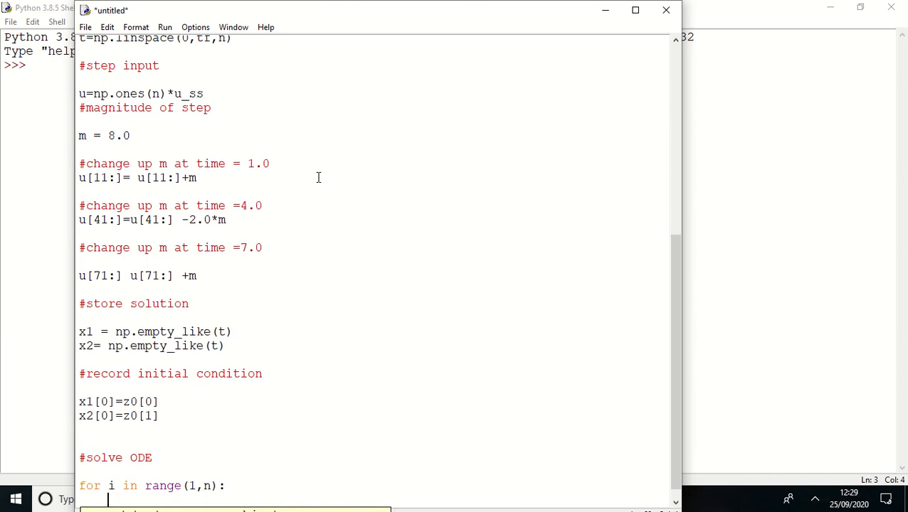
# - Inside the loop, add a span comment and tspan=[t[i-1],t[i]]
pyautogui.write('#spane')
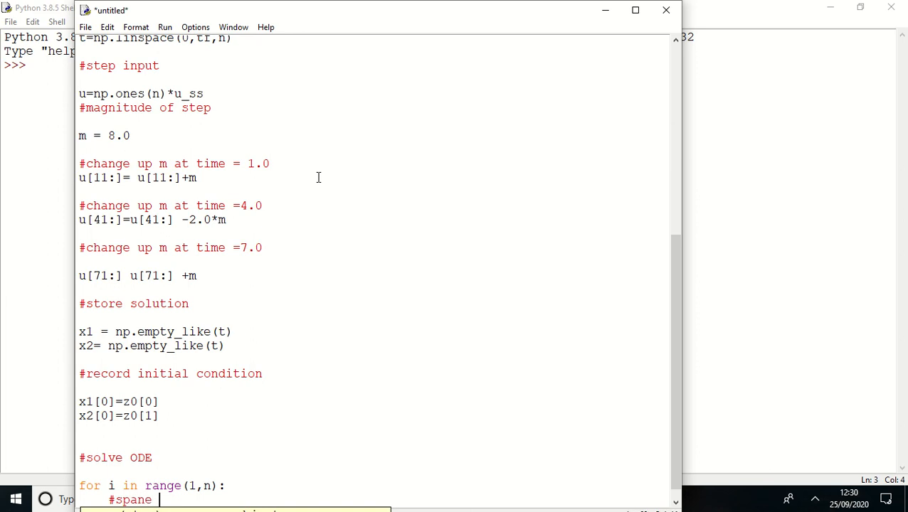
pyautogui.write('for')
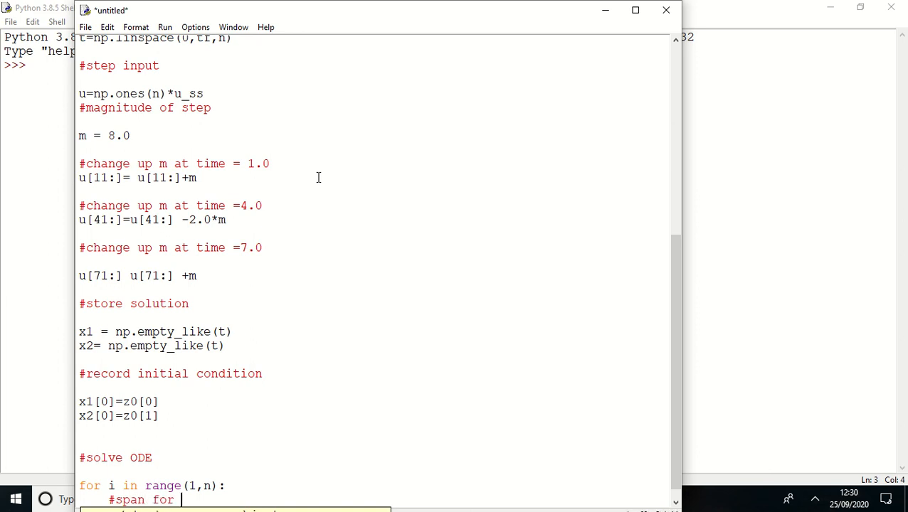
pyautogui.write('nest time step')
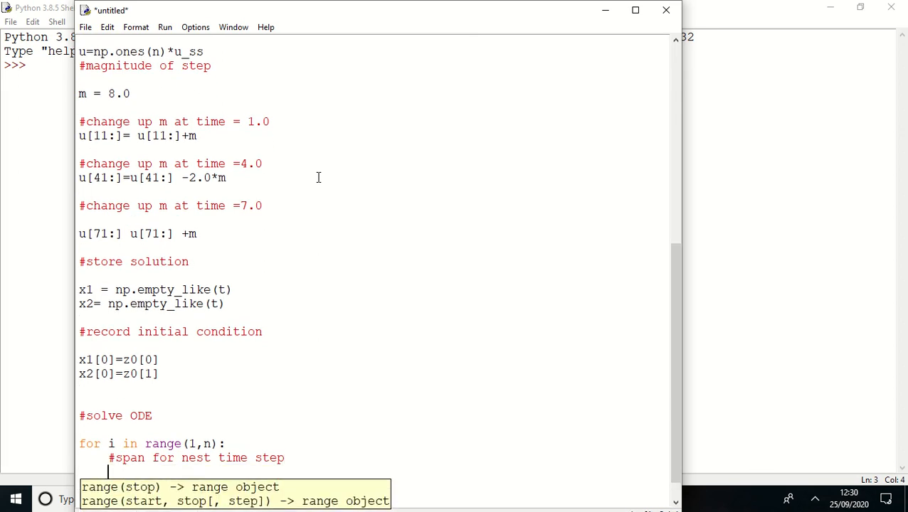
pyautogui.write('tspa')
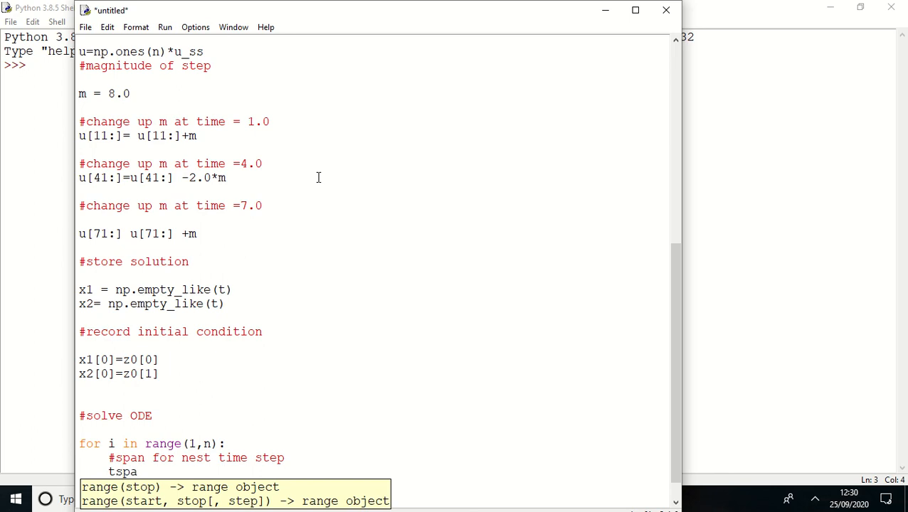
pyautogui.write('n=')
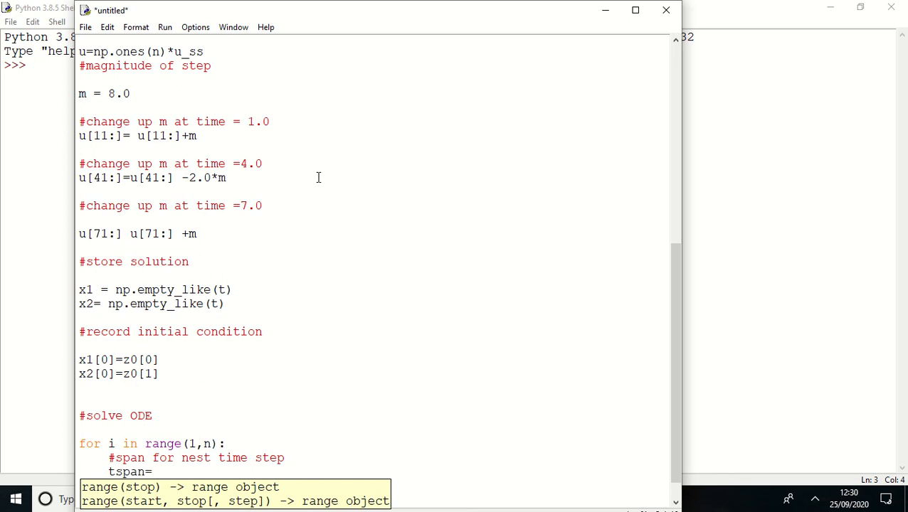
pyautogui.write('[t[')
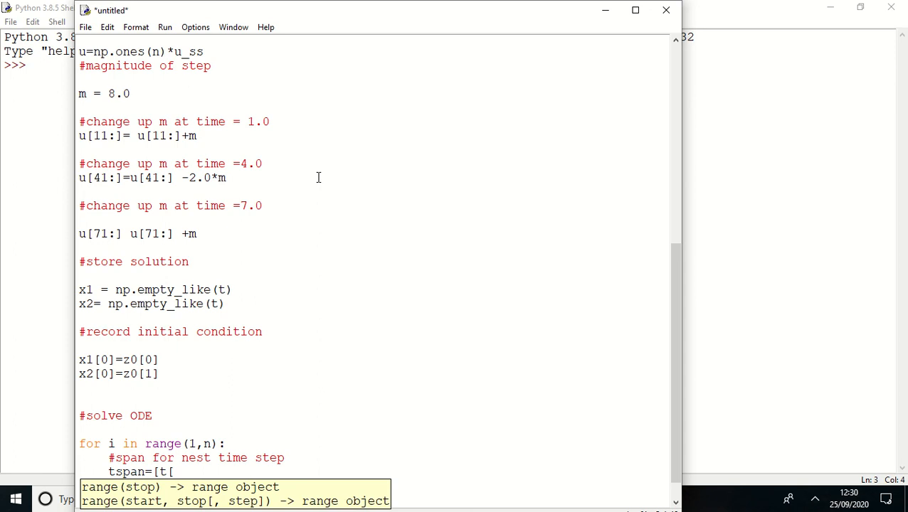
pyautogui.write('[i-1]')
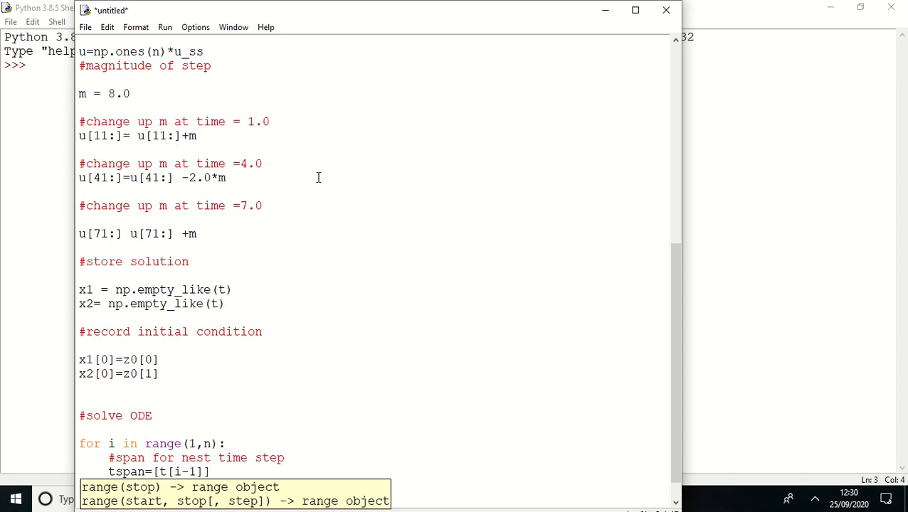
pyautogui.write(',t')
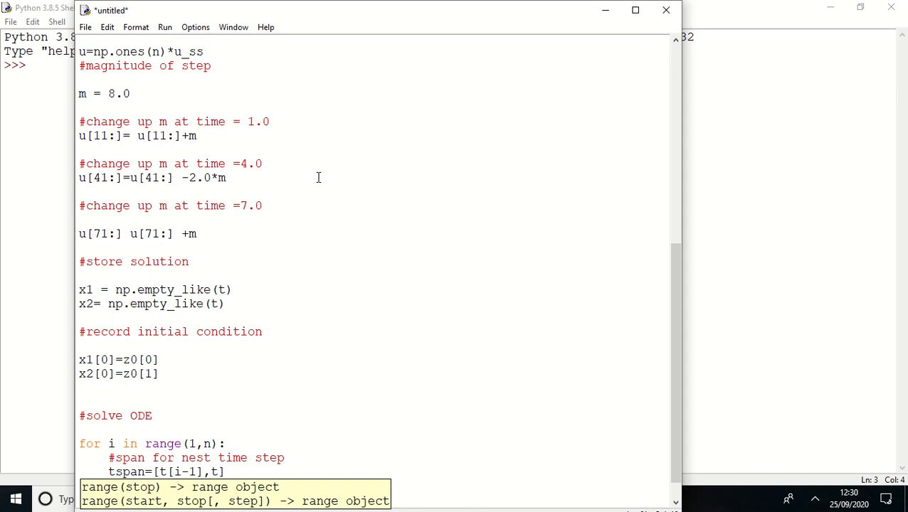
pyautogui.write('t[i')
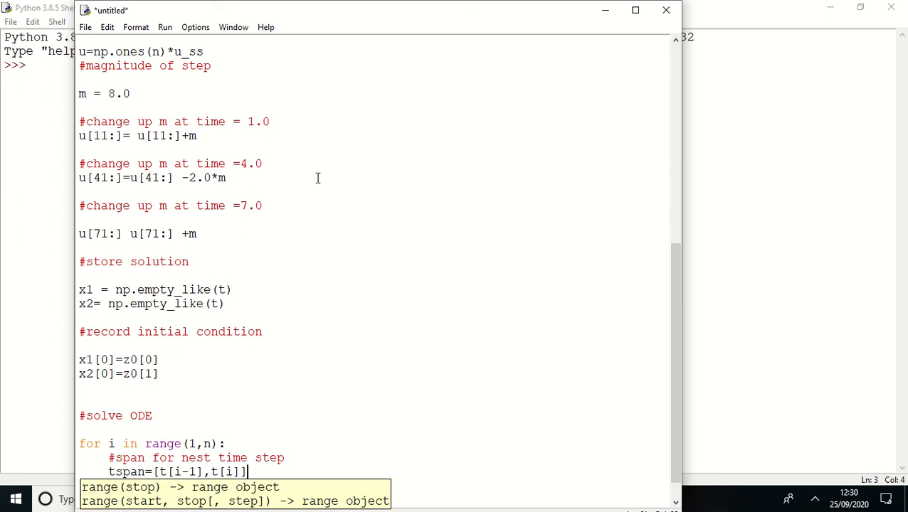
pyautogui.press('Return')
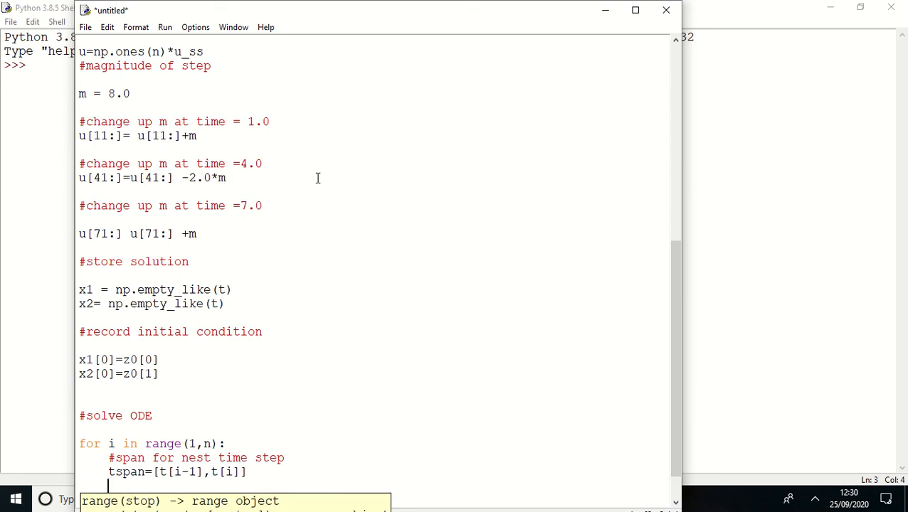
# - Add '#solve for next step' and z=odeint(model,z0,tspan,args=(u[i],)) inside the loop
pyautogui.write('#sol')
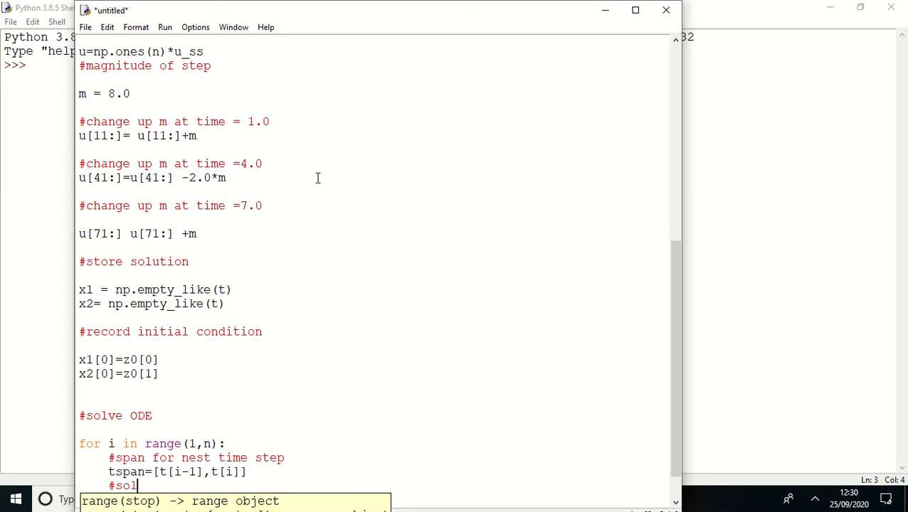
pyautogui.write('ve fo')
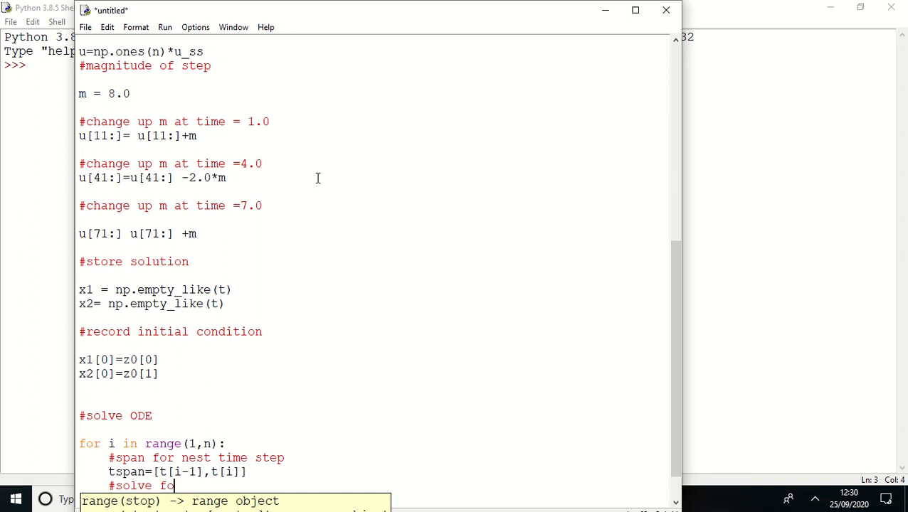
pyautogui.write('r next step')
pyautogui.write('z')
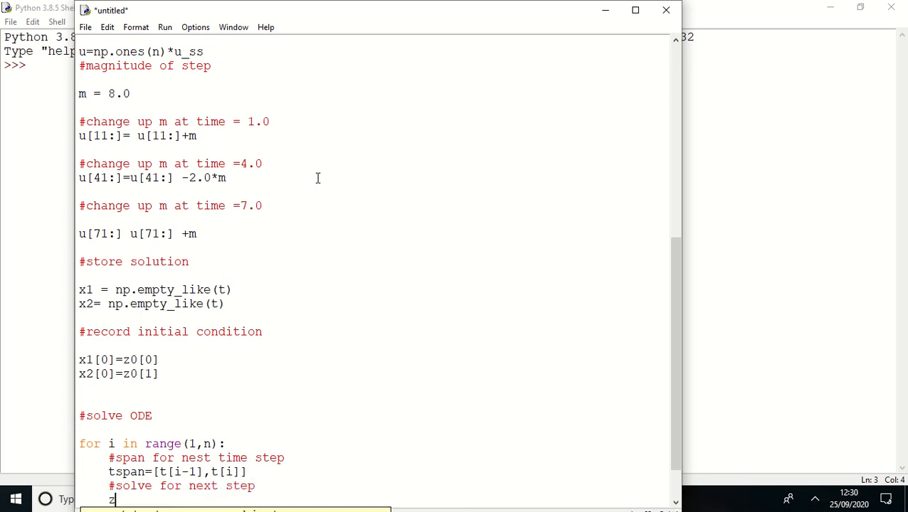
pyautogui.write('=oden')
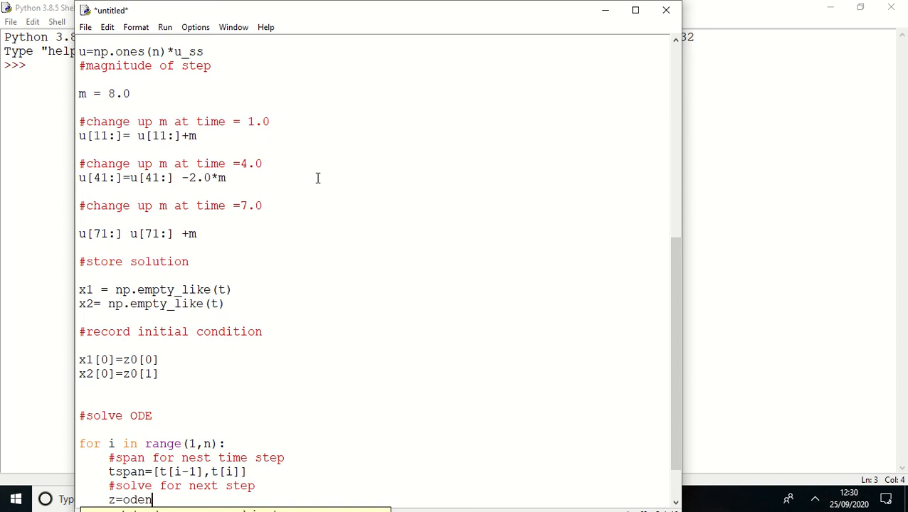
pyautogui.write('int(mode')
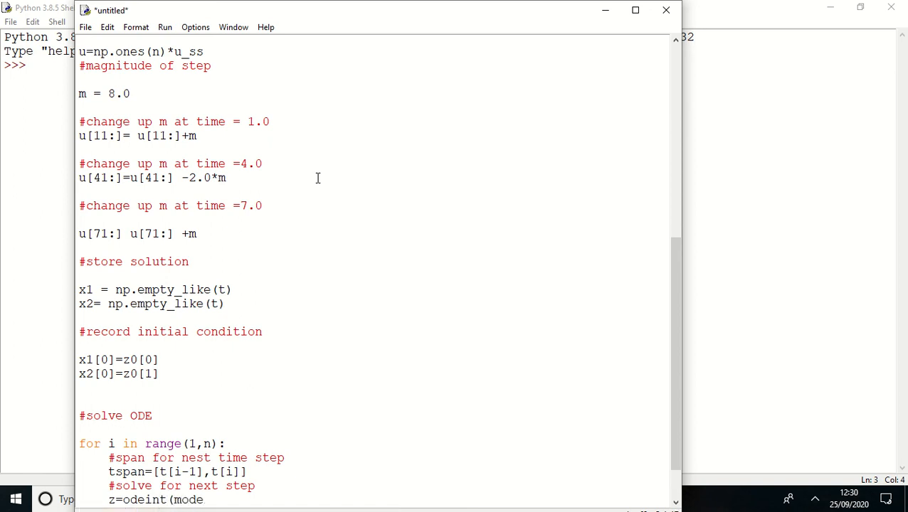
pyautogui.write('l,')
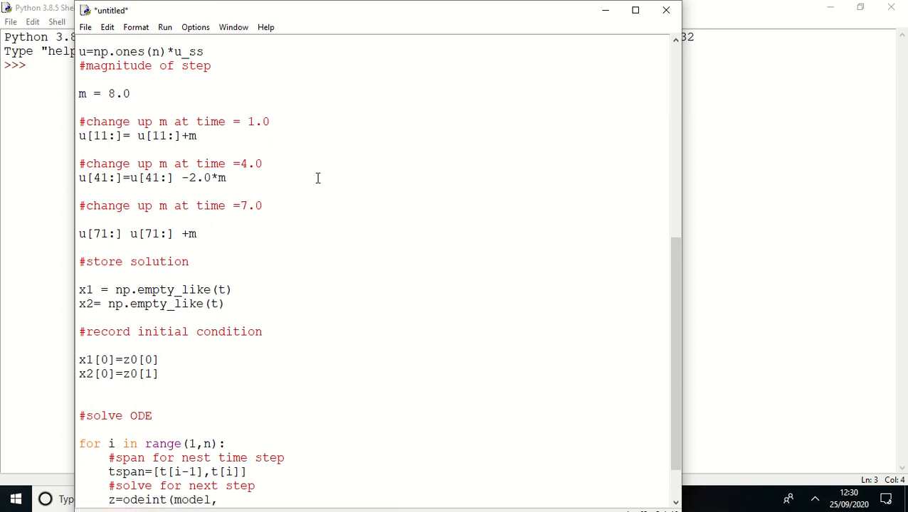
pyautogui.write('z0,t')
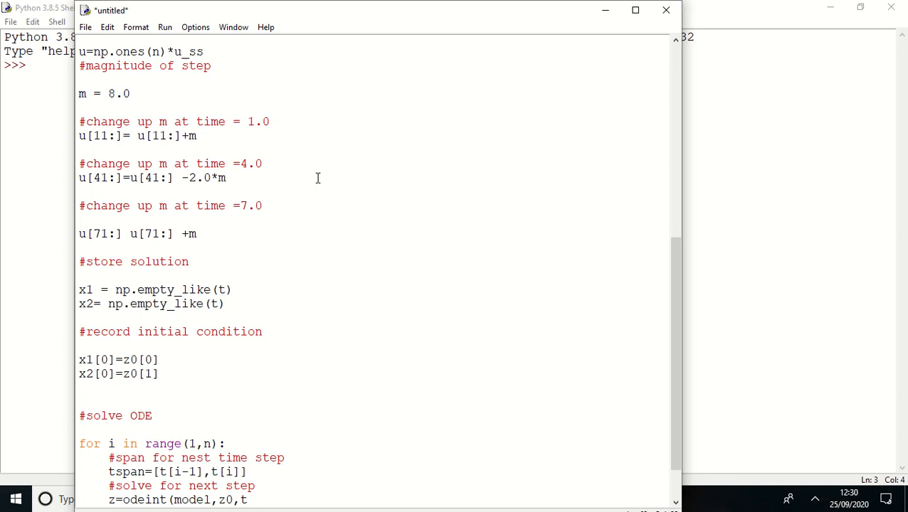
pyautogui.write('span,a')
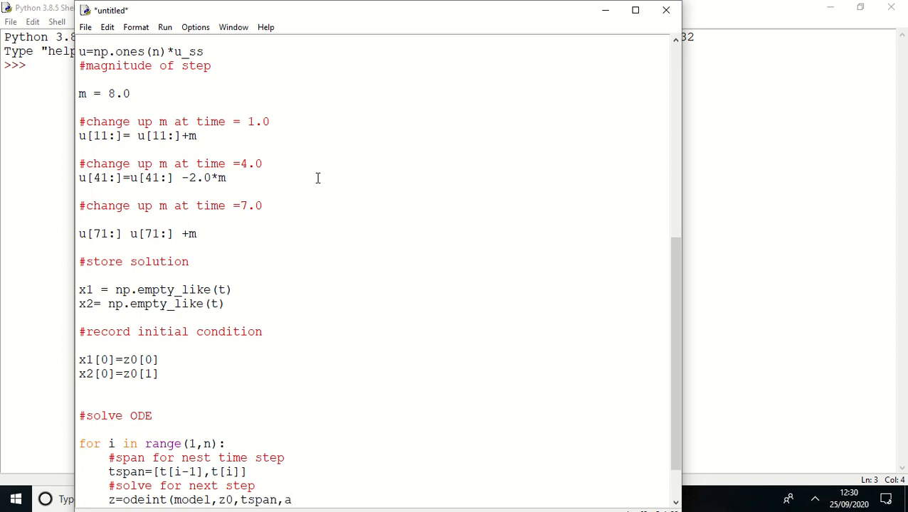
pyautogui.write('rgs')
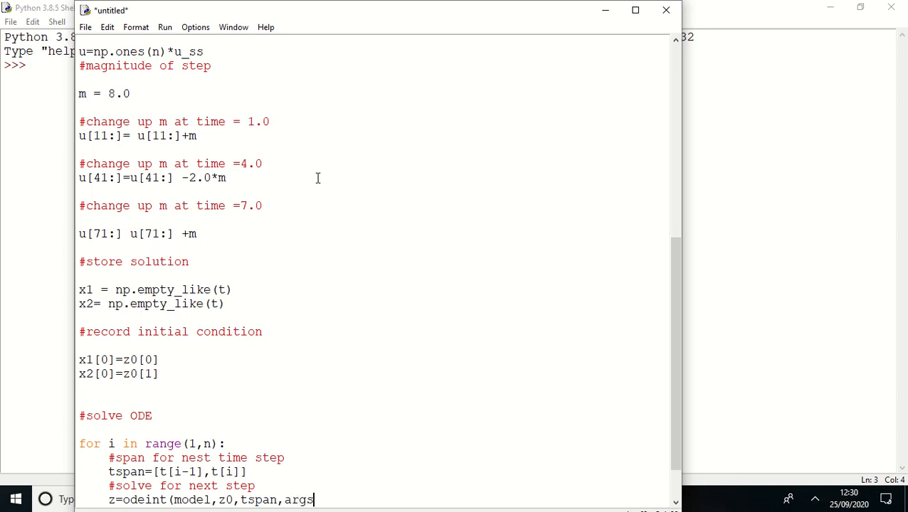
pyautogui.write('(u(')
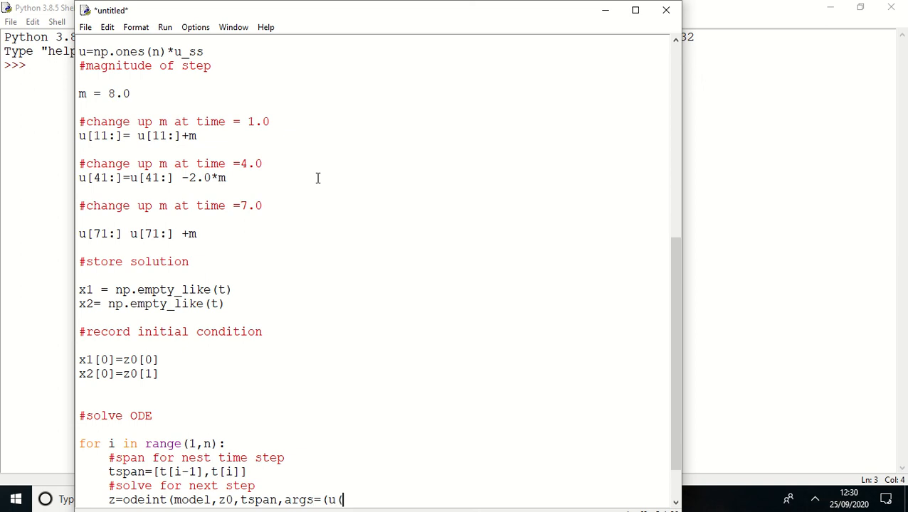
pyautogui.write('[i]')
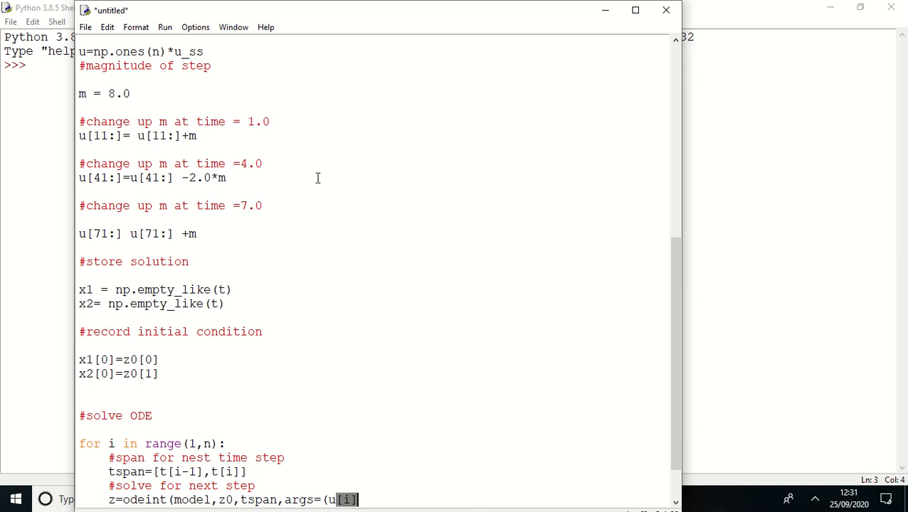
pyautogui.write('],')
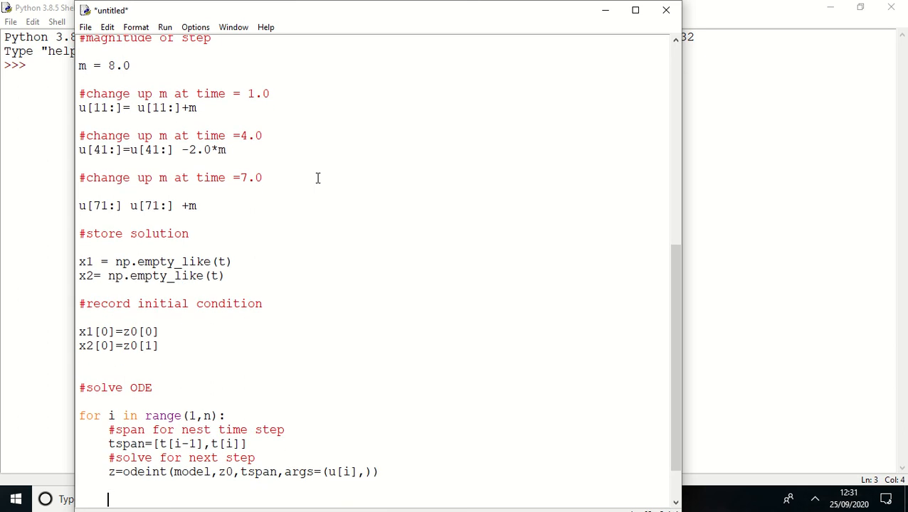
# - Add the comment '#store solution for plotting' inside the loop
pyautogui.write('#')
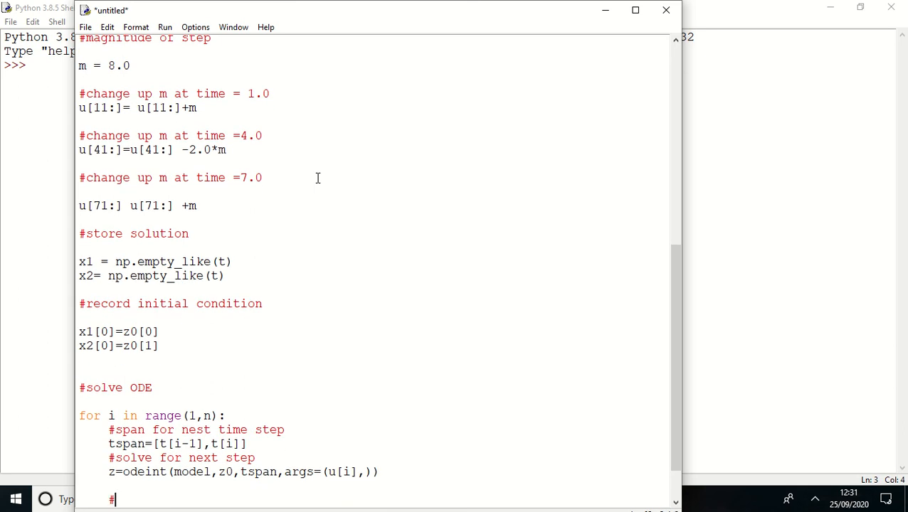
pyautogui.write('store solut')
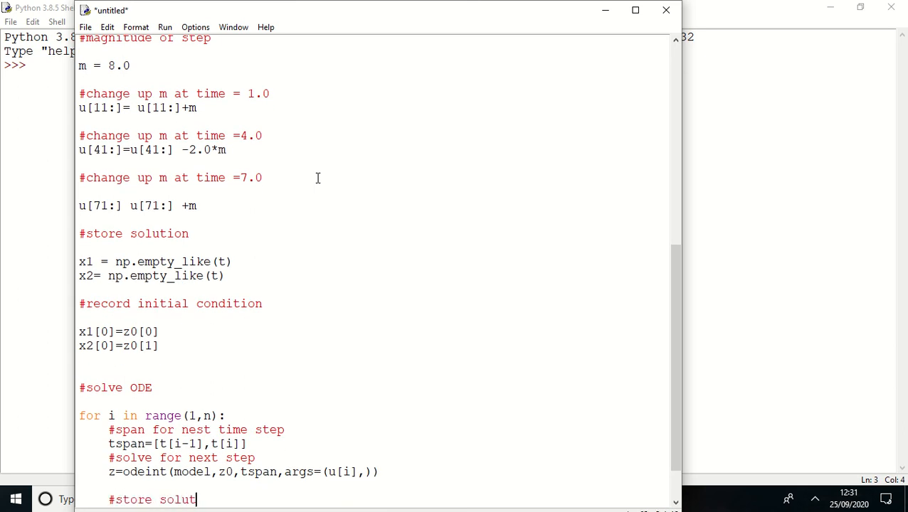
pyautogui.write('ion for plot')
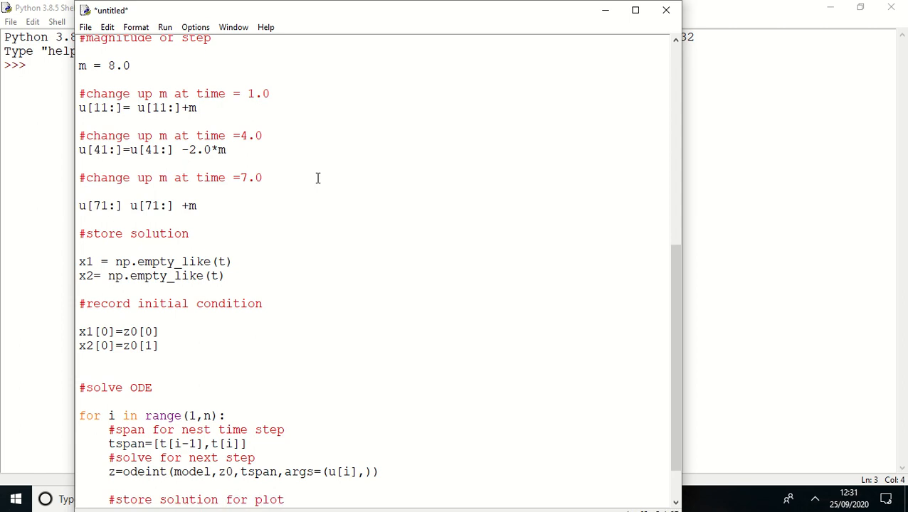
pyautogui.write('ting')
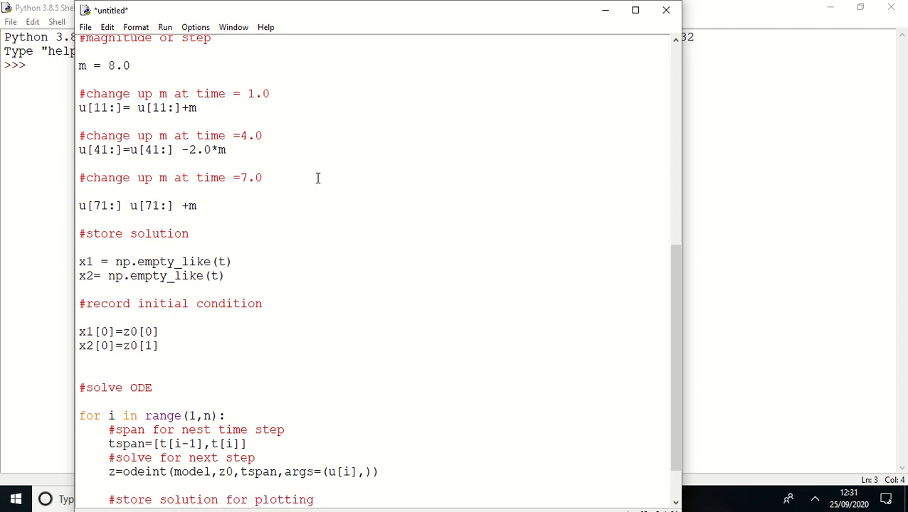
pyautogui.scroll(3)
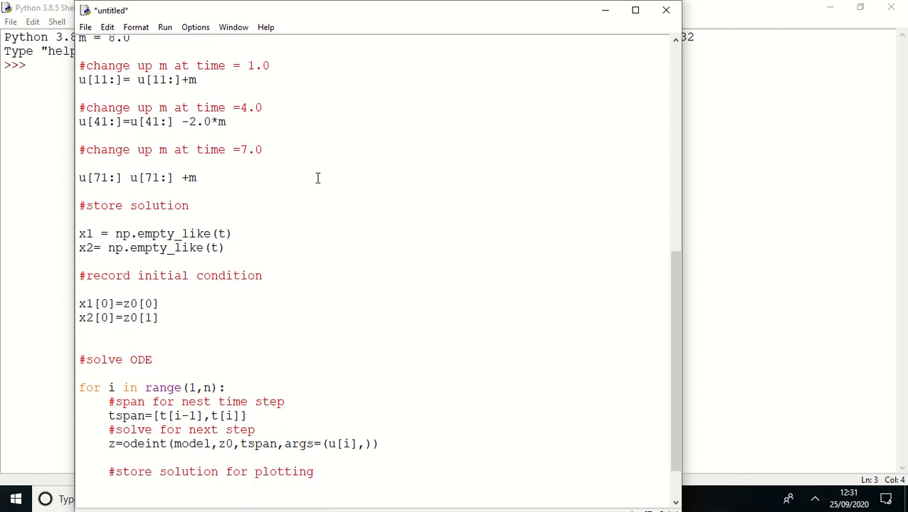
# - Type the lines x1[i]=z[1][0] and x2[i]=z[1][1]
pyautogui.write('x')
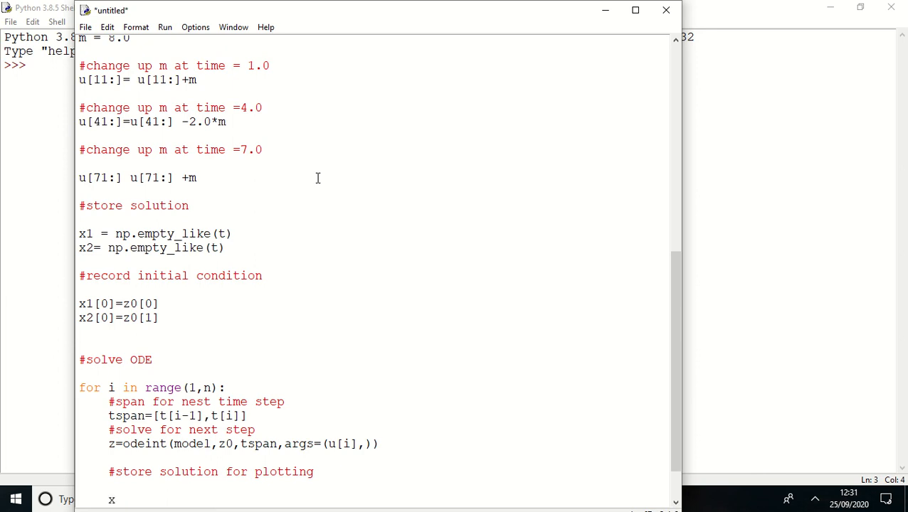
pyautogui.write('1')
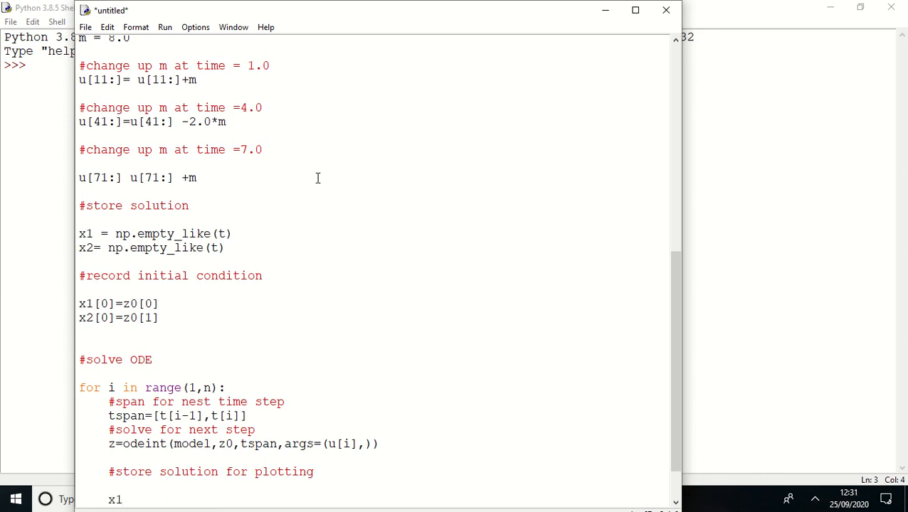
pyautogui.write('[i]=')
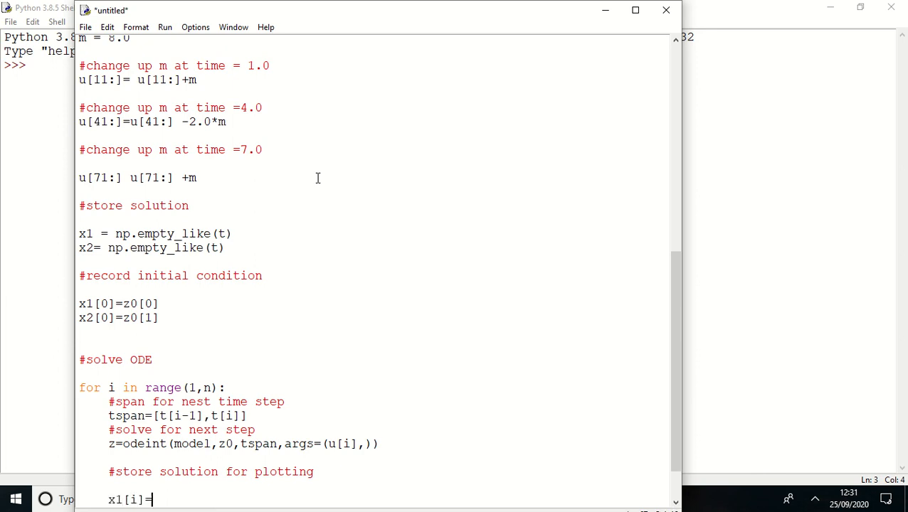
pyautogui.write('z')
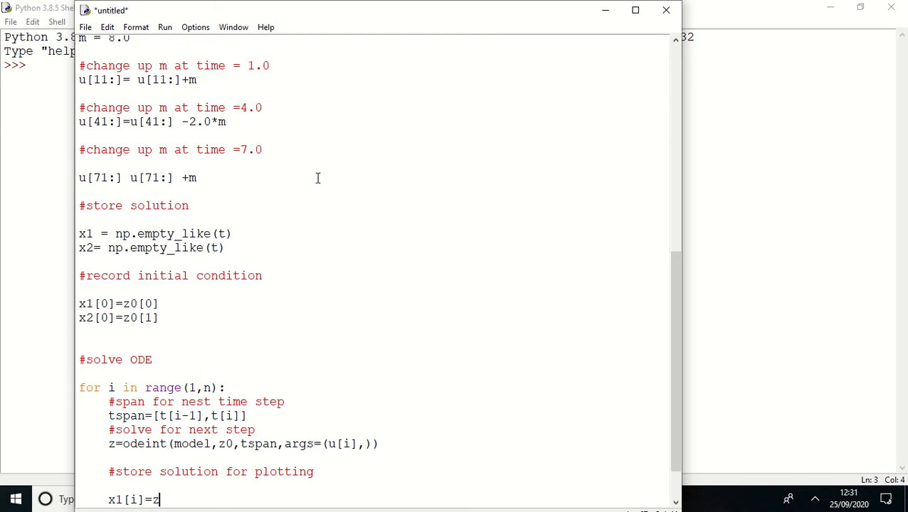
pyautogui.write('1')
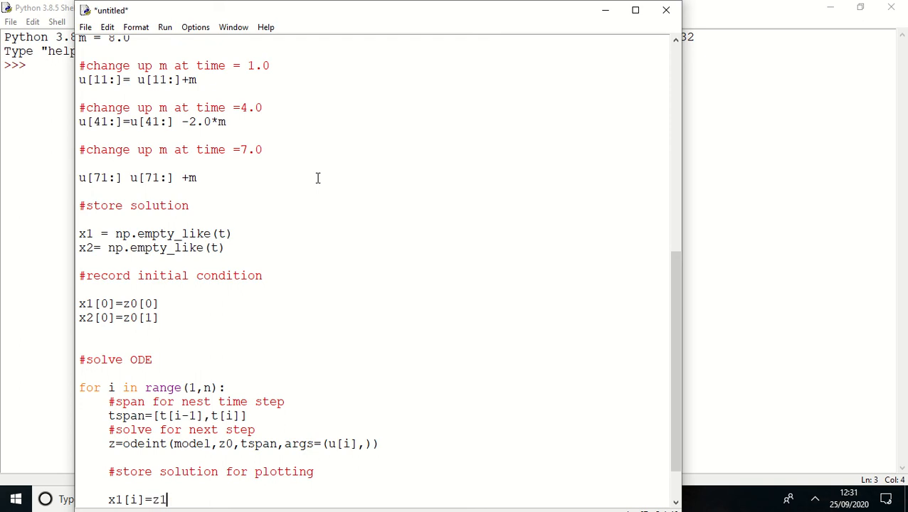
pyautogui.write('[1]')
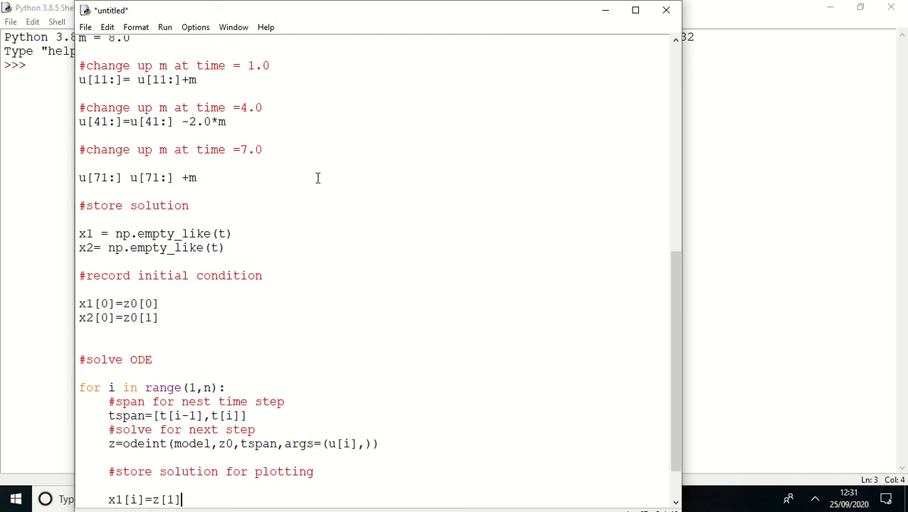
pyautogui.write('[0]')
pyautogui.write('x2')
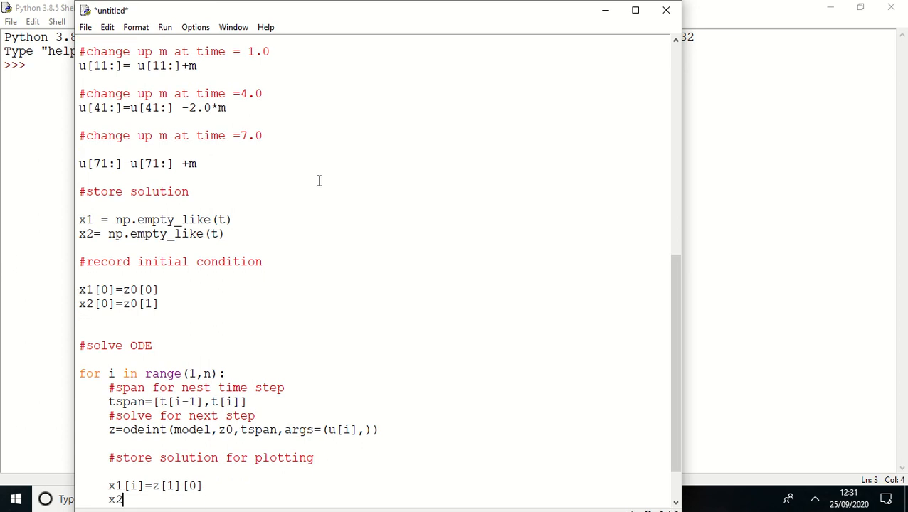
pyautogui.write('[i')
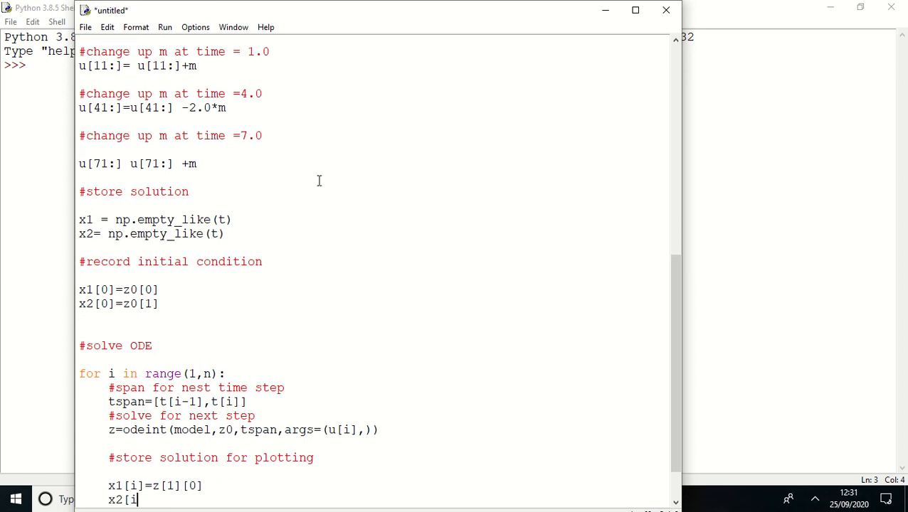
pyautogui.write('=')
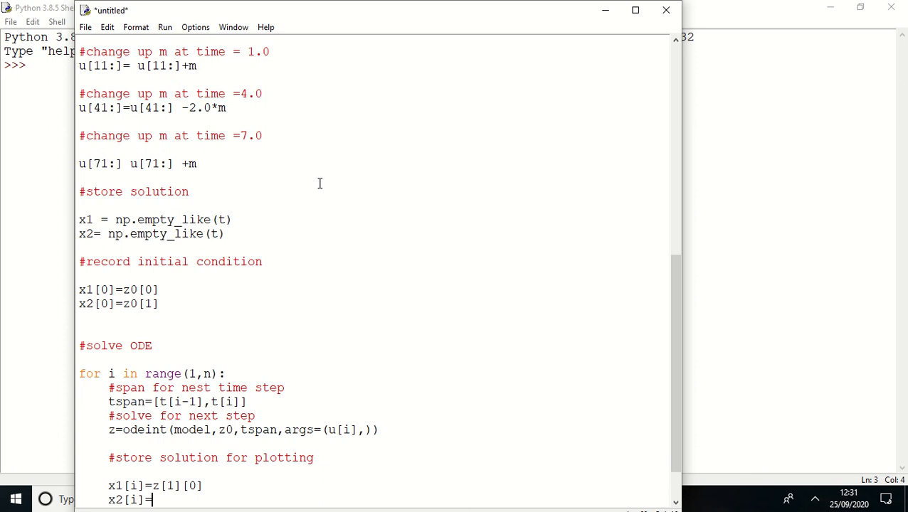
pyautogui.write('z[')
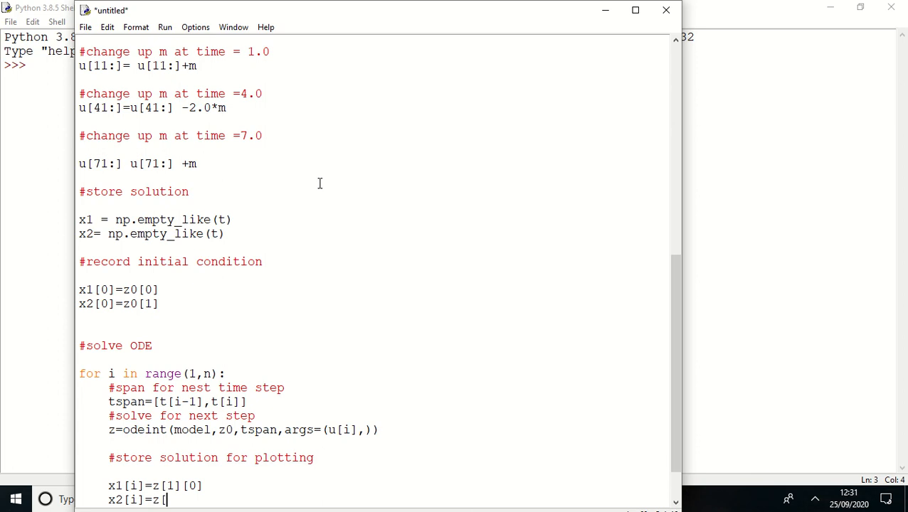
pyautogui.write('1][1')
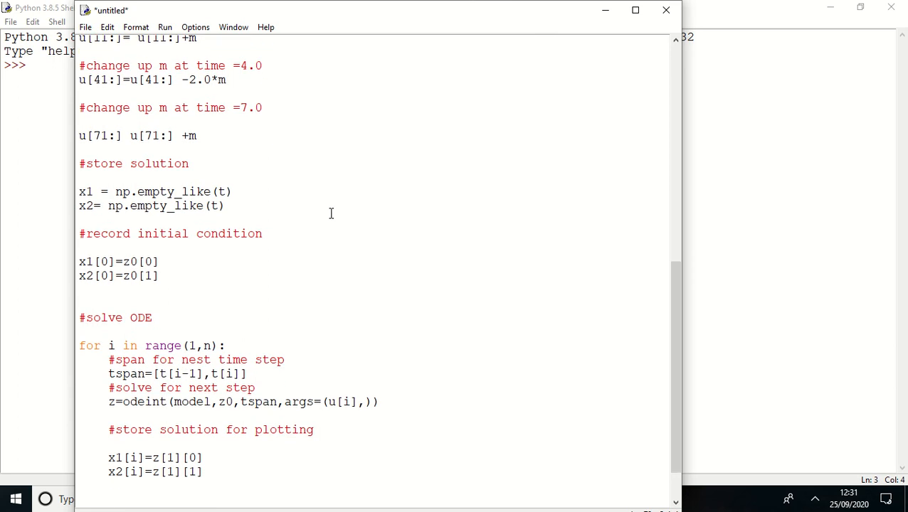
# - Add '#next initial condition' with z0=z[1], then begin a '#plot results' comment
pyautogui.write('#')
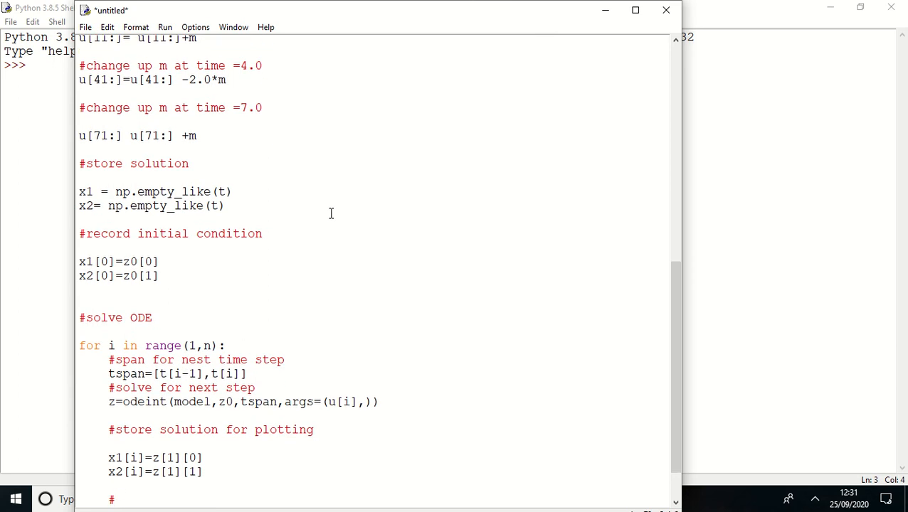
pyautogui.write('next')
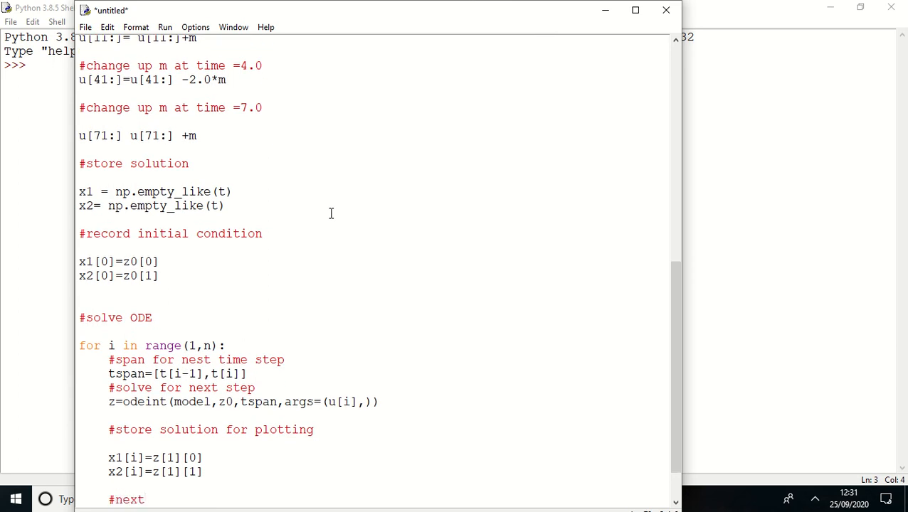
pyautogui.write('initial condition')
pyautogui.write('z0')
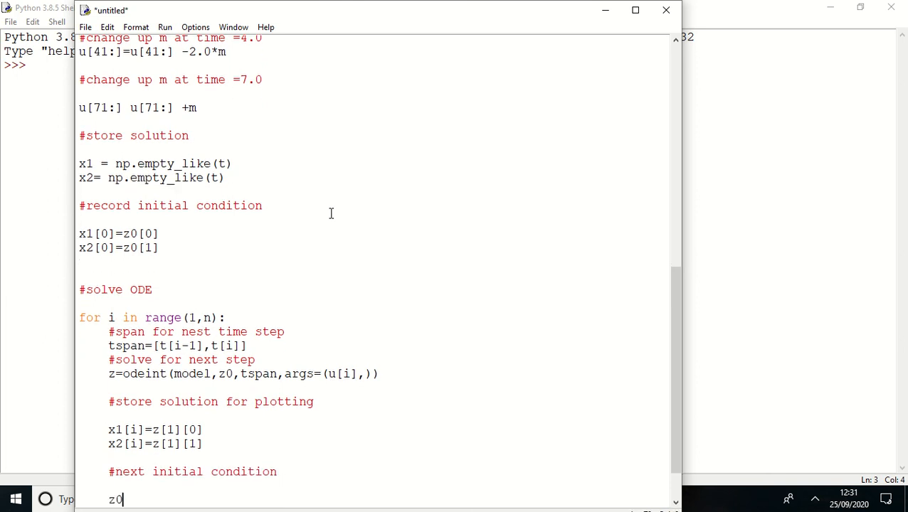
pyautogui.write('=z[1')
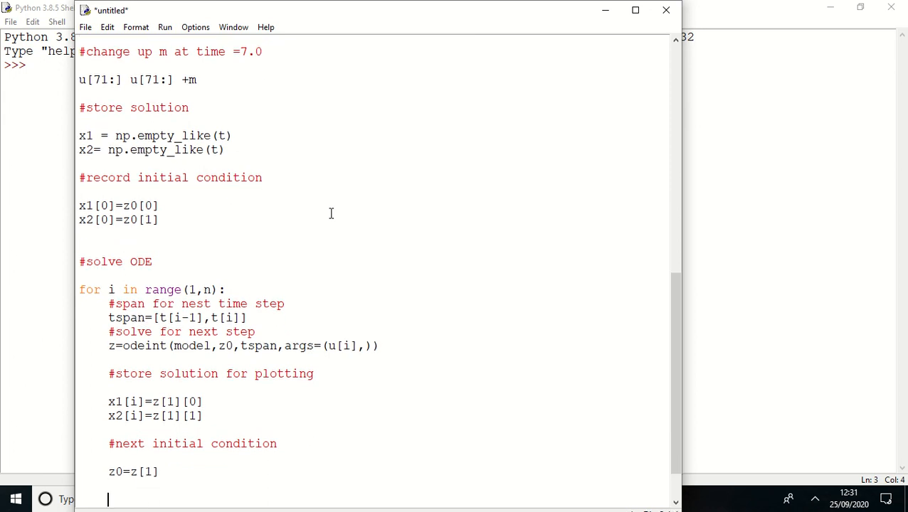
pyautogui.write('#')
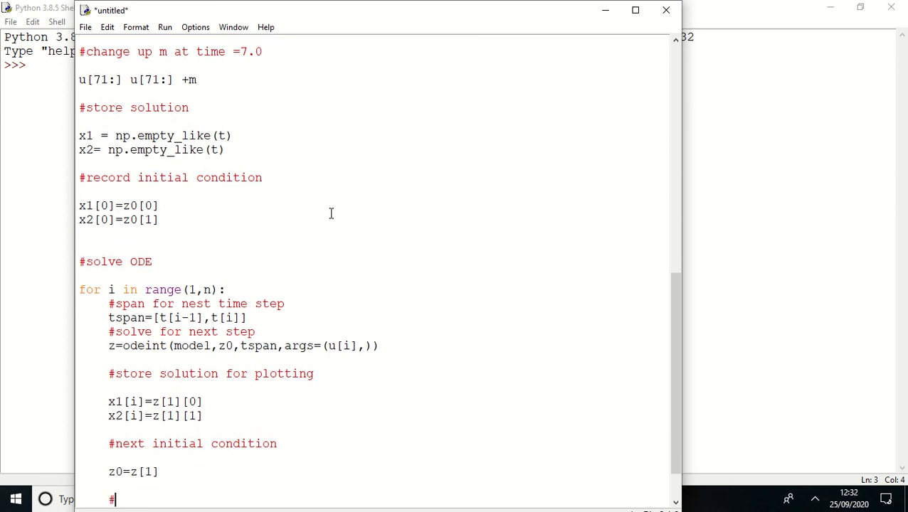
pyautogui.write('plot result')
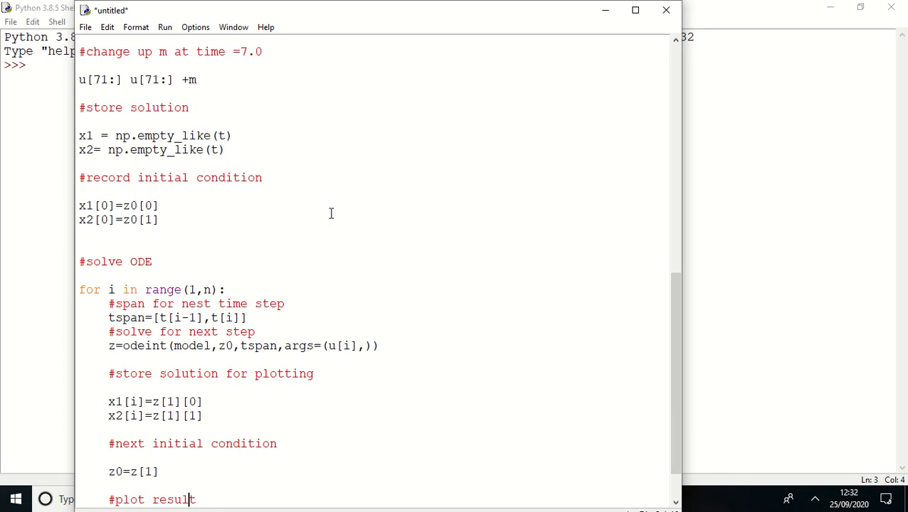
# - Move the plot section out of the loop and add plt.figure(1) and plt.subplot(2,1,1)
pyautogui.click(114, 499)
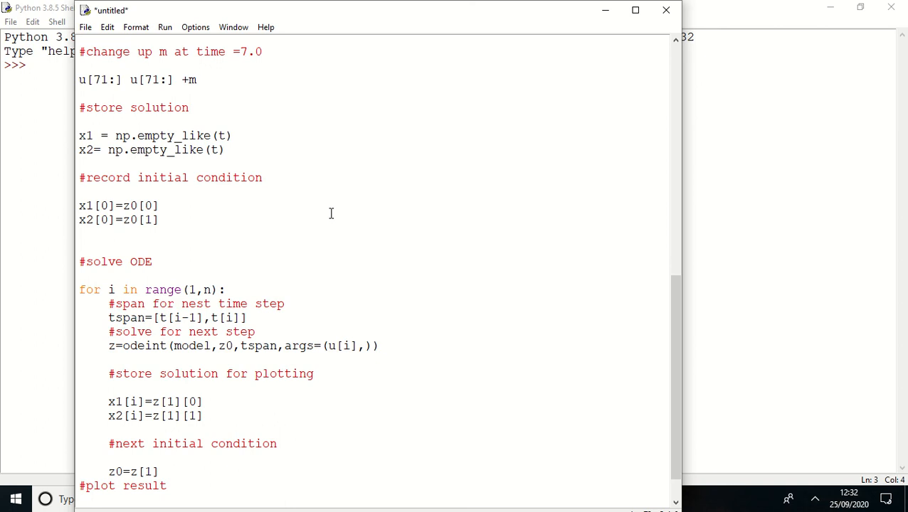
pyautogui.scroll(-3)
pyautogui.write('plt.')
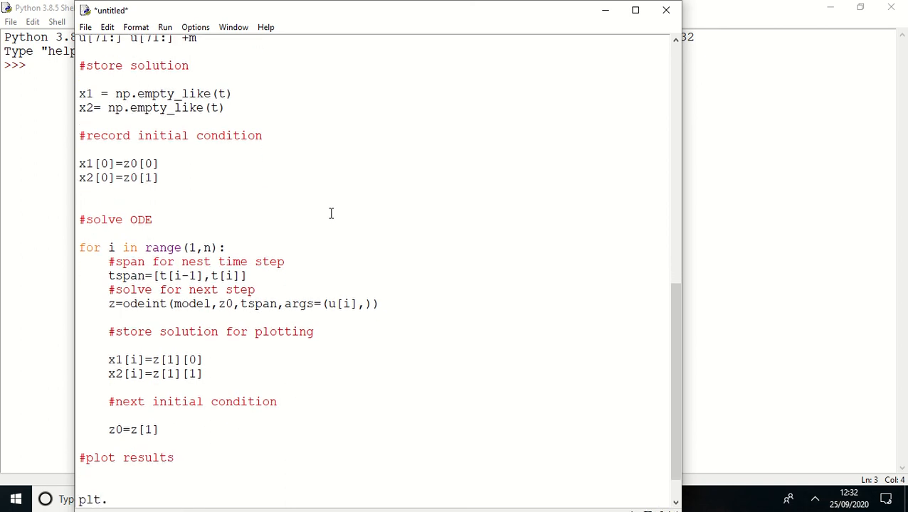
pyautogui.write('figure')
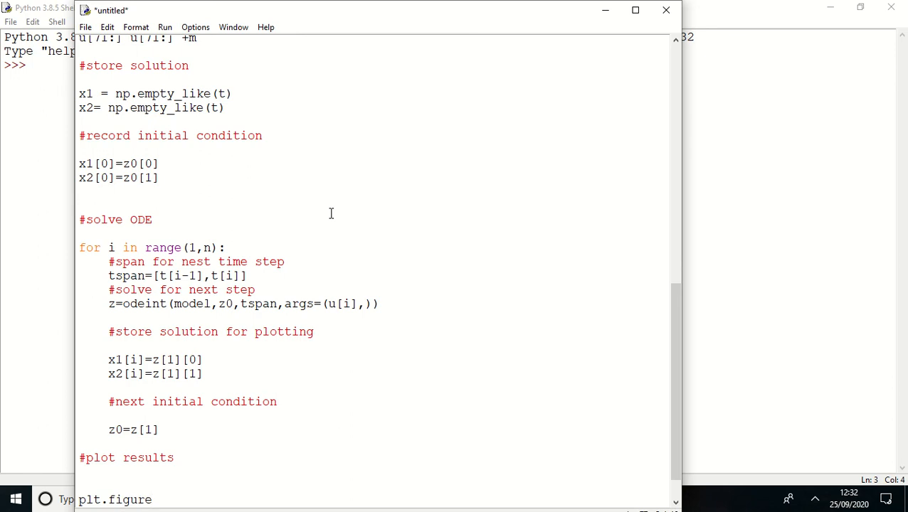
pyautogui.write('(0')
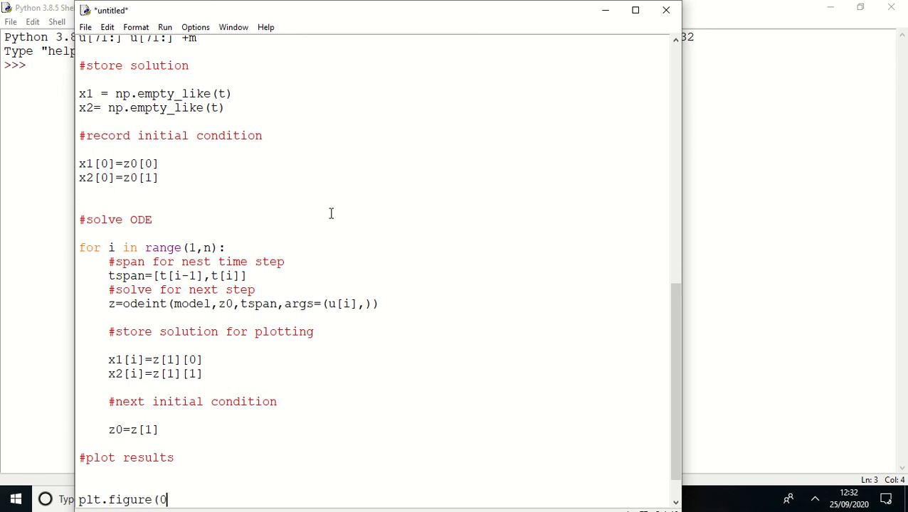
pyautogui.write('1)')
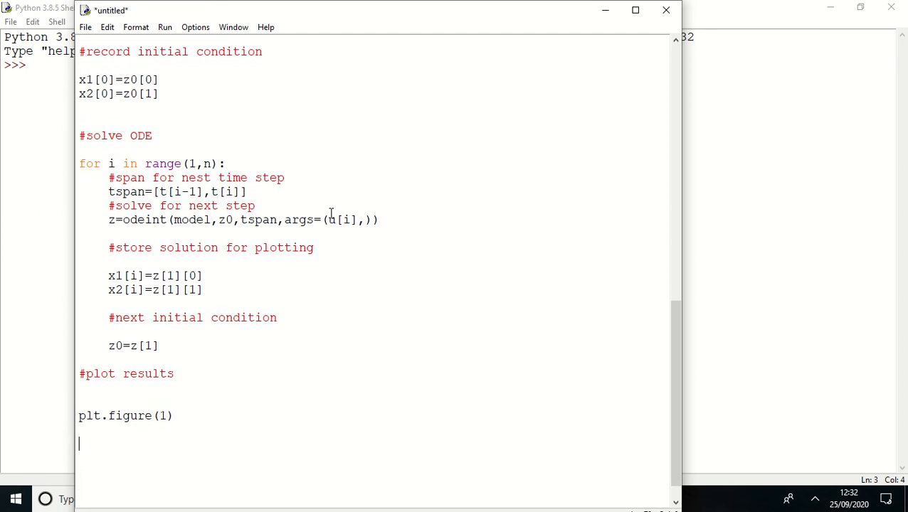
pyautogui.write('plt.subp')
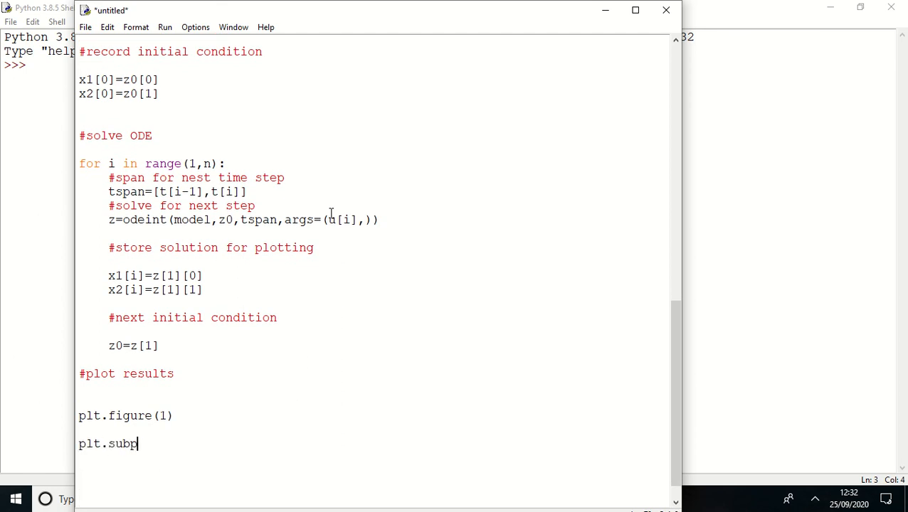
pyautogui.write('lot(2,')
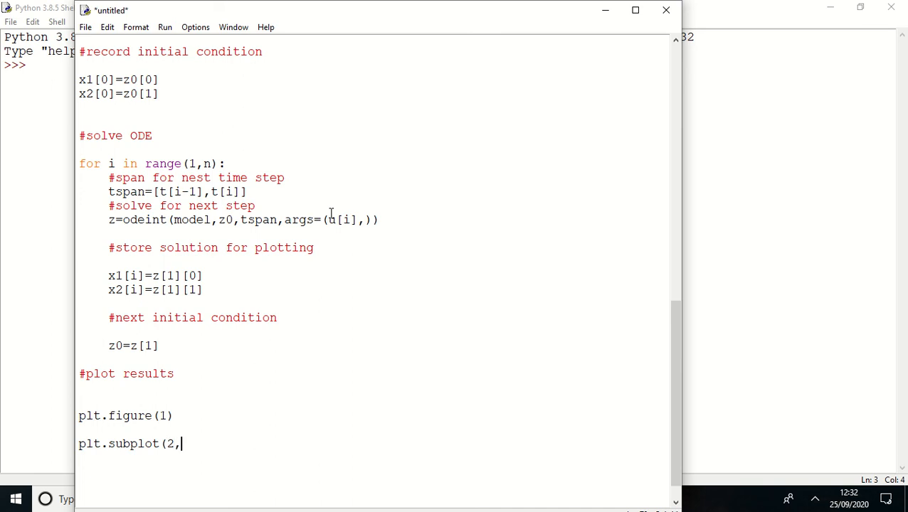
pyautogui.write('1,1)')
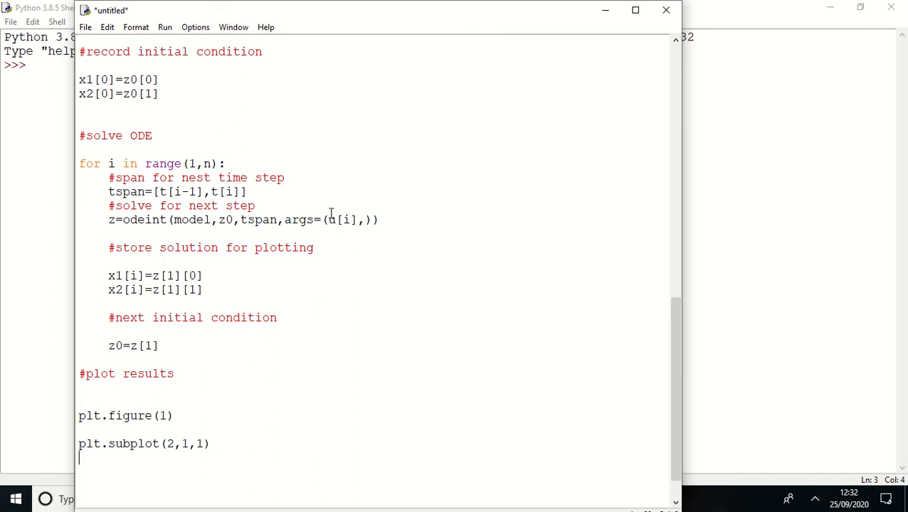
# - Type plt.plot(t,u,'g-',linewidth=3, label='u(t) Double Test')
pyautogui.write('plt.plot')
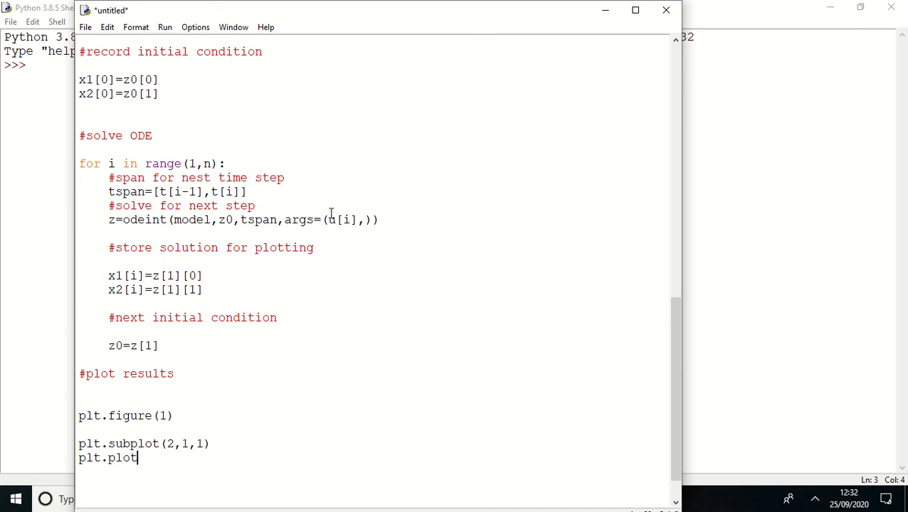
pyautogui.write('(t,')
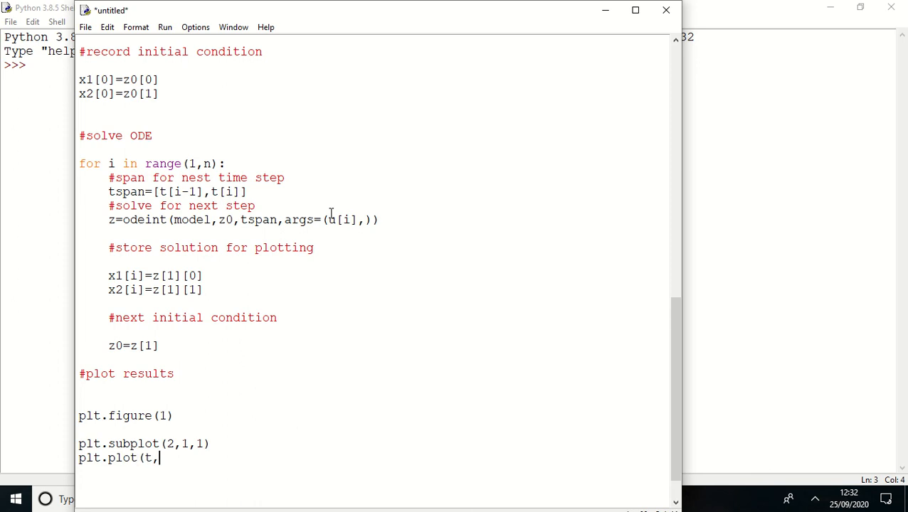
pyautogui.write('u,g')
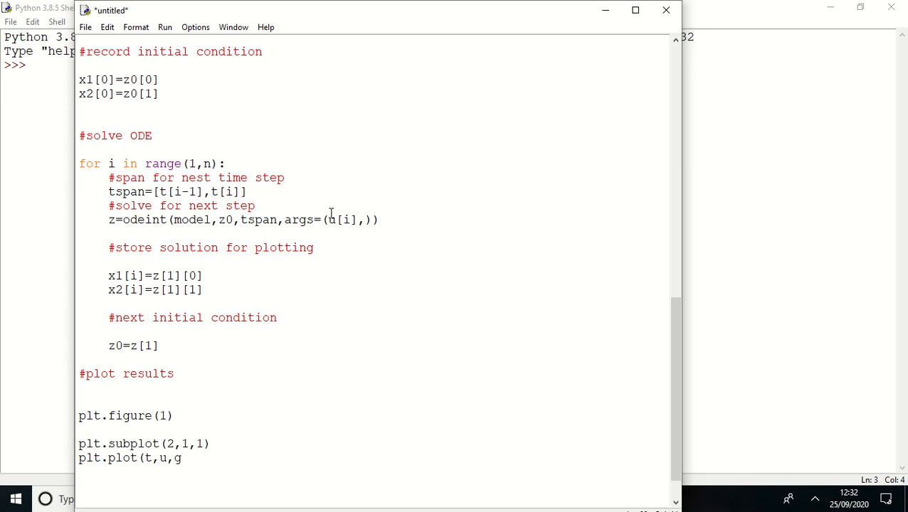
pyautogui.write("'")
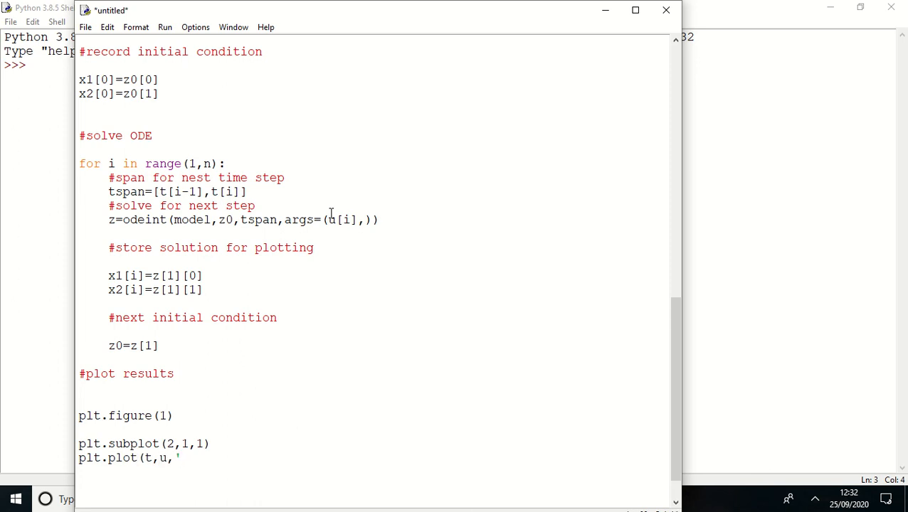
pyautogui.write('g-')
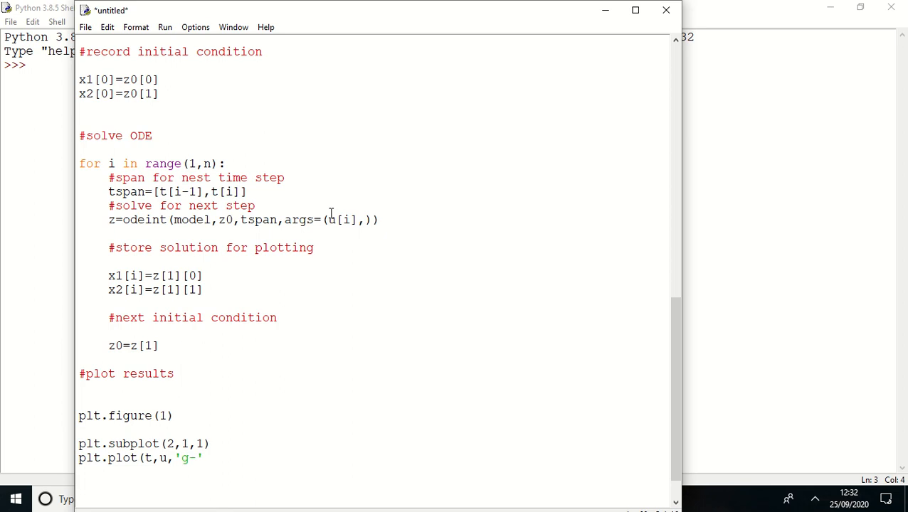
pyautogui.write(',l')
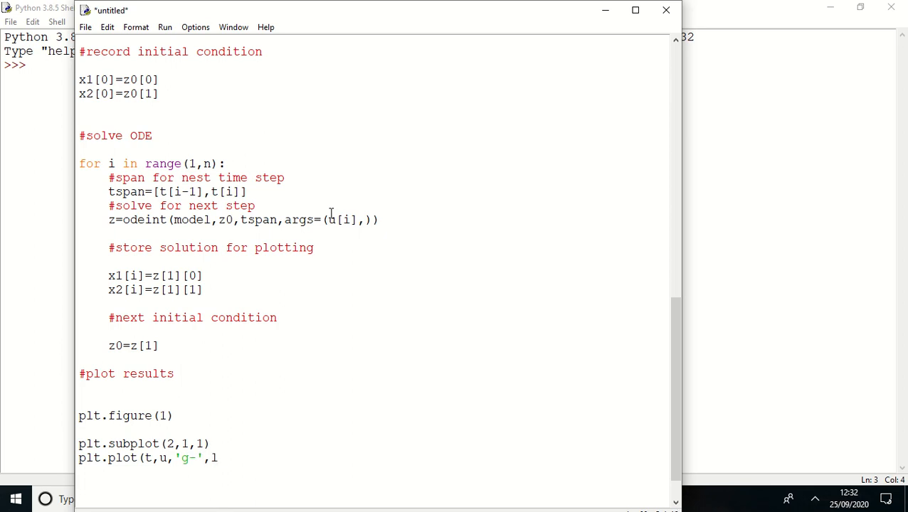
pyautogui.write('inewidth')
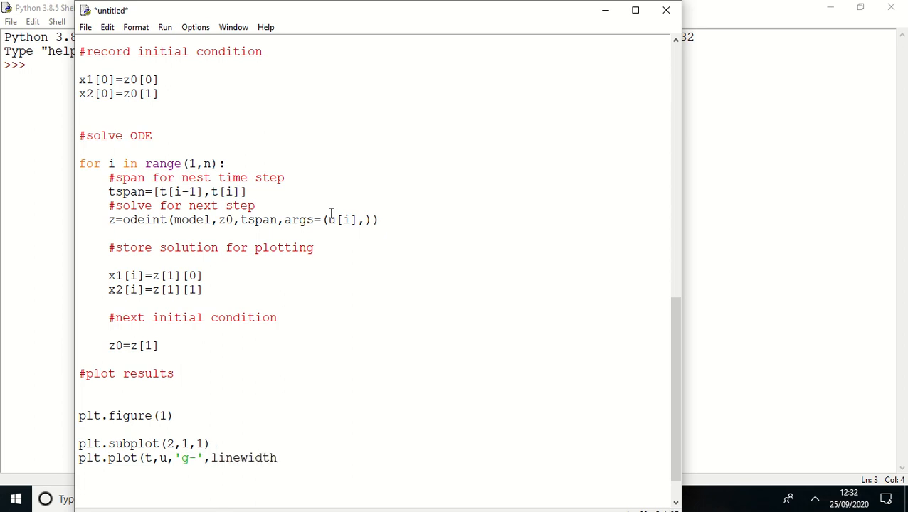
pyautogui.write('=3')
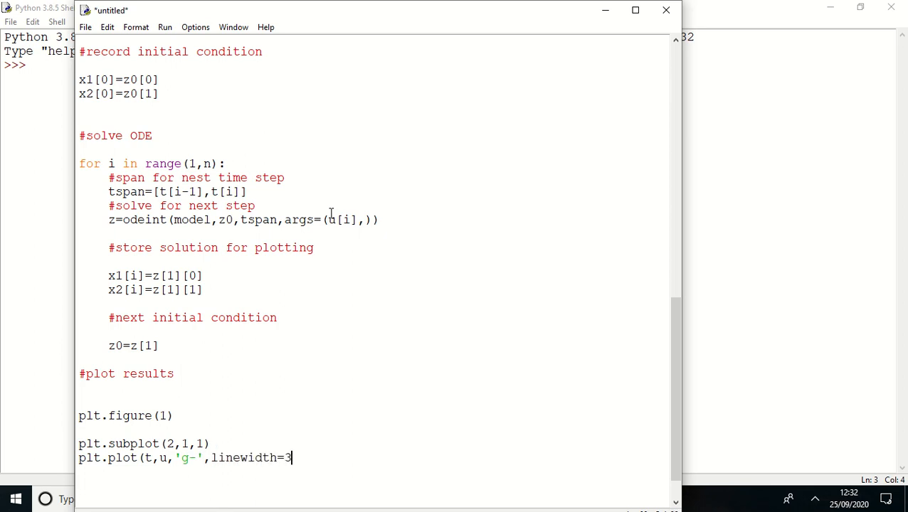
pyautogui.write(', labe')
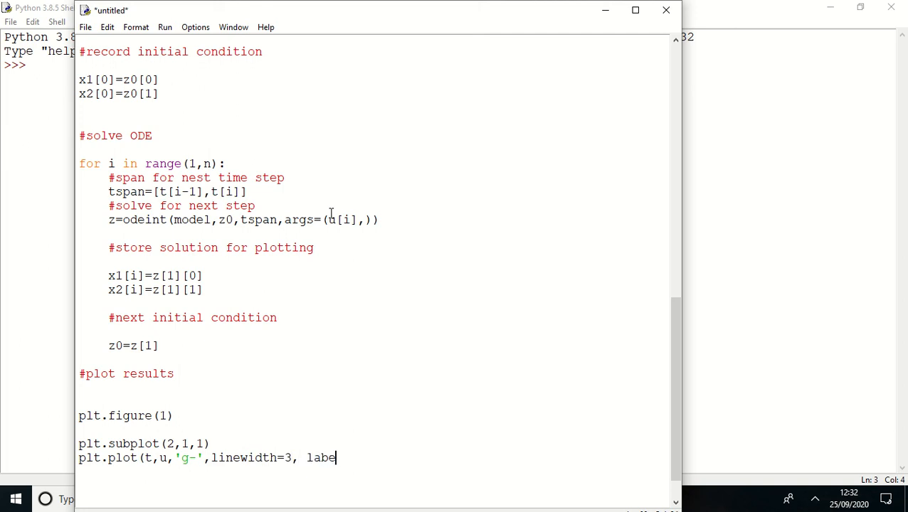
pyautogui.write('l=')
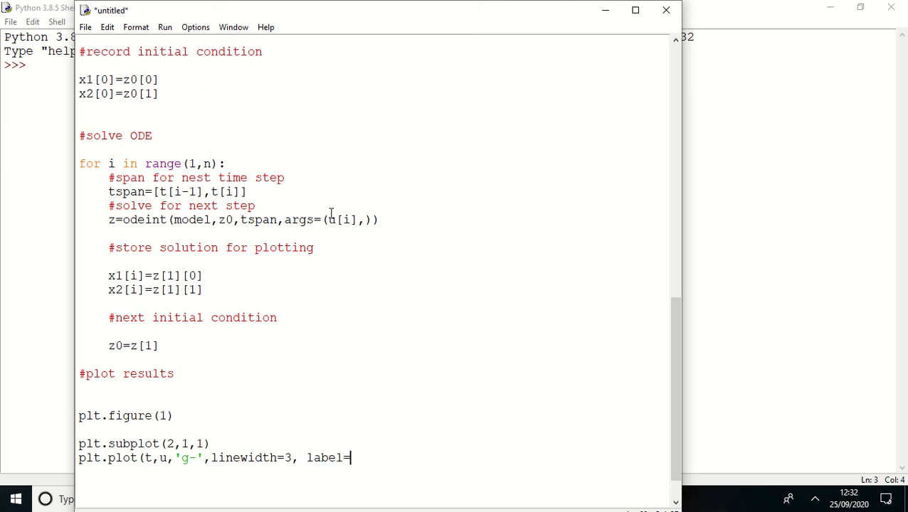
pyautogui.write("'u(t) Double")
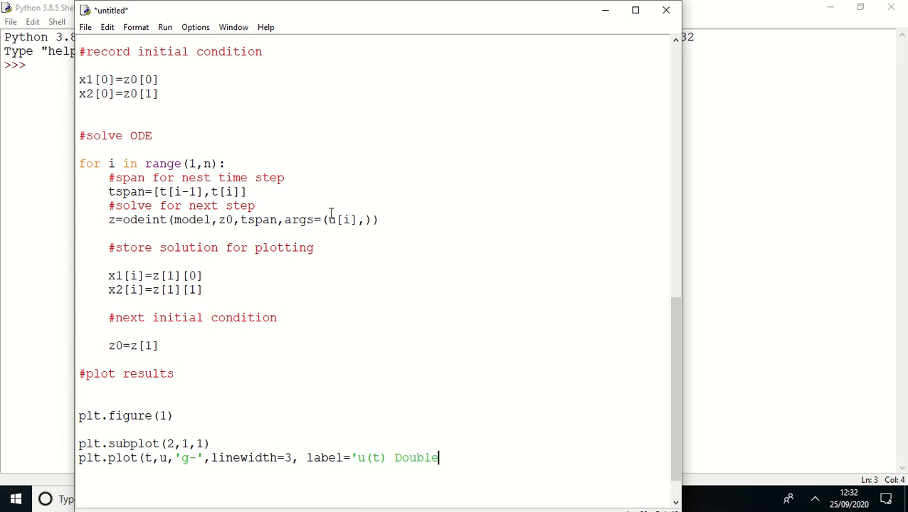
pyautogui.write("Test'")
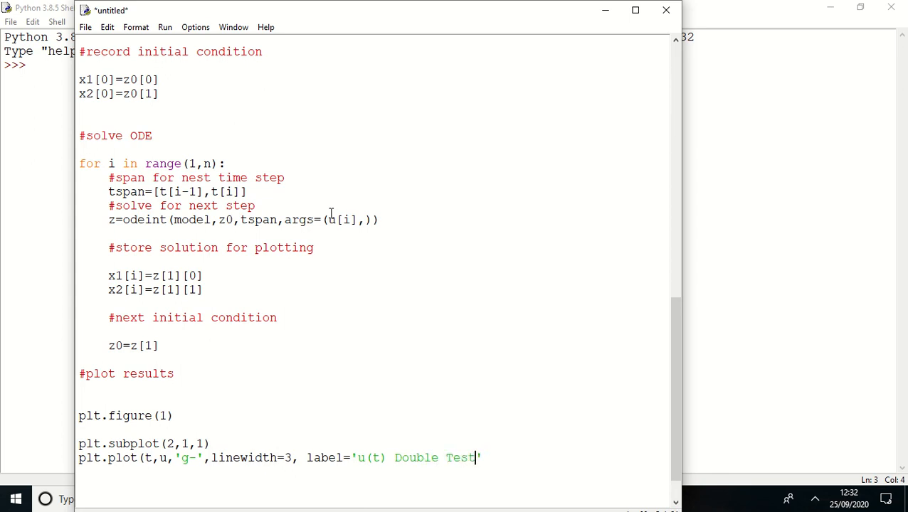
pyautogui.write(')')
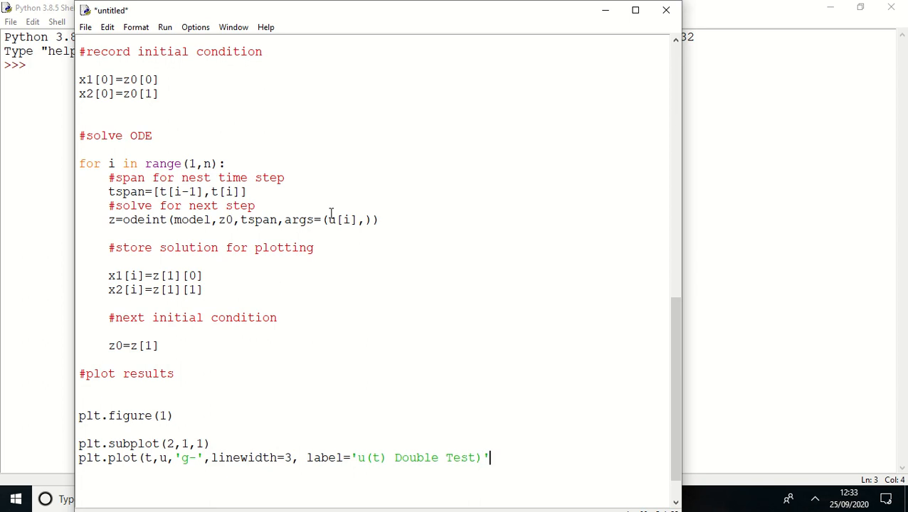
pyautogui.press('BackSpace')
pyautogui.write('pl')
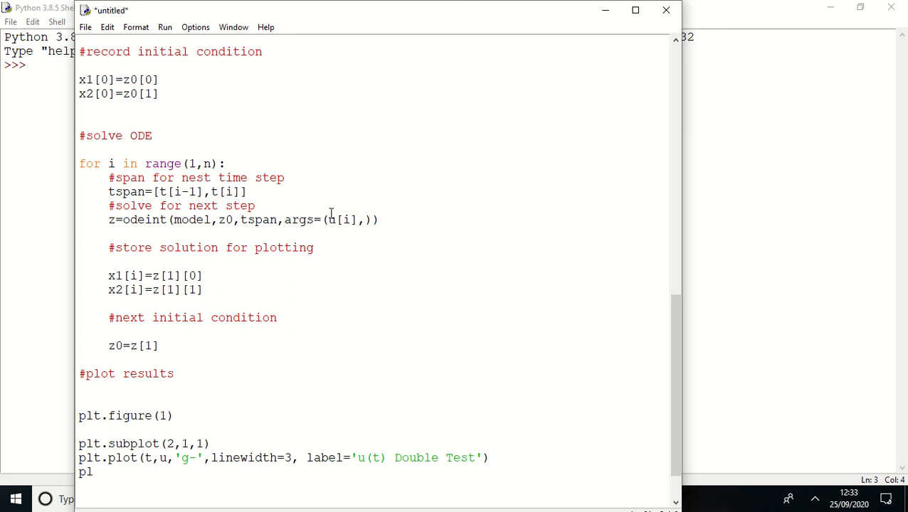
# - Add plt.grid() and plt.legend(loc='best') below the plot line
pyautogui.write('t.grid()')
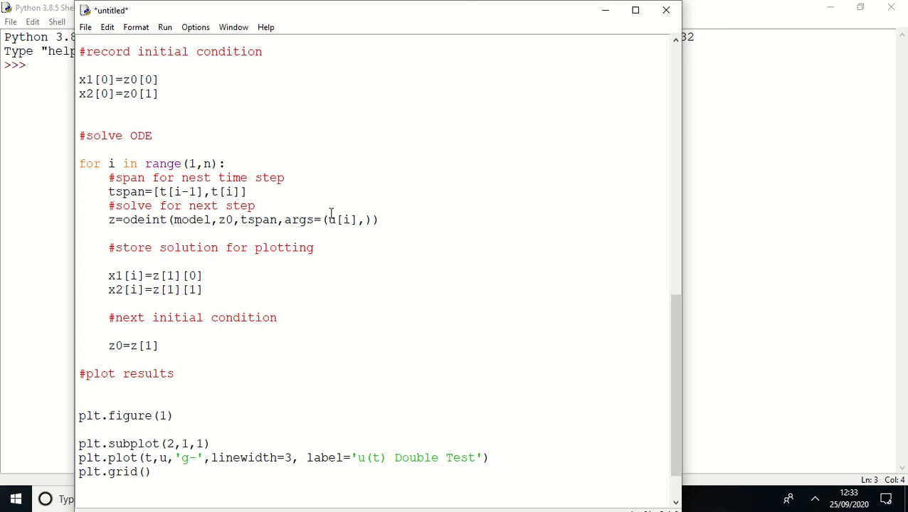
pyautogui.write('plt.legend(')
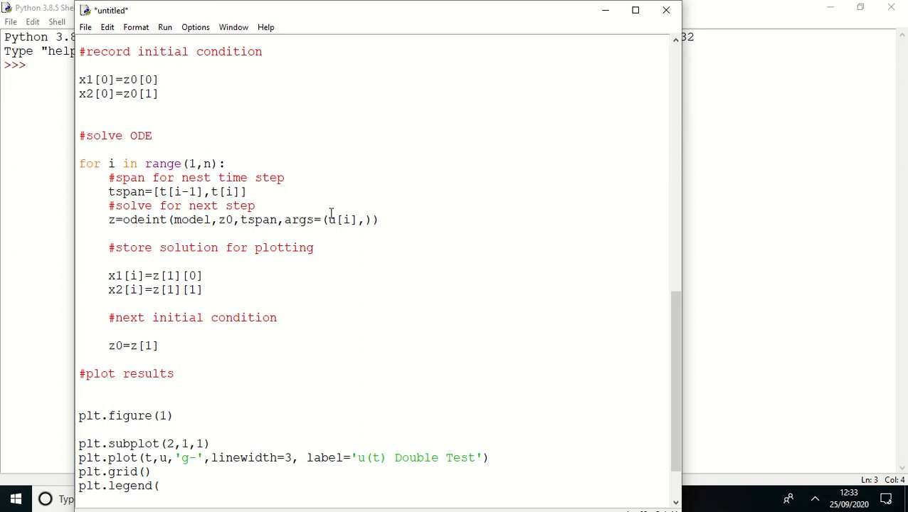
pyautogui.write("loc='")
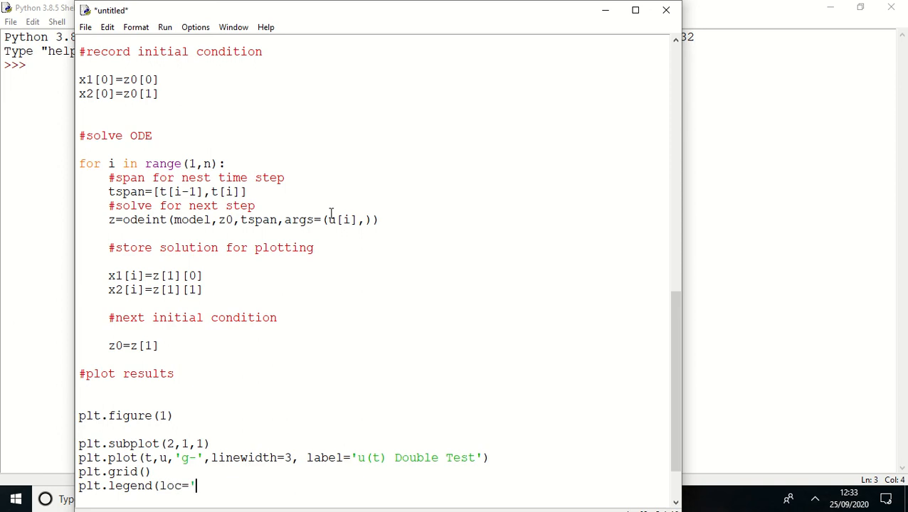
pyautogui.write("best')")
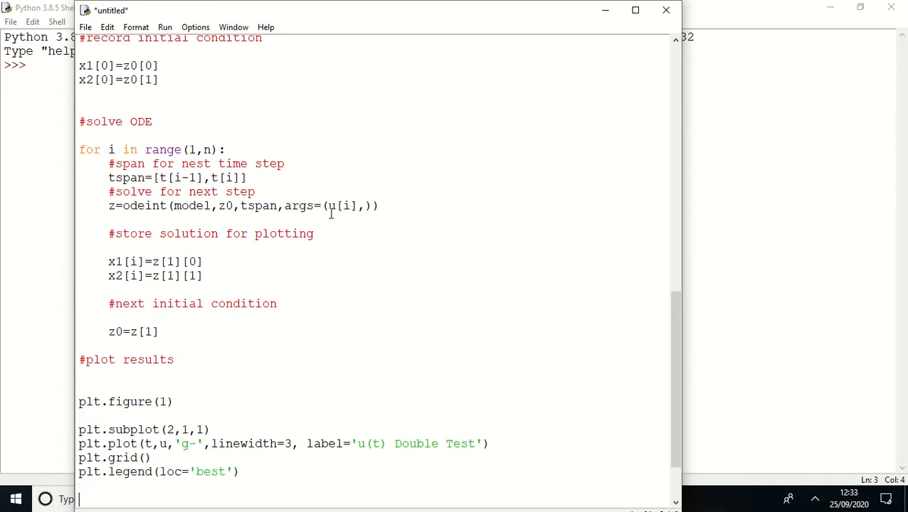
# - Add plt.subplot(2,1,2) to start the lower figure panel
pyautogui.write('plt.subl')
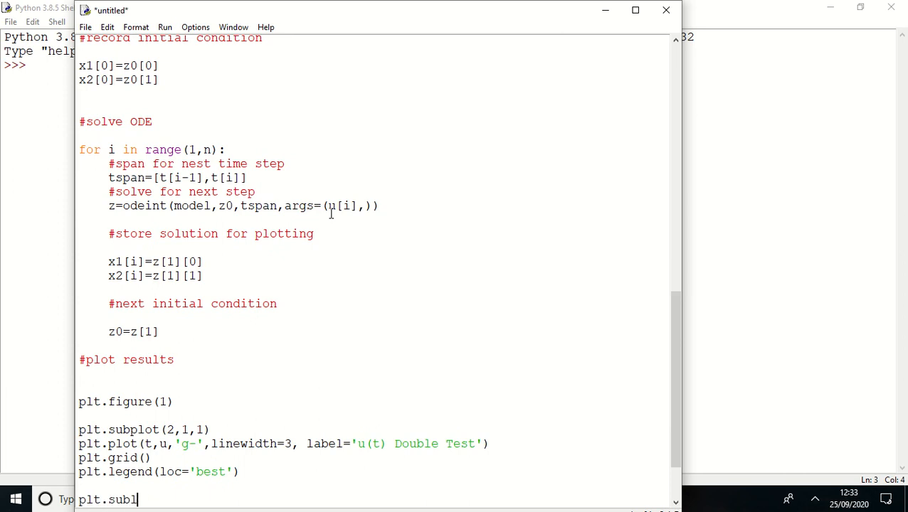
pyautogui.write('plot(')
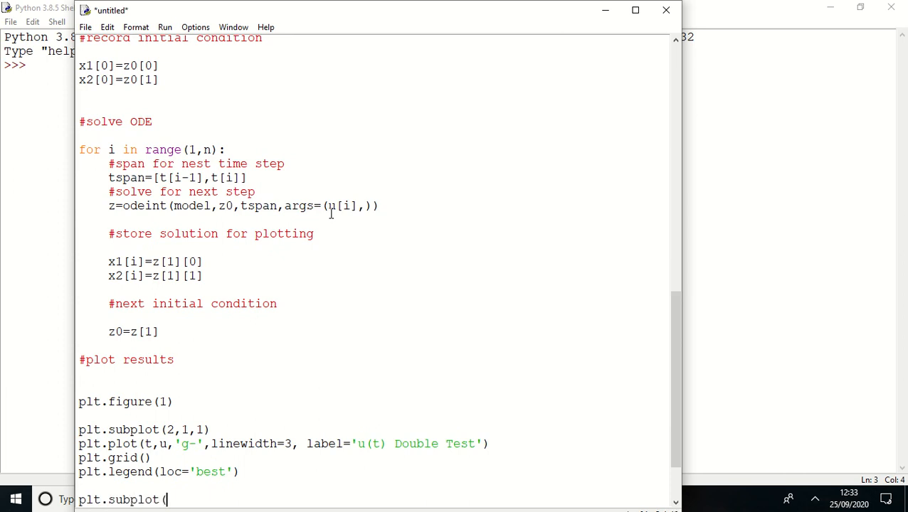
pyautogui.write('2,1,2)')
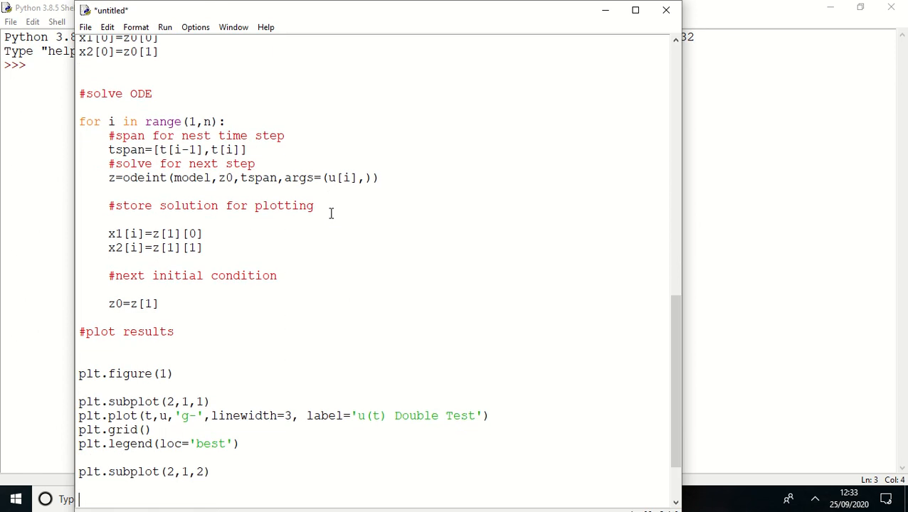
# - Plot x1 against t as a solid blue line, linewidth 3, labelled ' x(t) NonLinear'
pyautogui.write('plt.plot(')
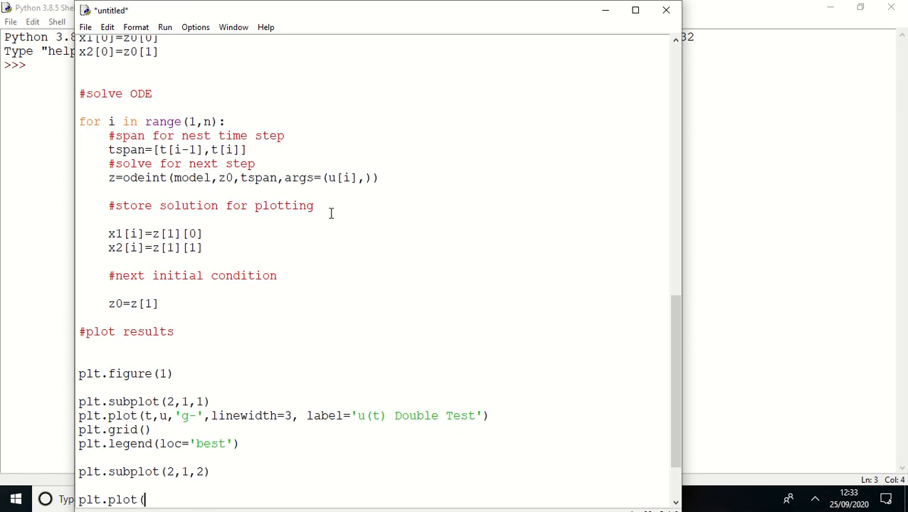
pyautogui.write('t,x1')
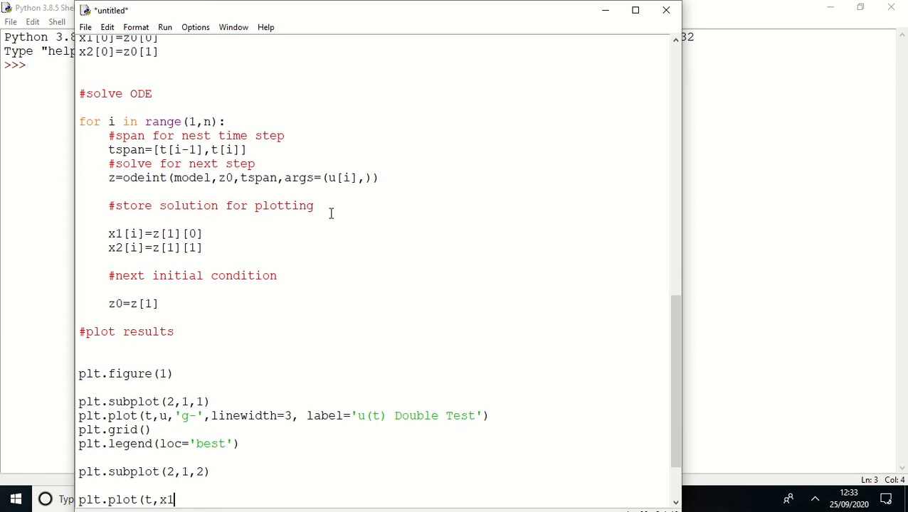
pyautogui.write(",'")
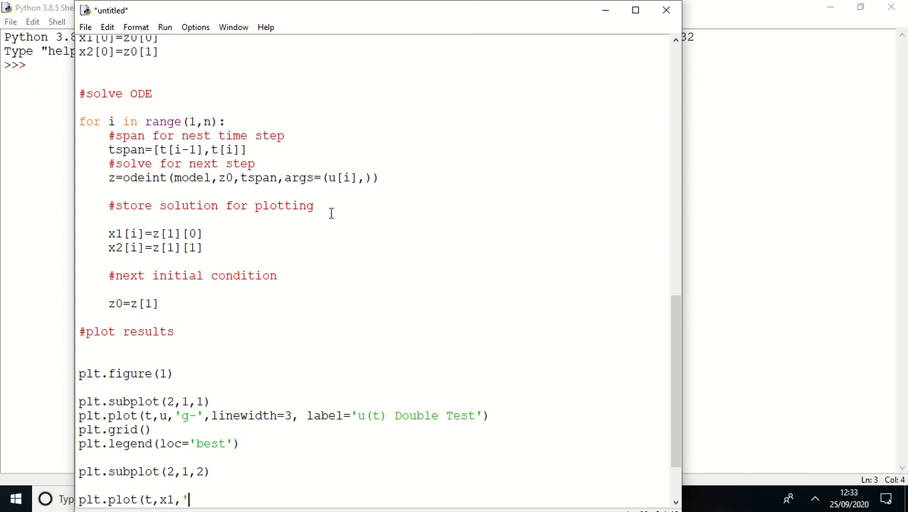
pyautogui.write("b-',linewidth=")
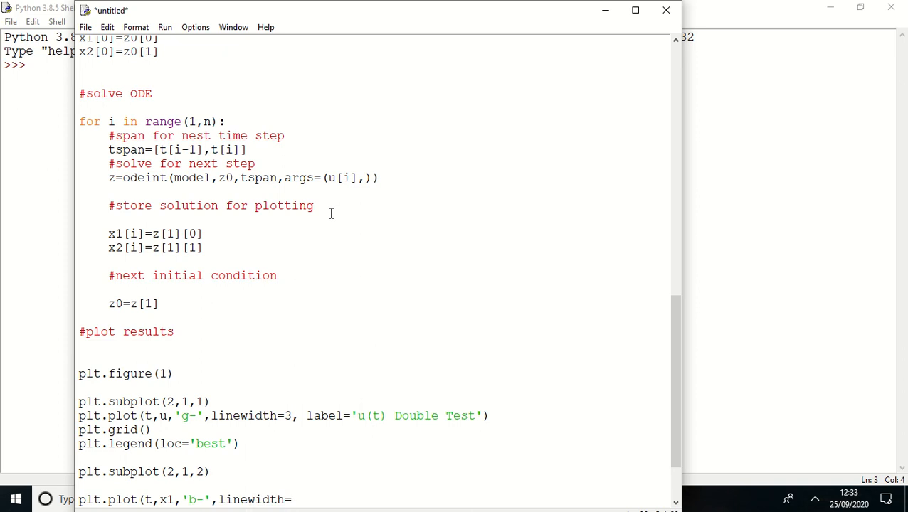
pyautogui.write('3,')
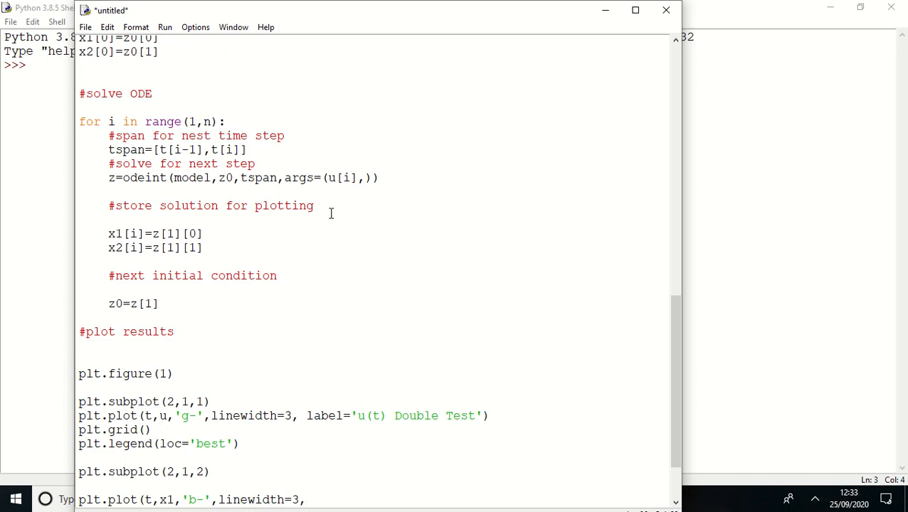
pyautogui.write('labbel=')
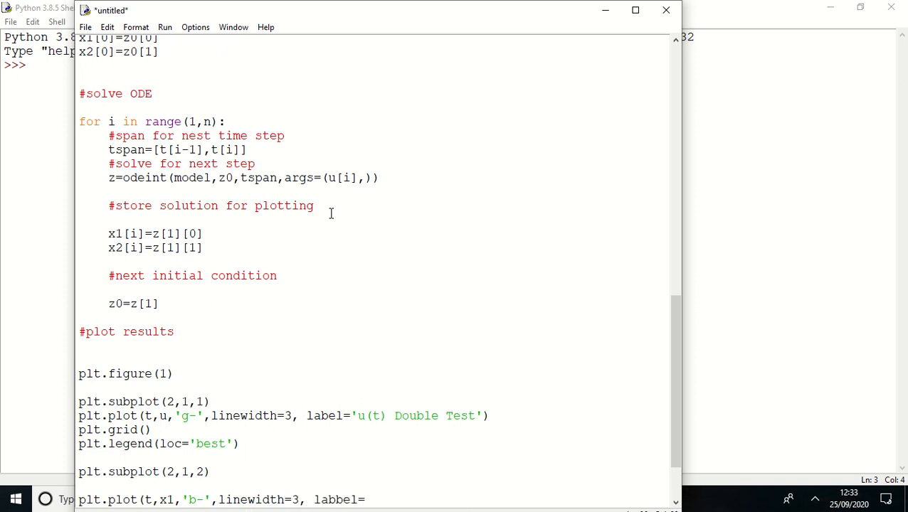
pyautogui.write("'")
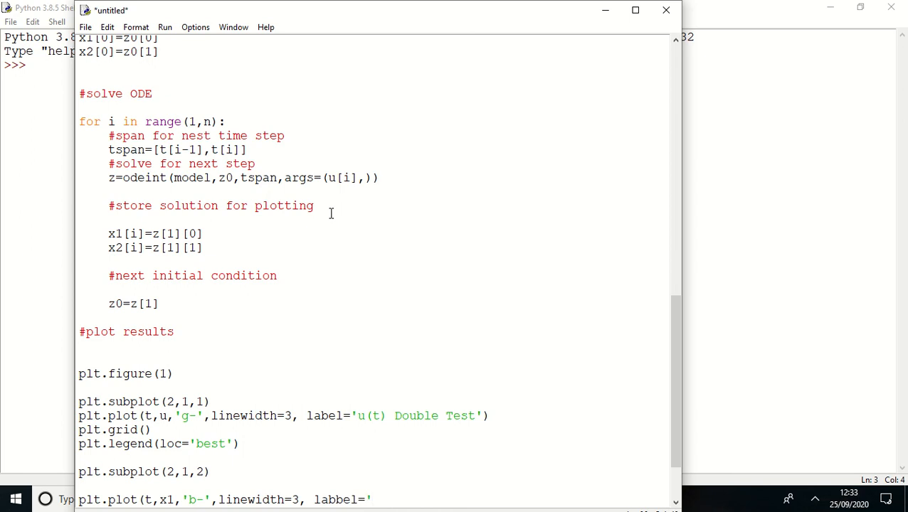
pyautogui.write('x(')
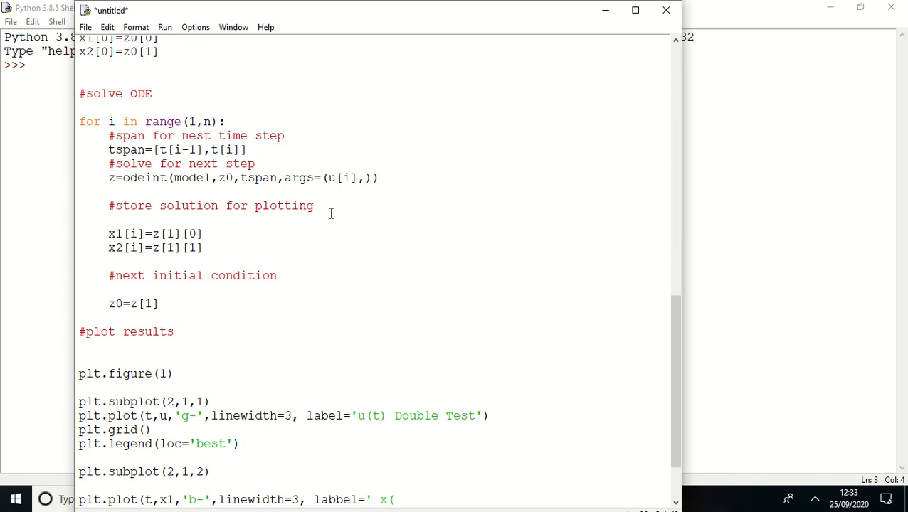
pyautogui.write('t)')
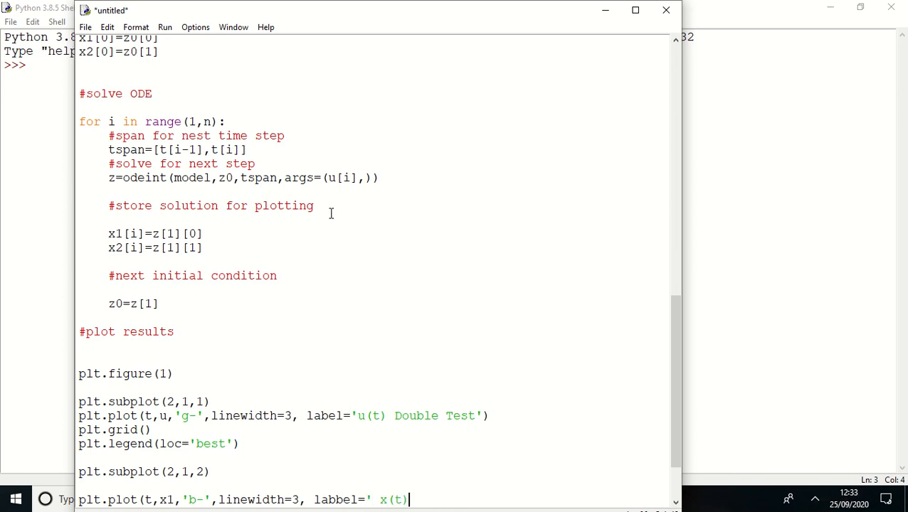
pyautogui.write('NonLinear')
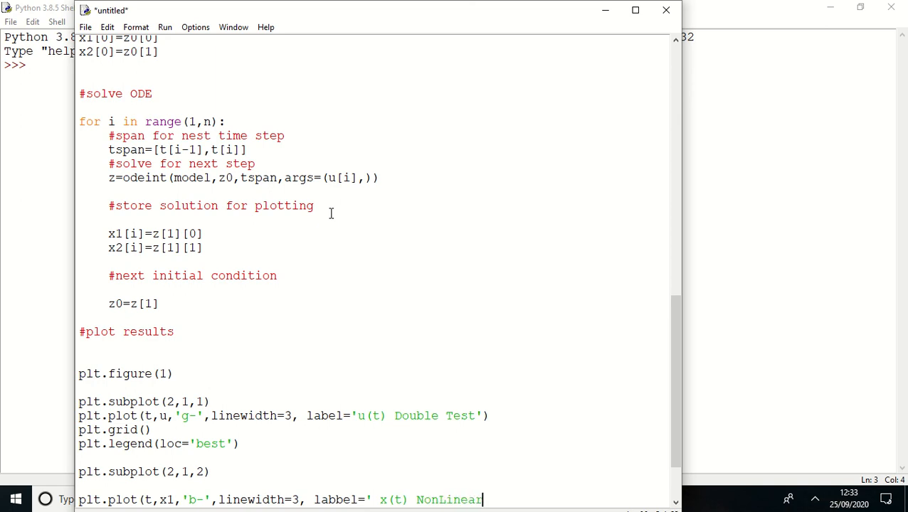
pyautogui.write(')')
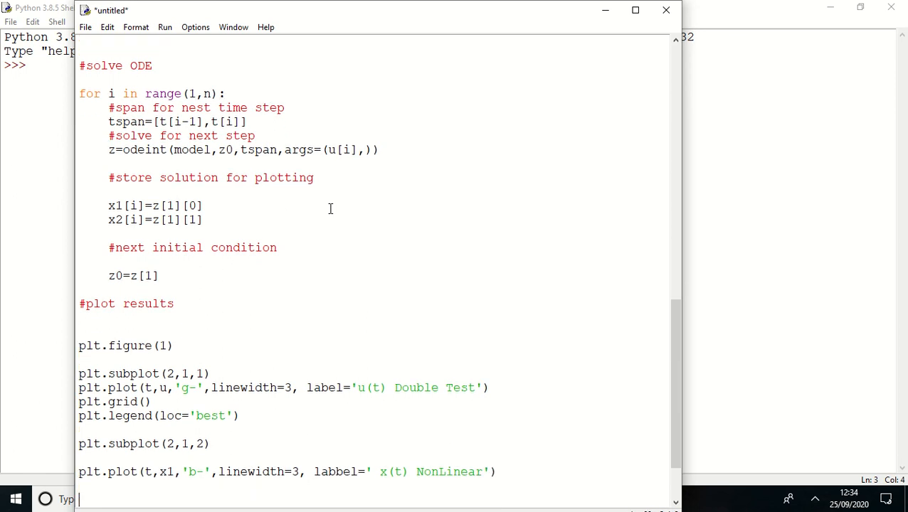
# - Plot x2 against t as a dashed red line, linewidth 3, labelled 'x(t) Linear'
pyautogui.write('plt.pl')
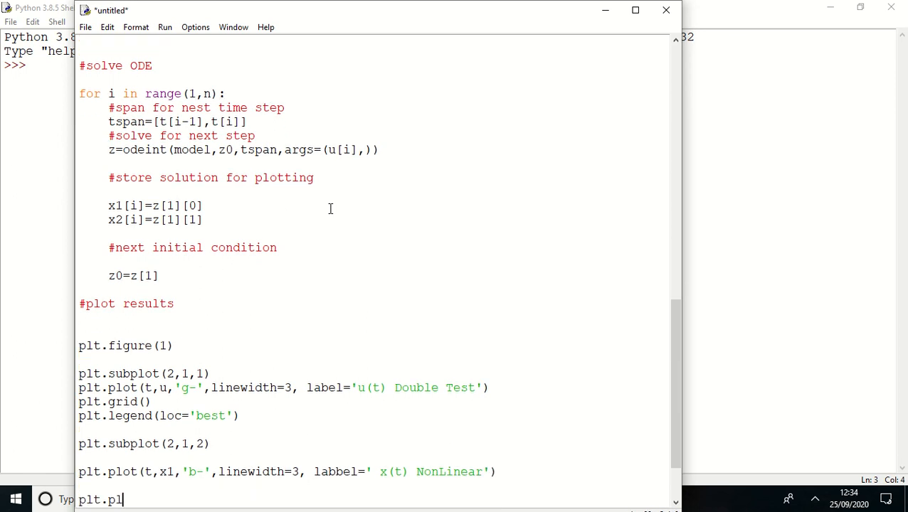
pyautogui.write('ot(t,')
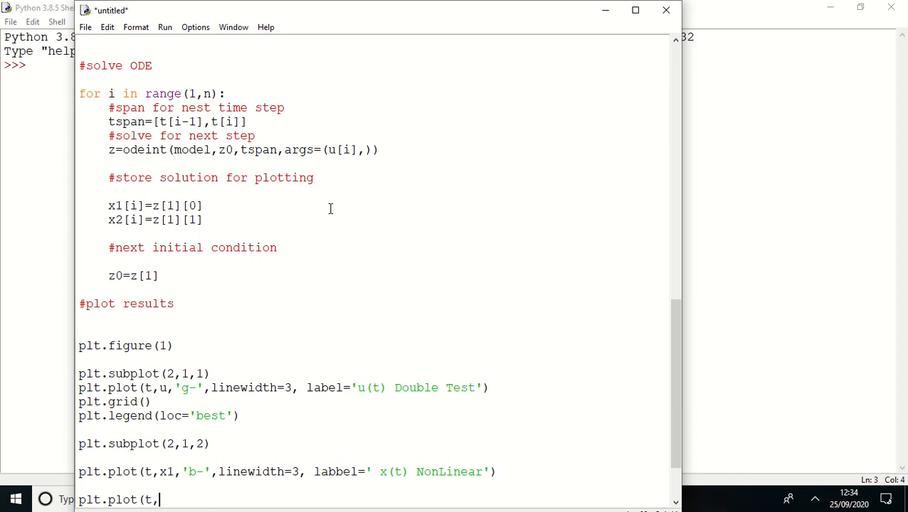
pyautogui.write("x2,'")
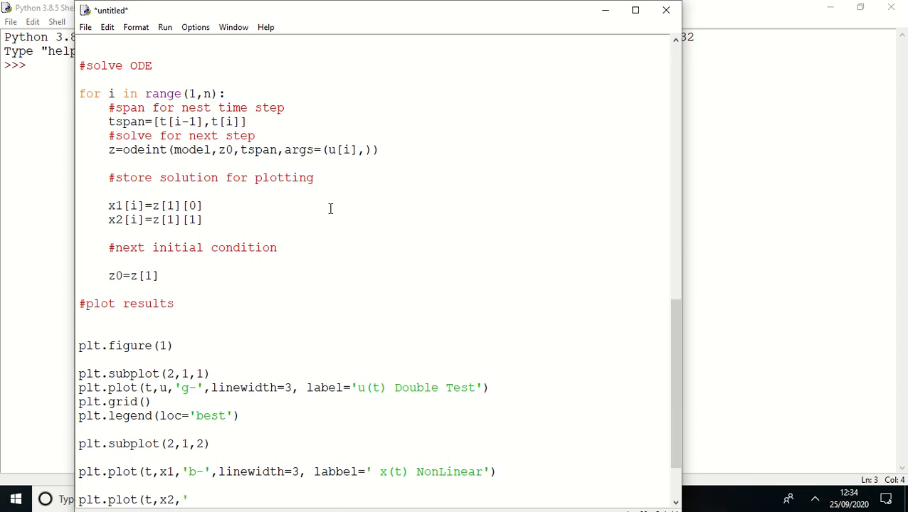
pyautogui.write('r')
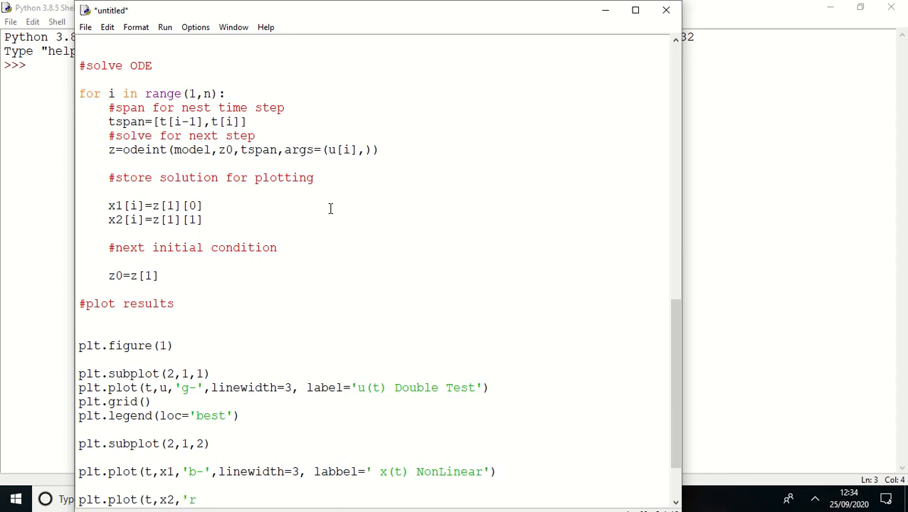
pyautogui.write("--',")
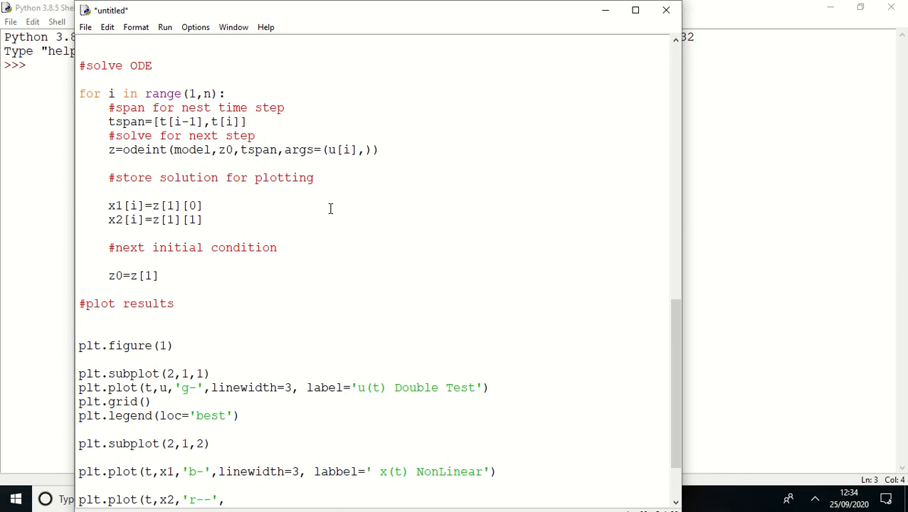
pyautogui.write('linewidth=3, label =')
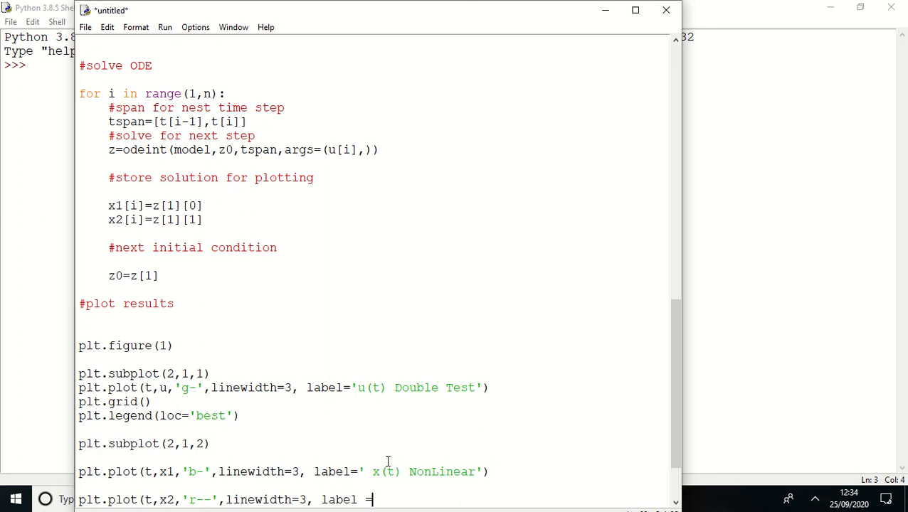
pyautogui.write("'")
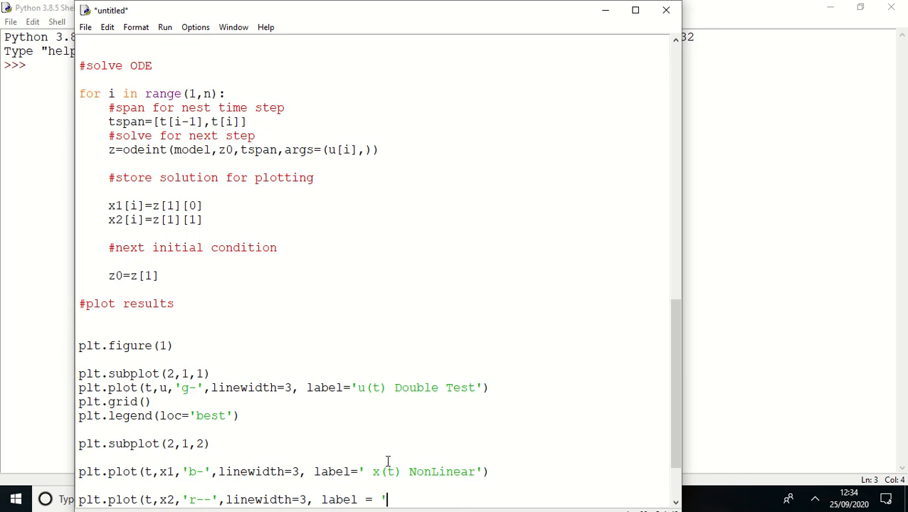
pyautogui.write('x(t) Linear')
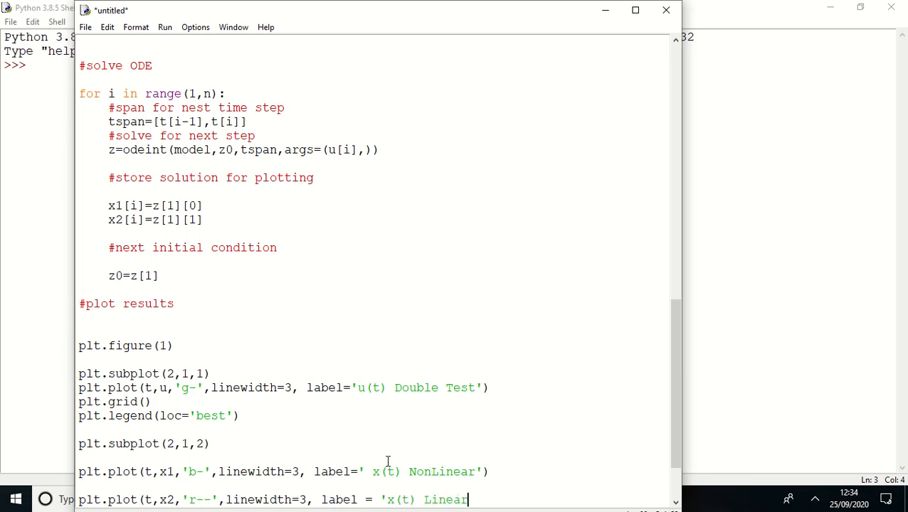
pyautogui.write("'")
pyautogui.write("plt.xlabel('ti")
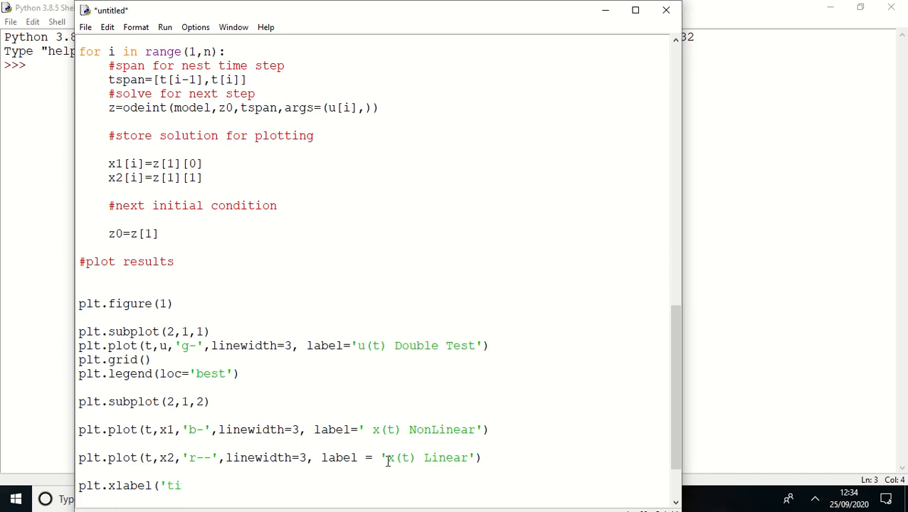
# - Add xlabel('time'), plt.grid(), plt.legend(loc='best') and plt.show() to the script
pyautogui.write("me')")
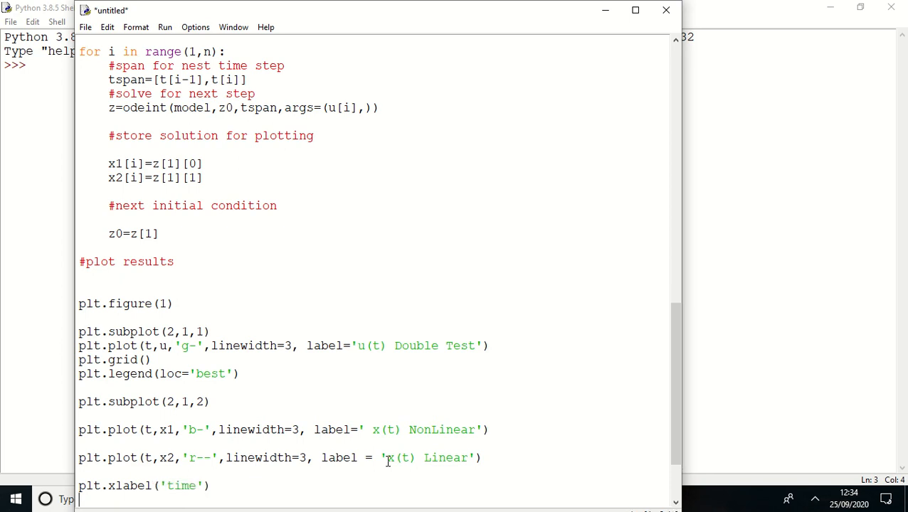
pyautogui.write('plt.grid(')
pyautogui.write('plt.legen')
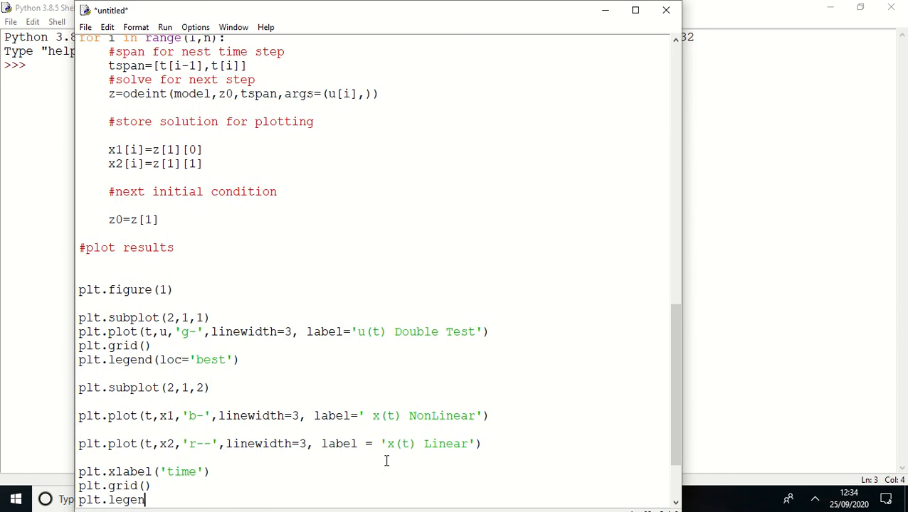
pyautogui.write('(l')
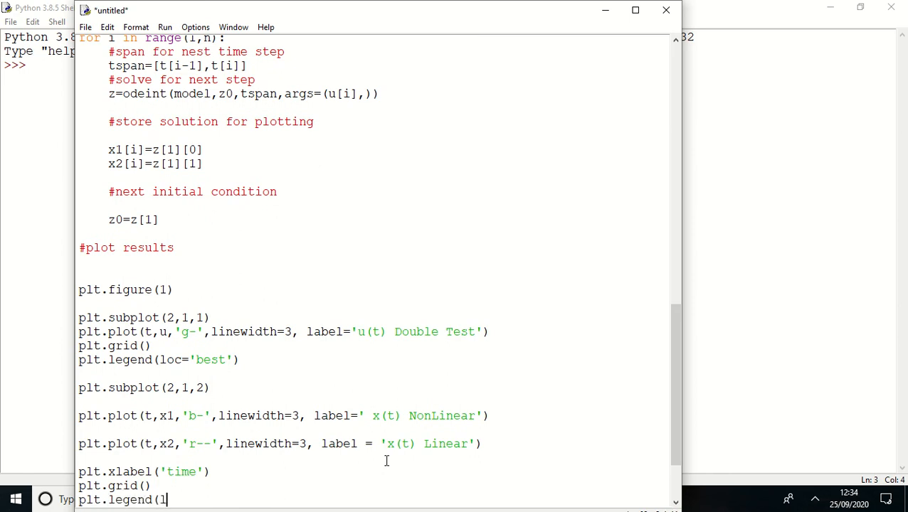
pyautogui.write("oc='bes")
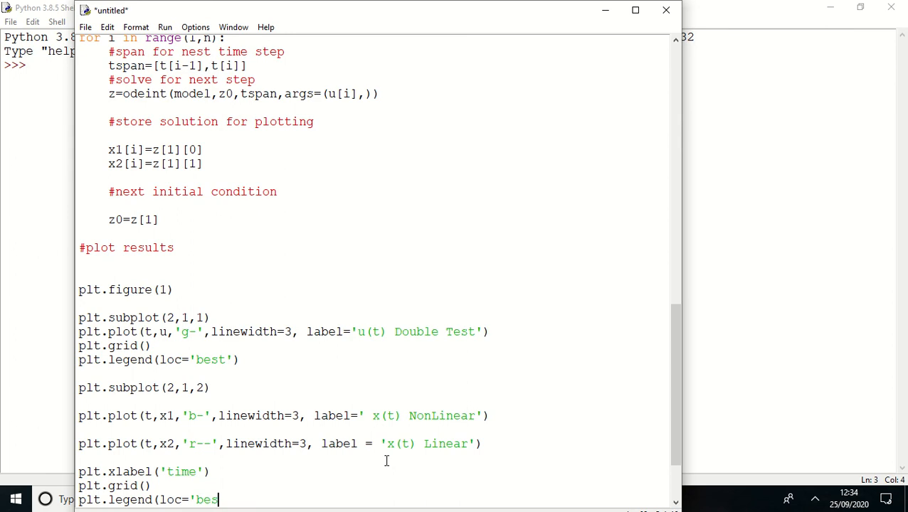
pyautogui.write("t')")
pyautogui.write('plt.s')
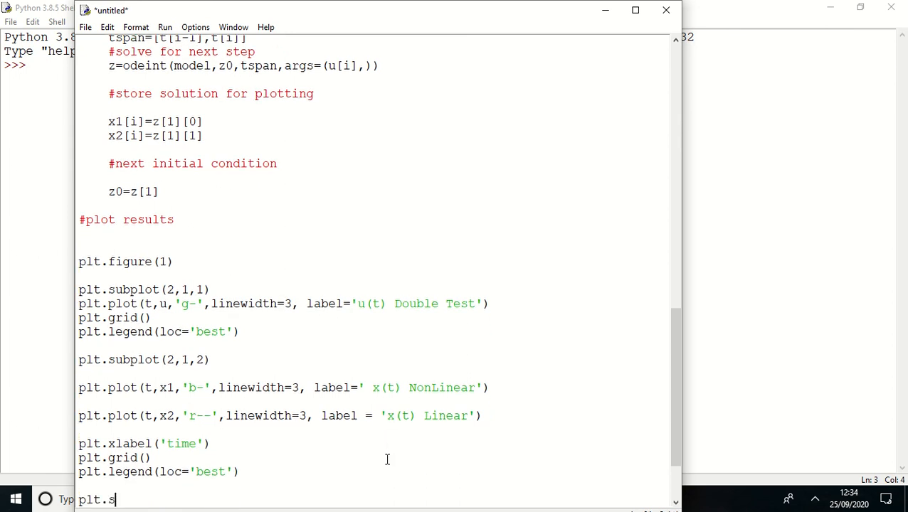
pyautogui.write('how()')
pyautogui.write('equation')
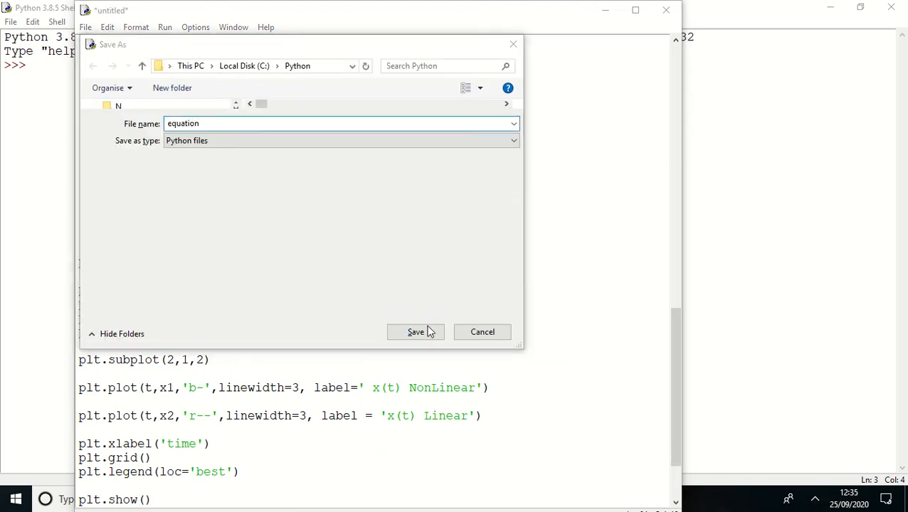
# - Save the script as equation, dismiss the invalid syntax error, and return to the editor
pyautogui.click(415, 332)
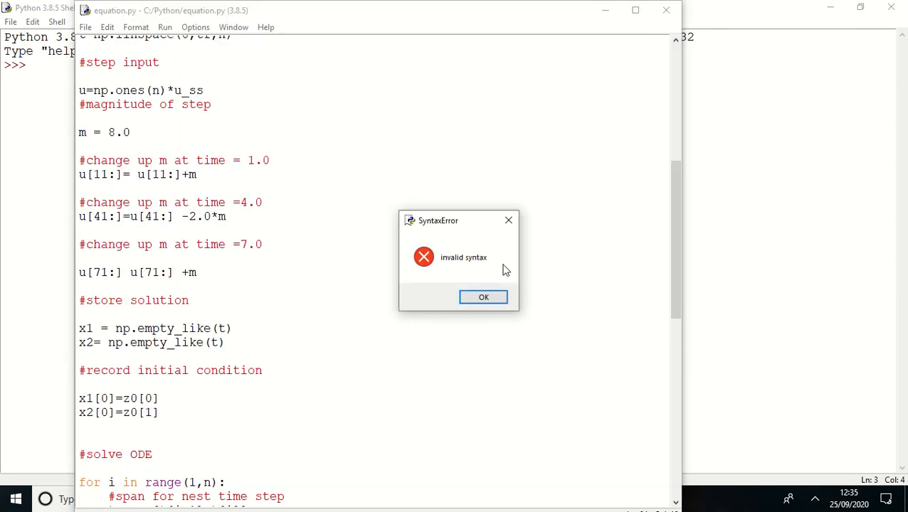
pyautogui.click(483, 297)
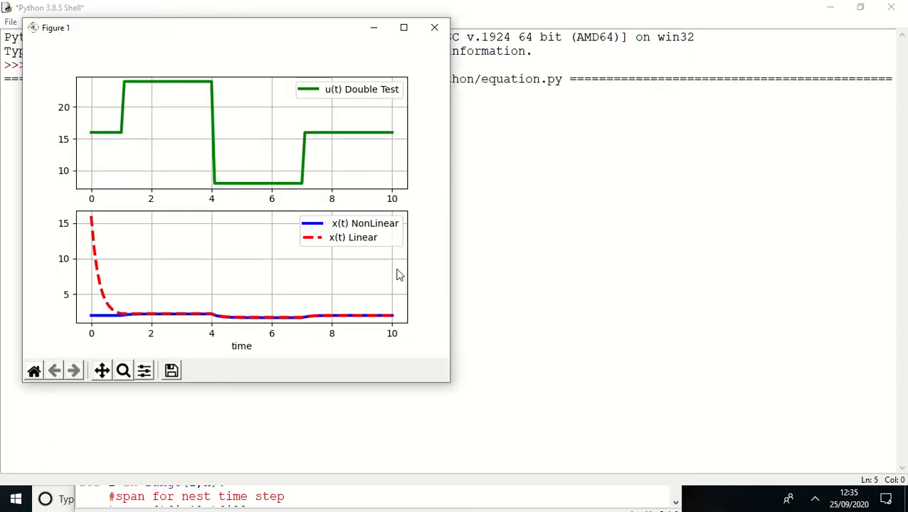
pyautogui.moveTo(361, 248)
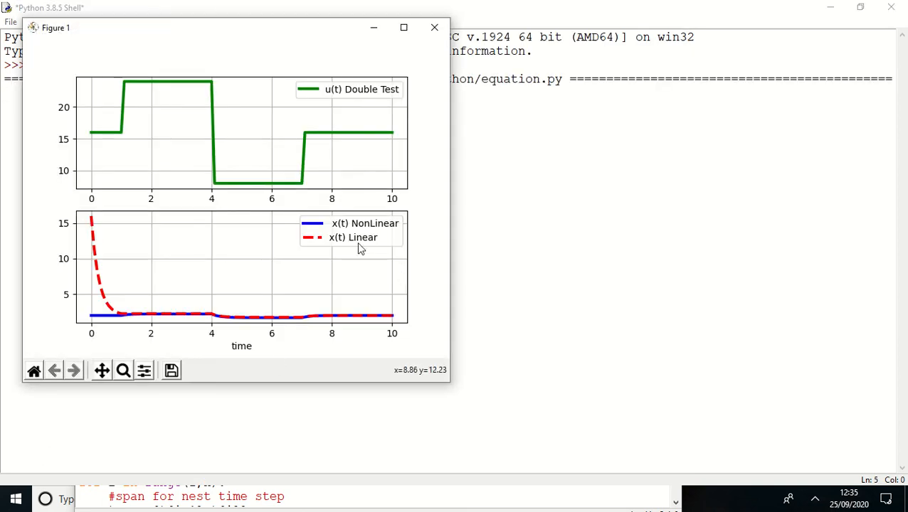
pyautogui.click(434, 27)
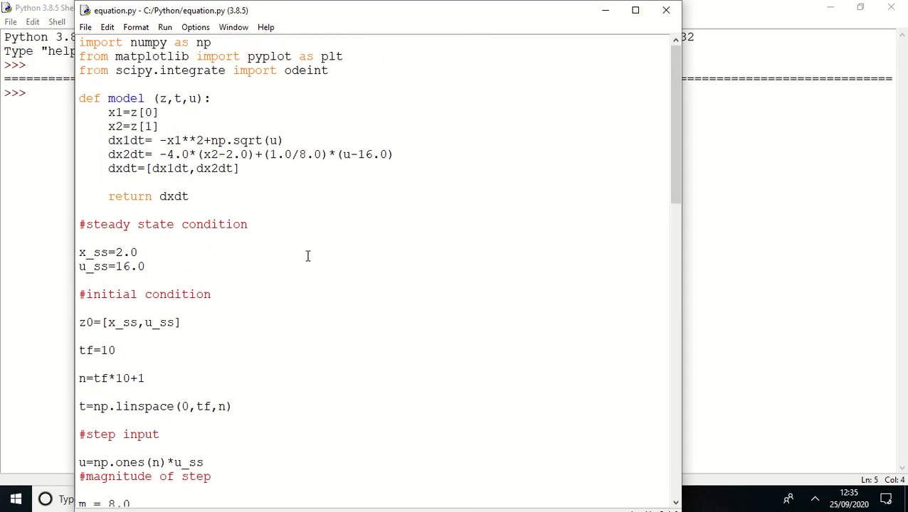
pyautogui.moveTo(279, 349)
pyautogui.write('x')
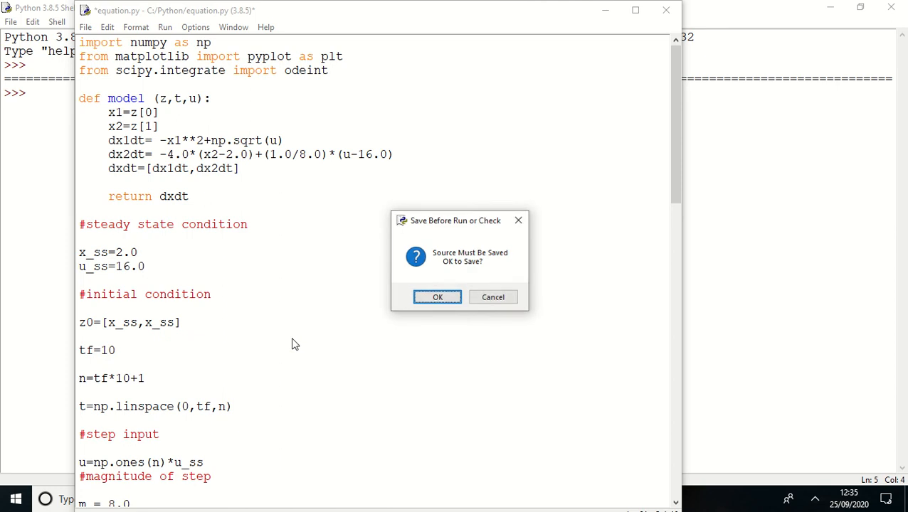
# - Confirm saving the script before rerunning it
pyautogui.click(437, 296)
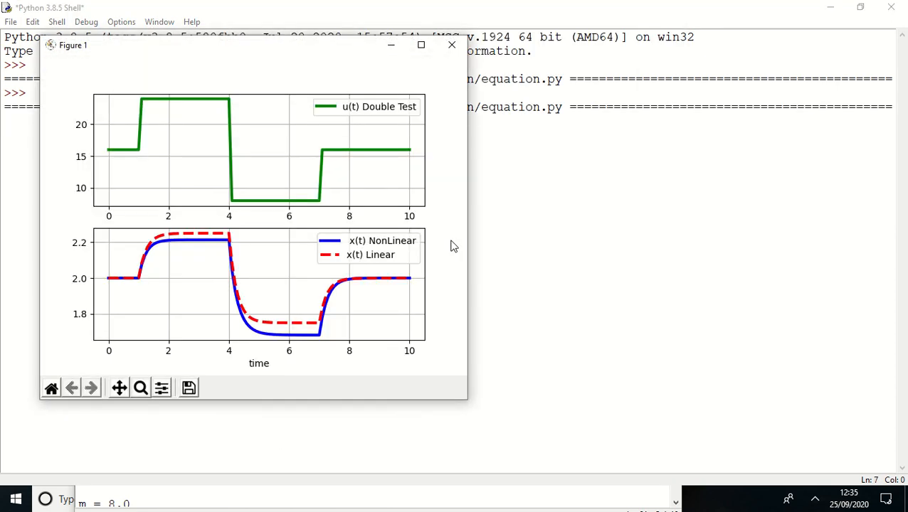
pyautogui.moveTo(121, 278)
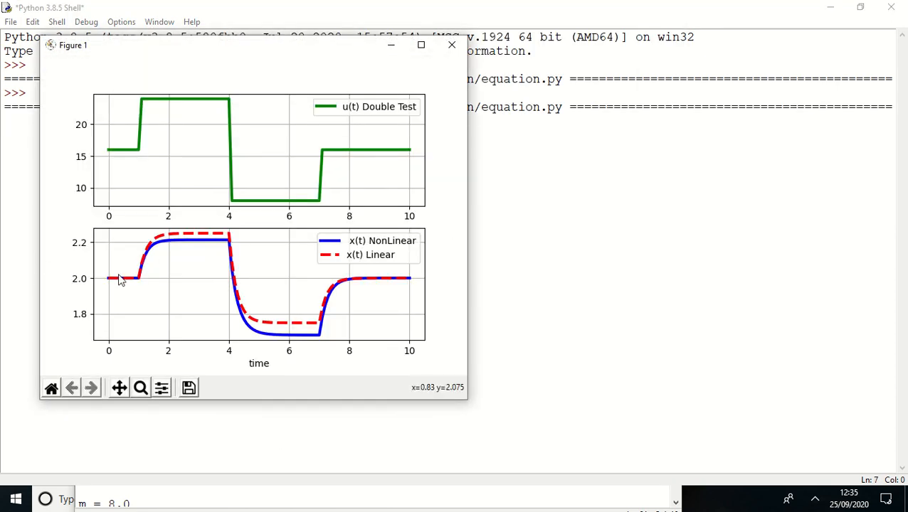
pyautogui.moveTo(579, 6)
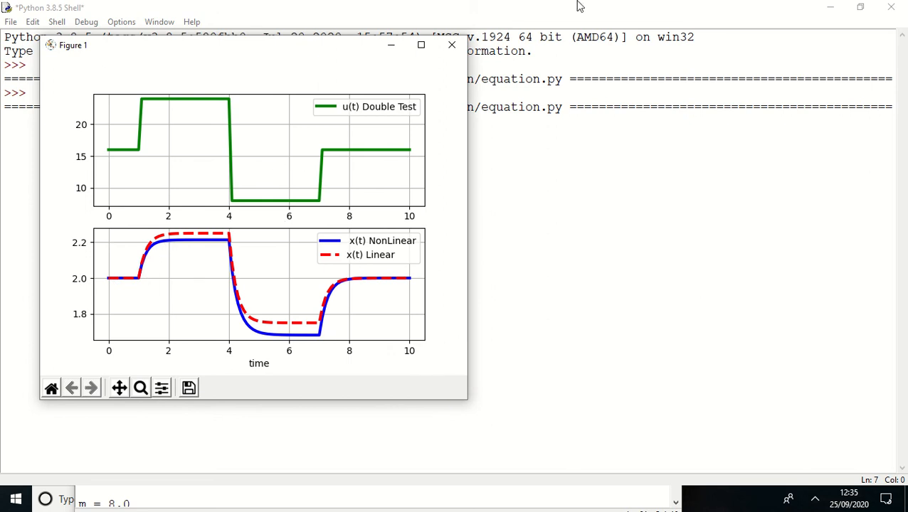